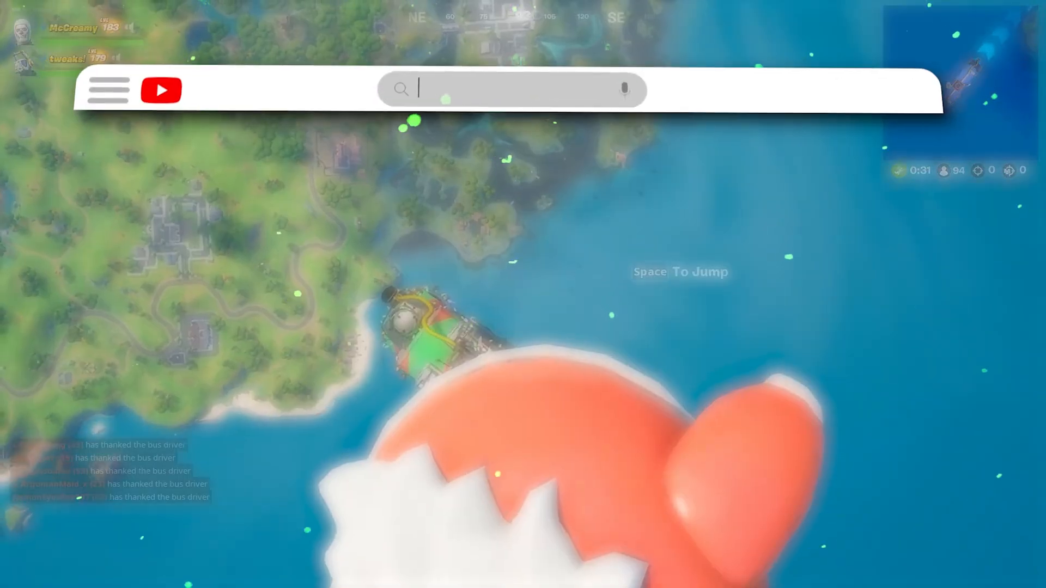
From the Fortnite lobby, reach Settings via the profile icon and Menu, landing on Video.
{"action": "type", "text": "LAG BUSTING TUTORIAL FOR FORTNITE"}
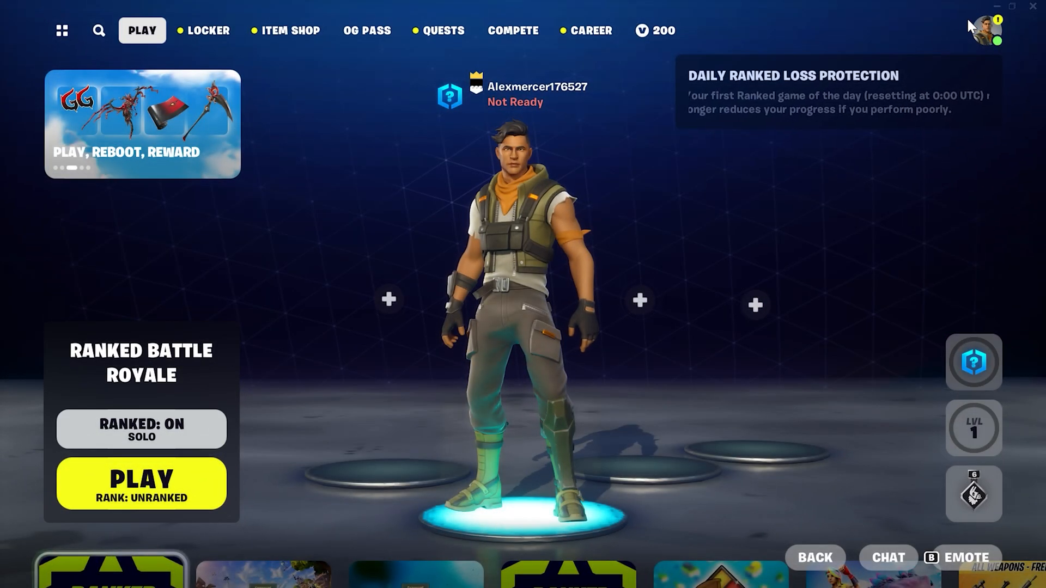
{"action": "left_click", "coordinate": [981, 31]}
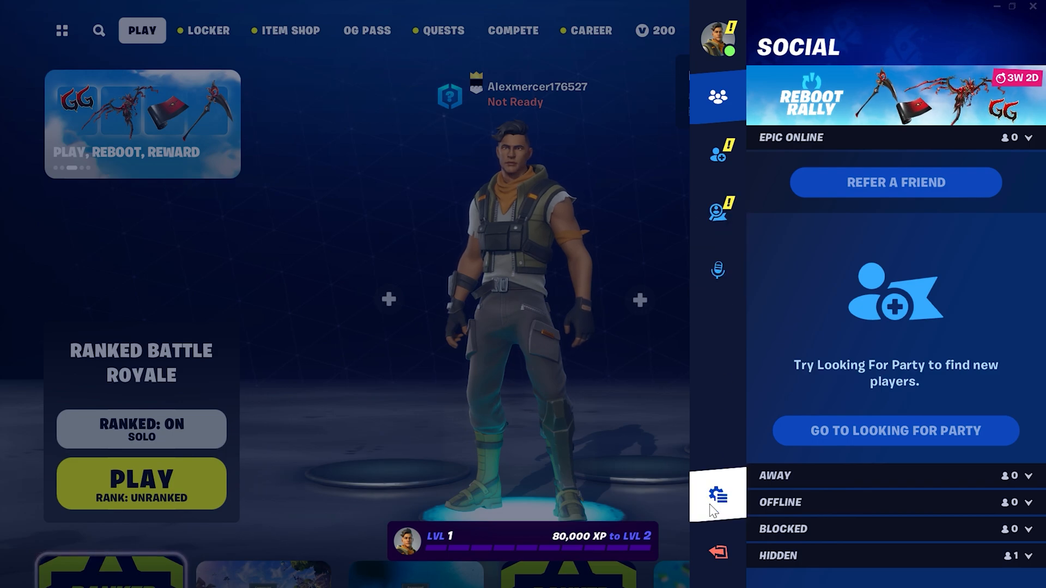
{"action": "left_click", "coordinate": [719, 494]}
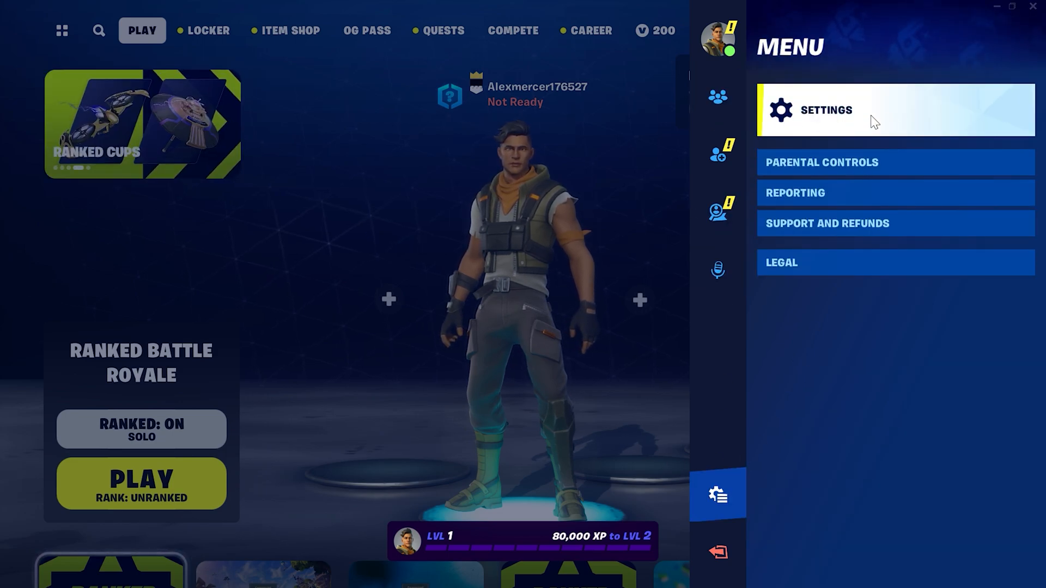
{"action": "left_click", "coordinate": [825, 110]}
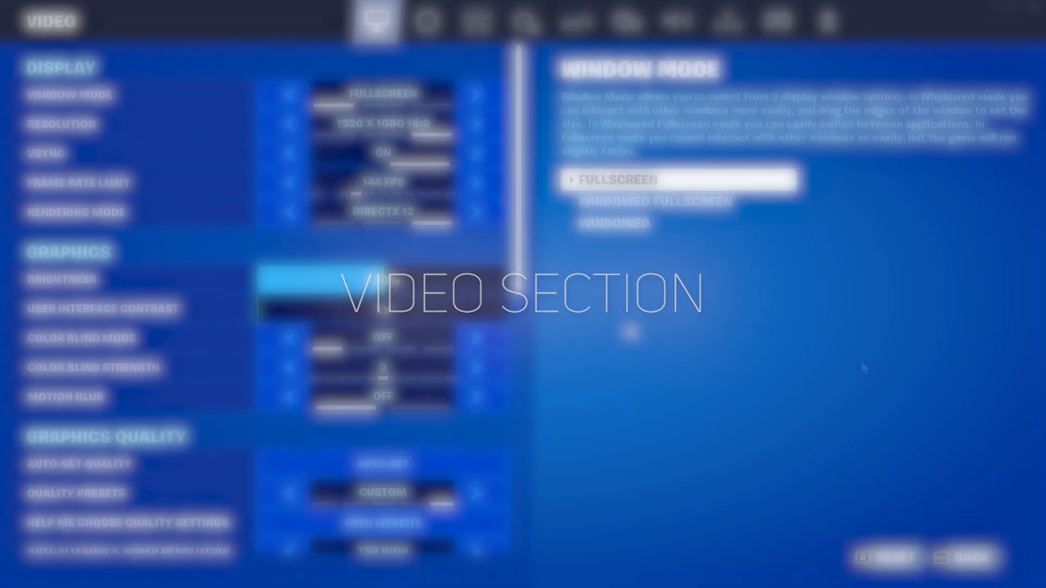
Set resolution 1280x720, VSync Off, Frame Rate Limit Unlimited and Anti-Aliasing Off.
{"action": "left_click", "coordinate": [481, 94]}
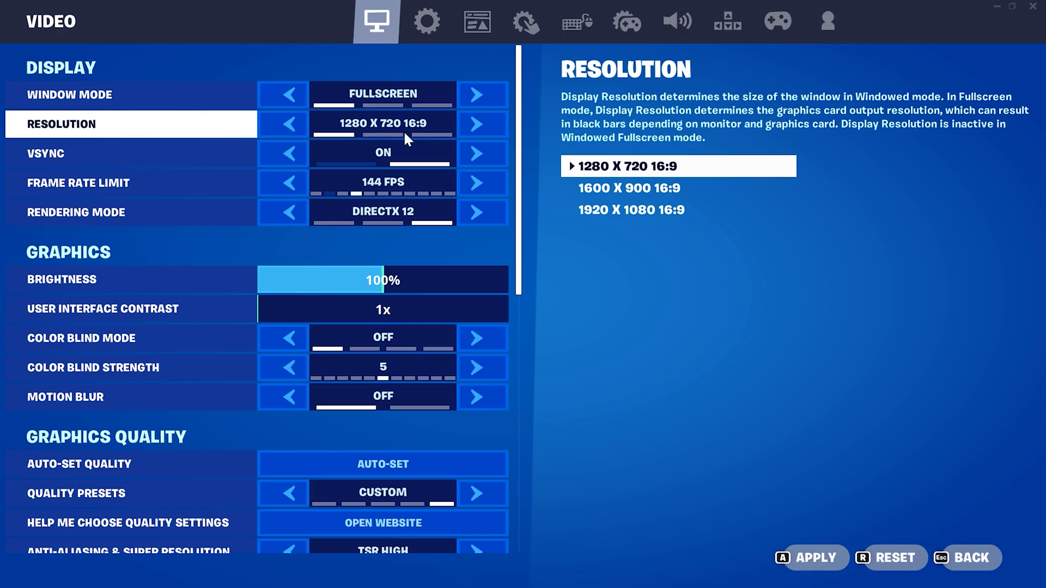
{"action": "left_click", "coordinate": [130, 183]}
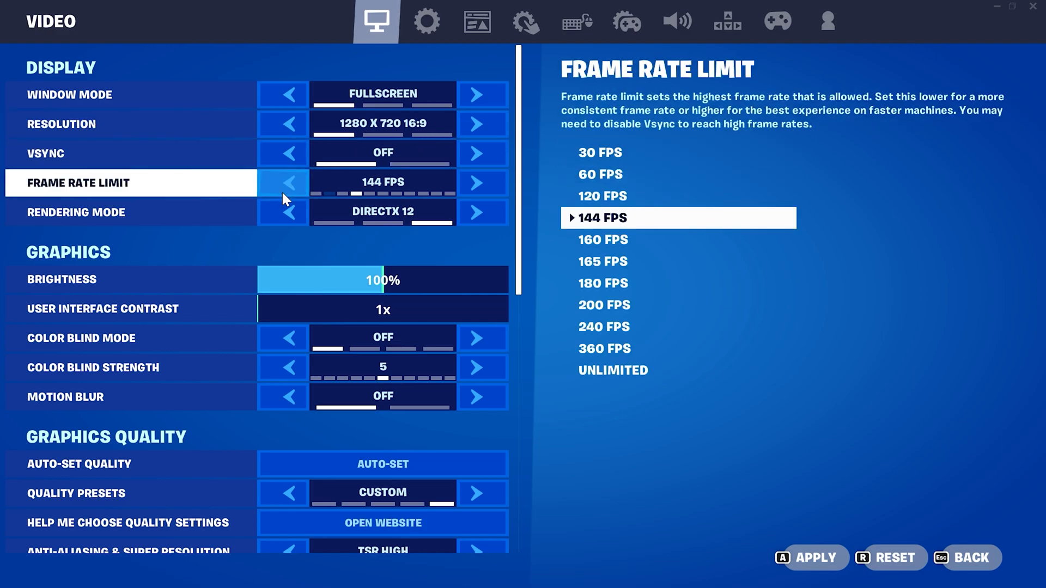
{"action": "left_click", "coordinate": [476, 184]}
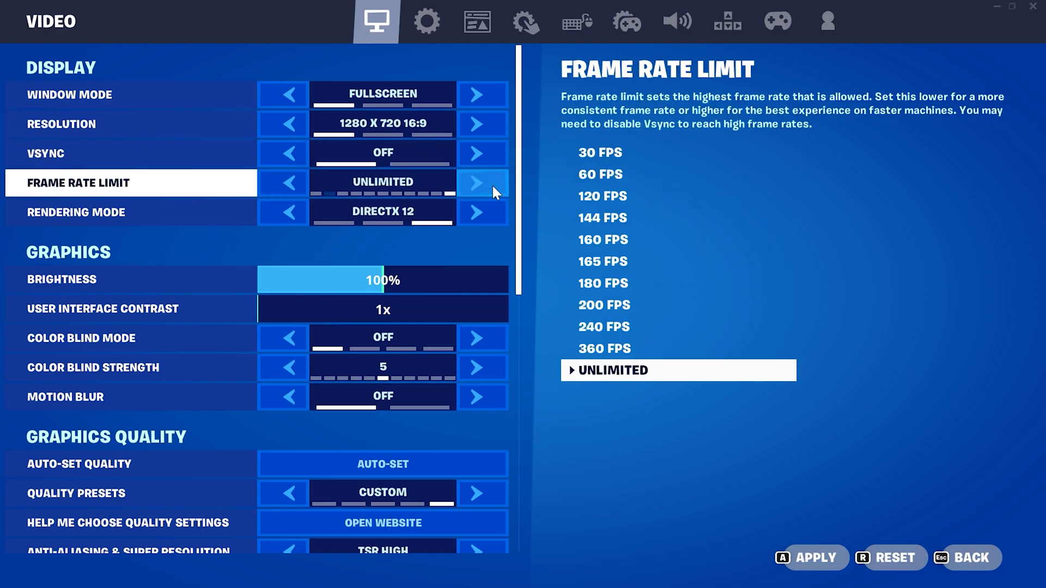
{"action": "left_click", "coordinate": [282, 212]}
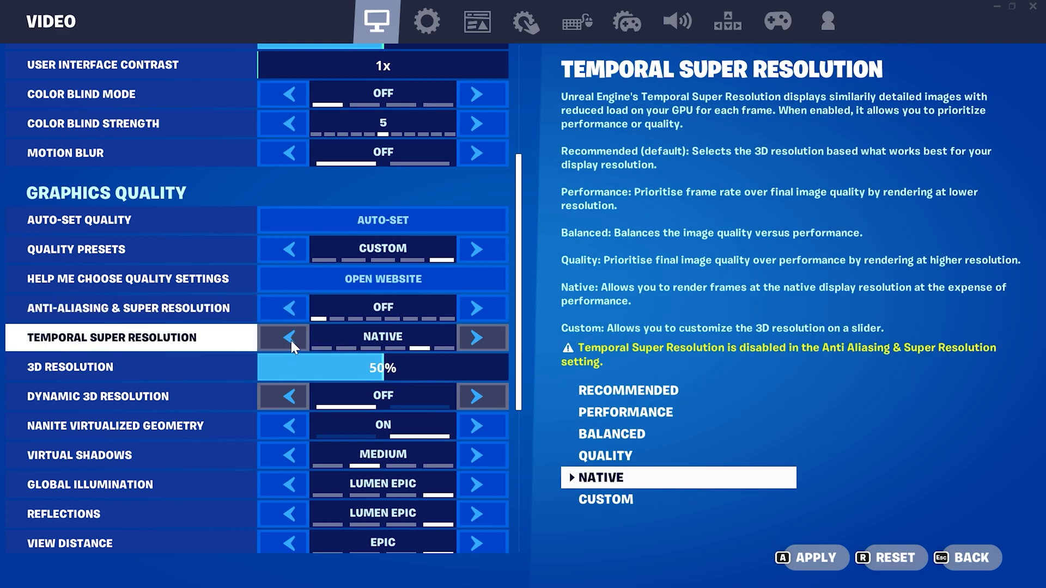
Set 3D Resolution 40%, Shadows/GI/Reflections Off, Textures/Effects Low, Rendering Mode Performance.
{"action": "left_click", "coordinate": [133, 366]}
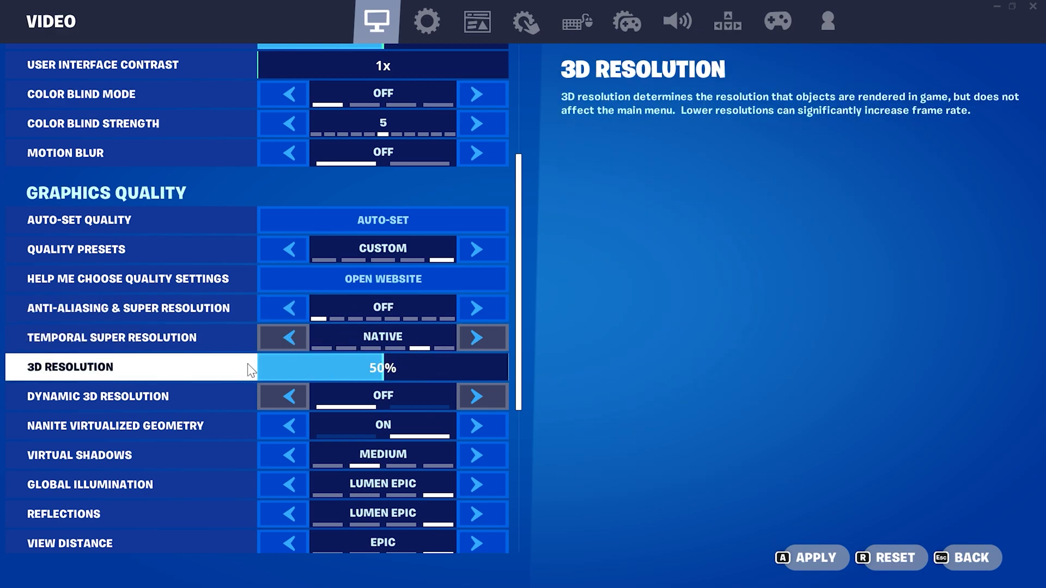
{"action": "scroll", "scroll_direction": "down", "scroll_amount": 3}
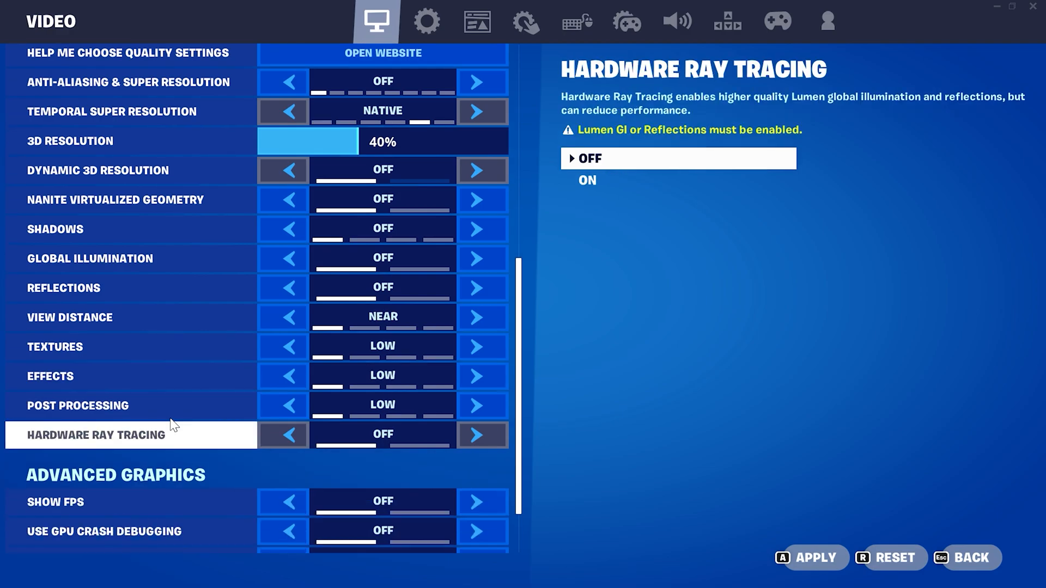
{"action": "scroll", "scroll_direction": "down", "scroll_amount": 3}
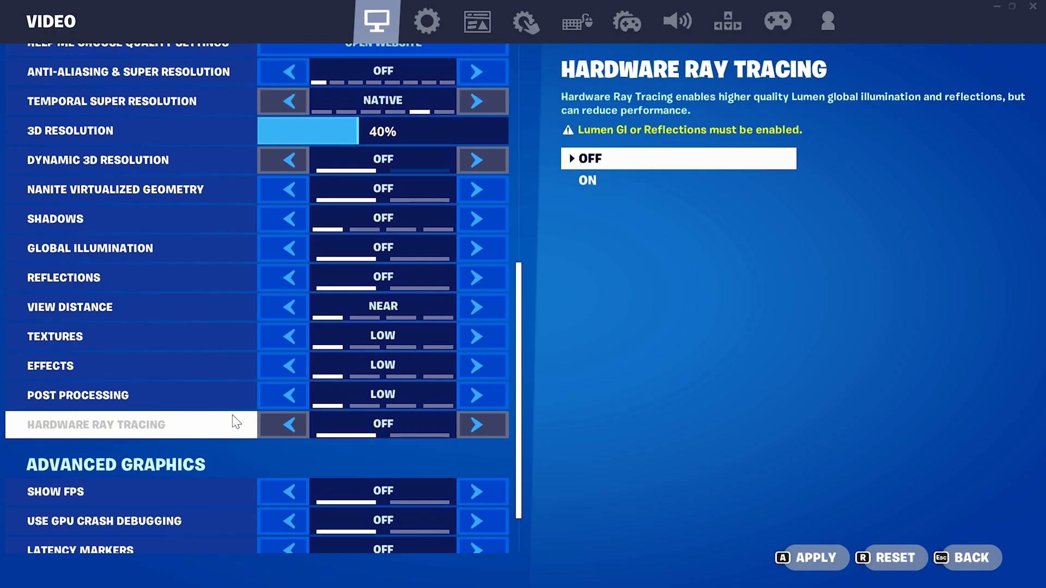
{"action": "scroll", "scroll_direction": "up", "scroll_amount": 3}
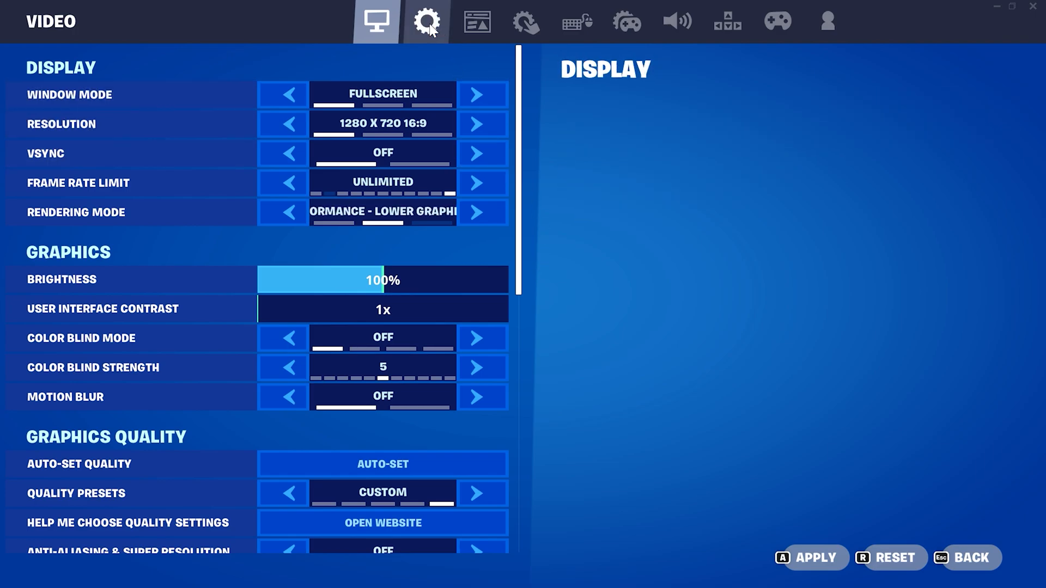
In the Game tab turn off replays and energy saving, then apply the changes.
{"action": "left_click", "coordinate": [426, 22]}
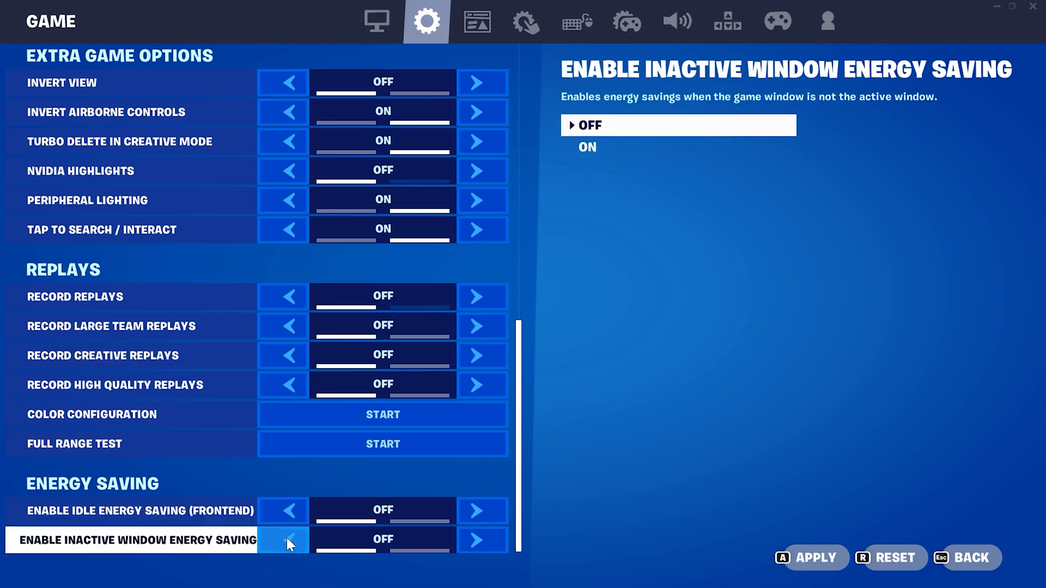
{"action": "scroll", "scroll_direction": "up", "scroll_amount": 3}
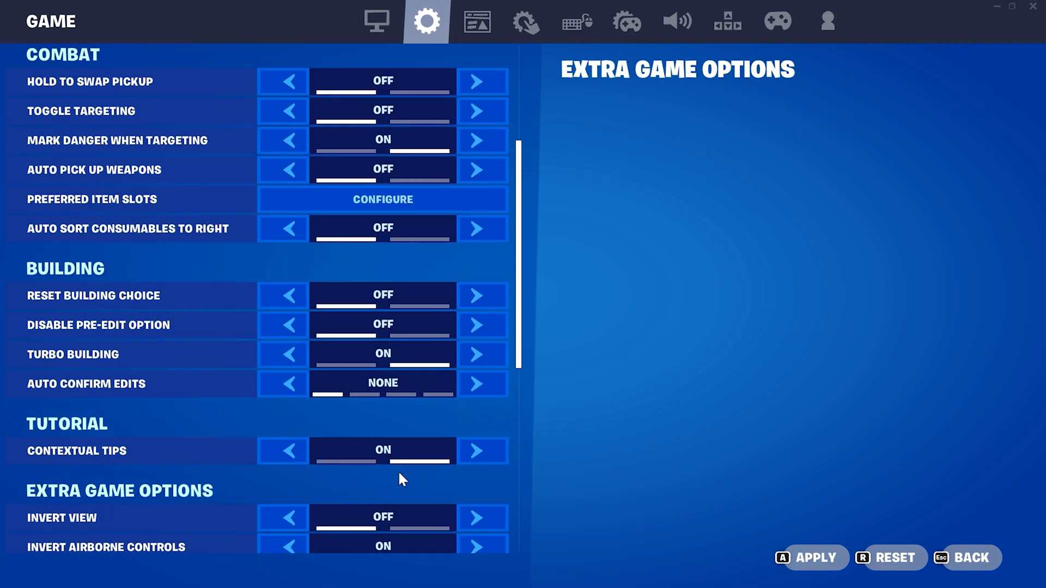
{"action": "left_click", "coordinate": [810, 558]}
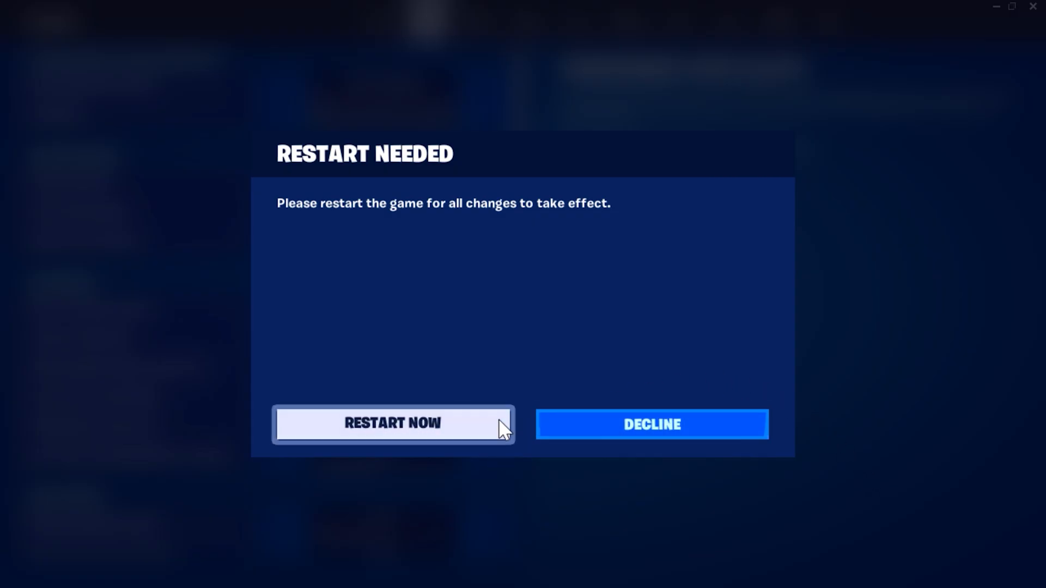
Choose Restart Now so Fortnite closes to the Windows desktop.
{"action": "left_click", "coordinate": [651, 424]}
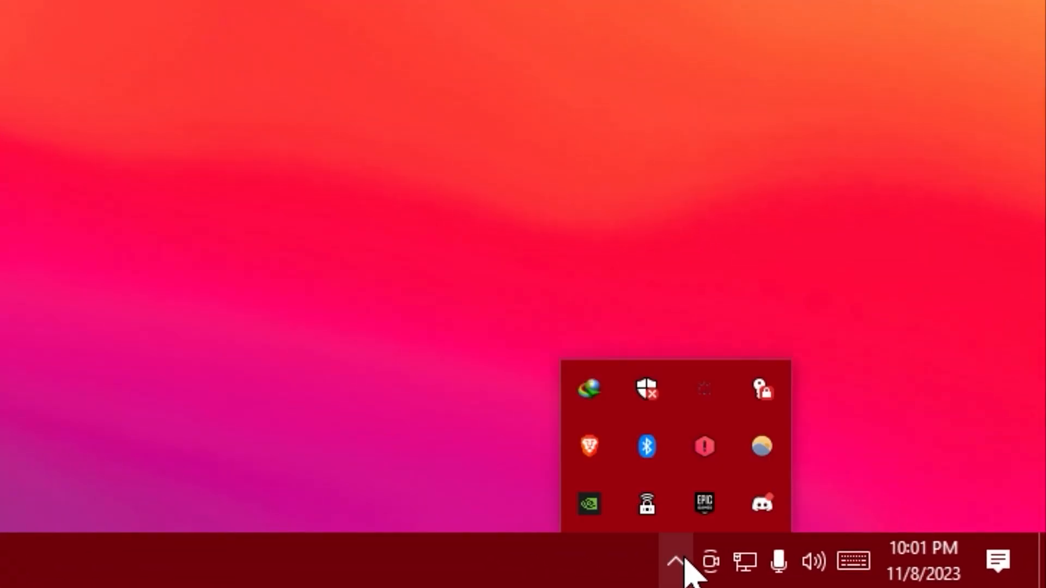
Launch Epic Games Launcher from the tray and scroll the Library to Fortnite's entry.
{"action": "left_click", "coordinate": [703, 503]}
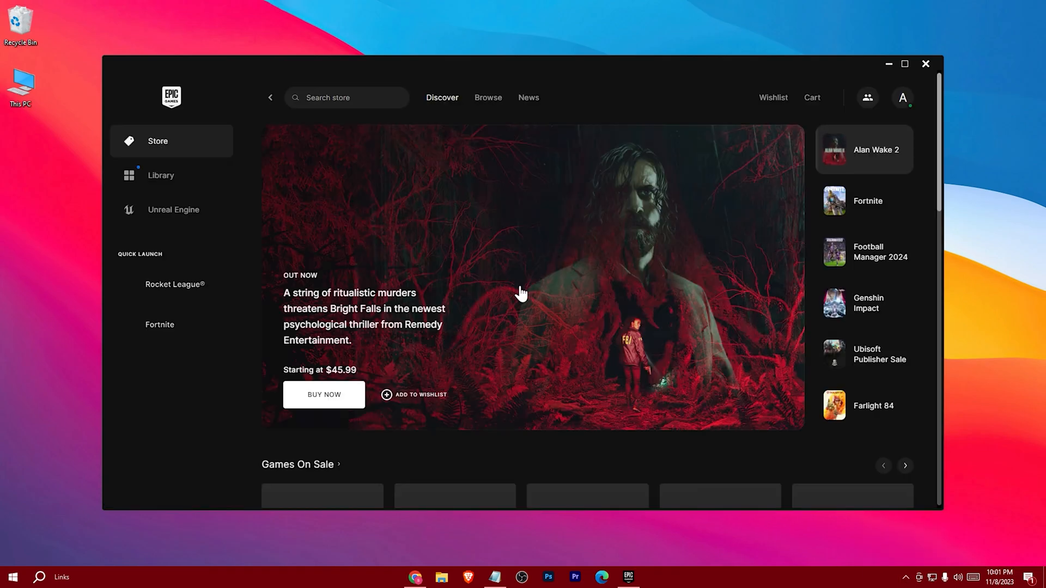
{"action": "scroll", "scroll_direction": "down", "scroll_amount": 3}
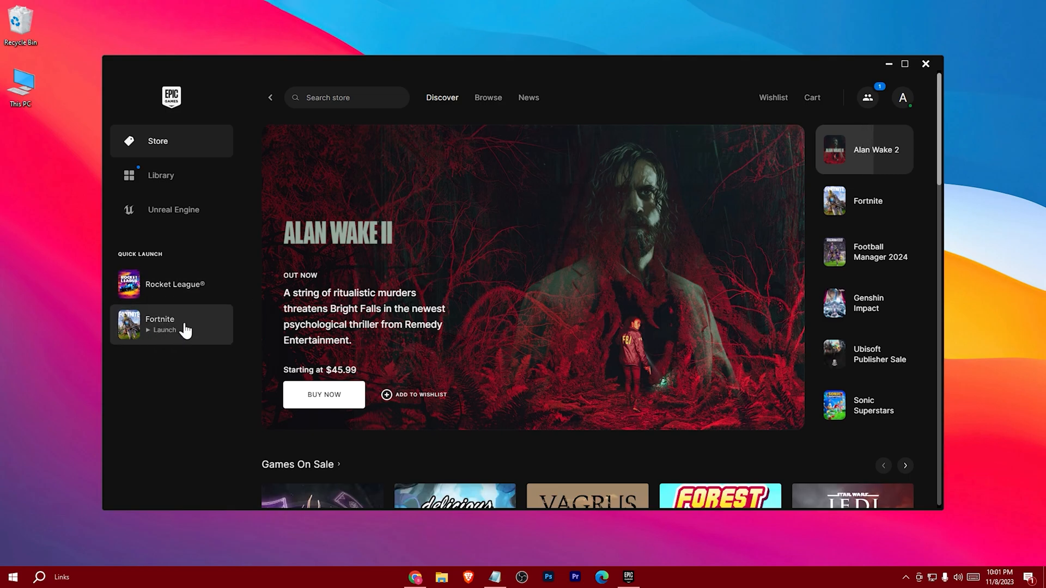
{"action": "left_click", "coordinate": [161, 174]}
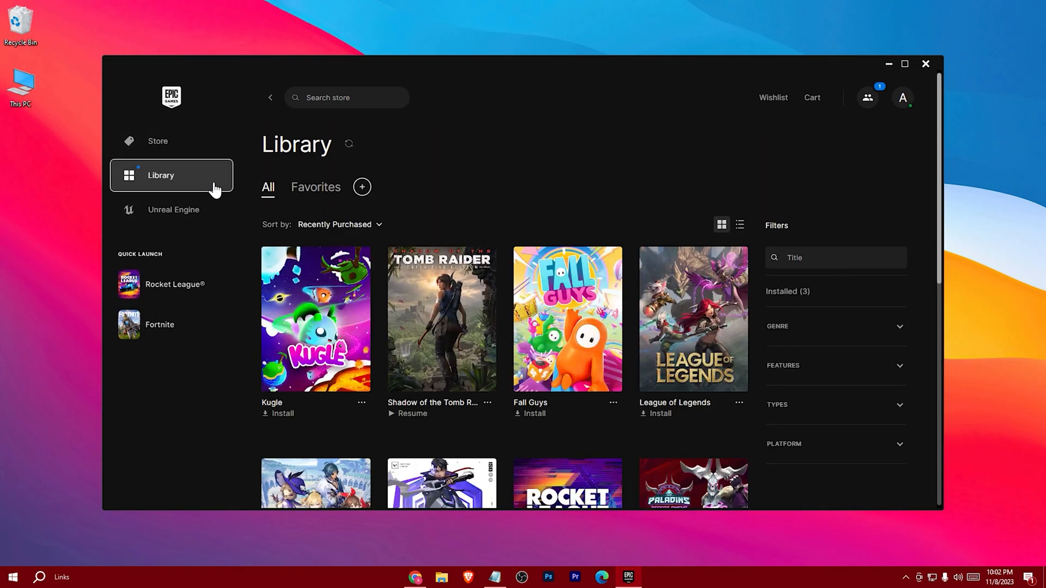
{"action": "scroll", "scroll_direction": "up", "scroll_amount": 3}
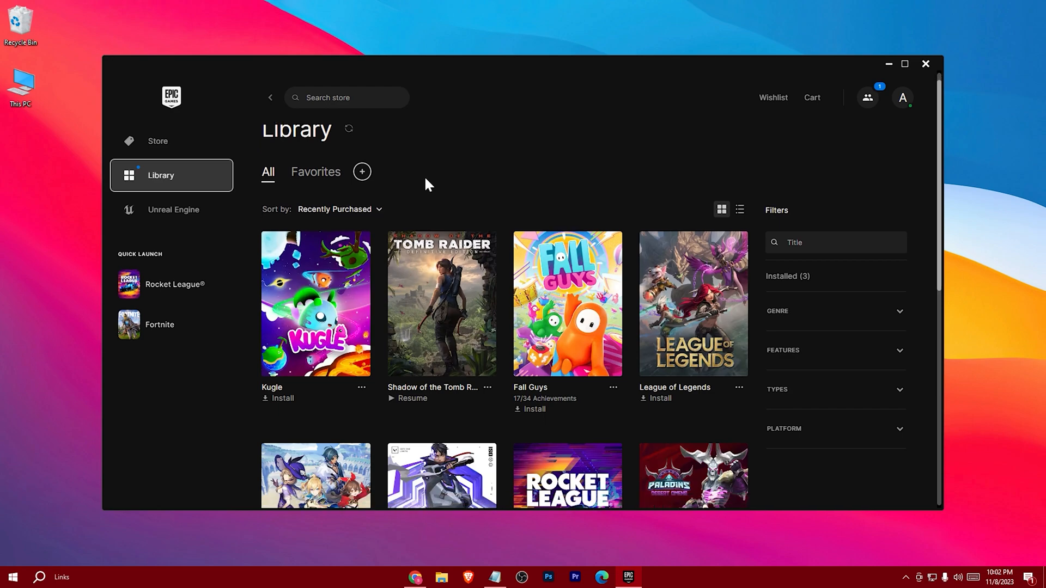
{"action": "scroll", "scroll_direction": "down", "scroll_amount": 3}
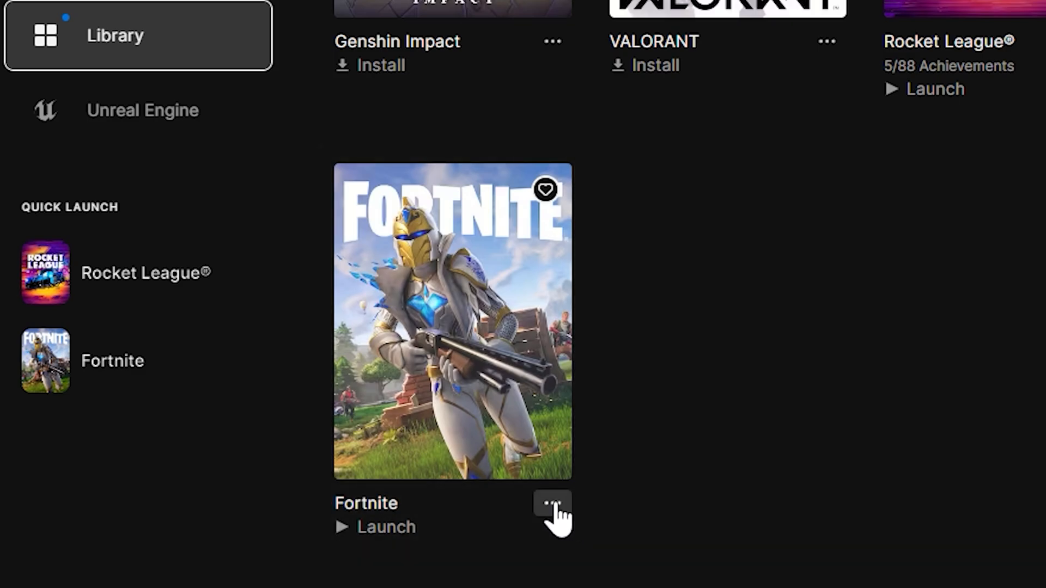
In Fortnite's install Options uncheck High Resolution Textures and apply, dropping storage to 28.44 GB.
{"action": "left_click", "coordinate": [551, 504]}
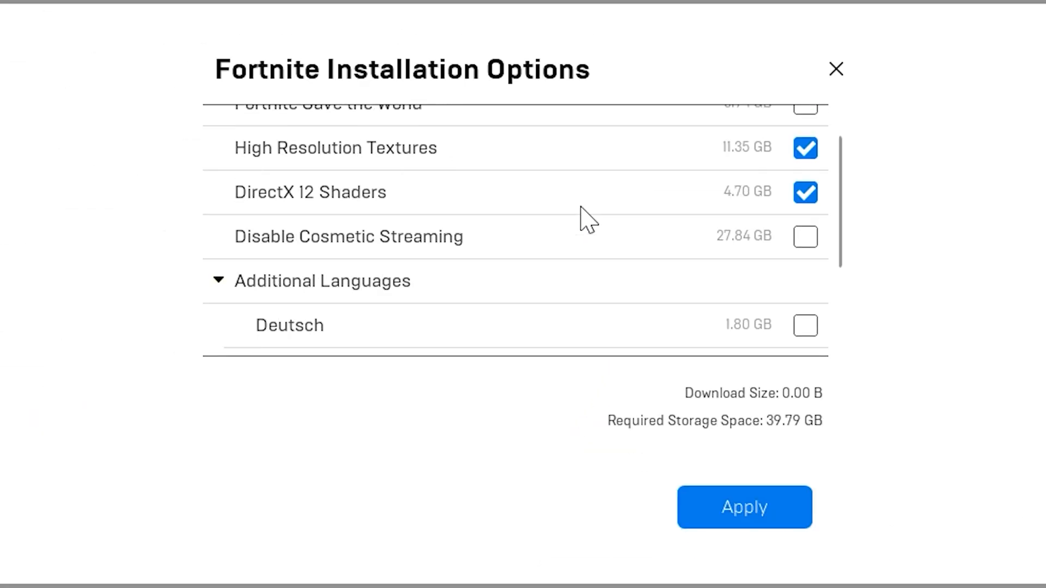
{"action": "scroll", "scroll_direction": "up", "scroll_amount": 3}
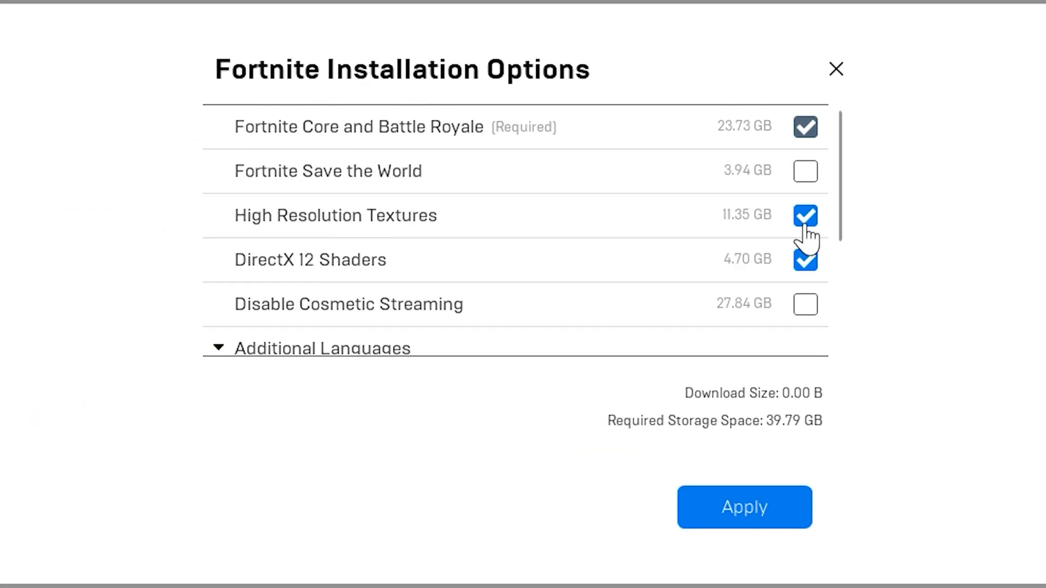
{"action": "left_click", "coordinate": [806, 215]}
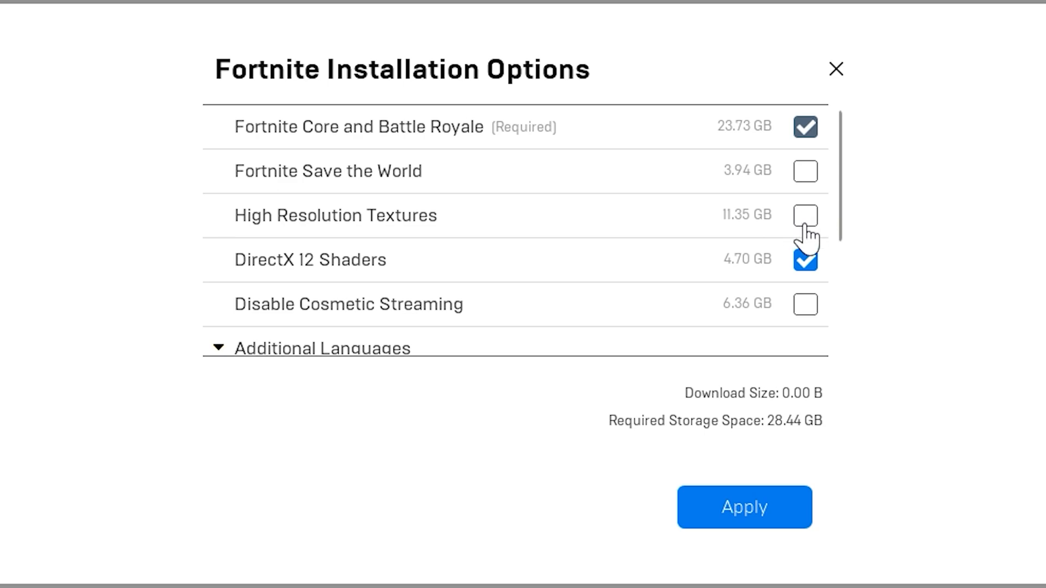
{"action": "mouse_move", "coordinate": [723, 472]}
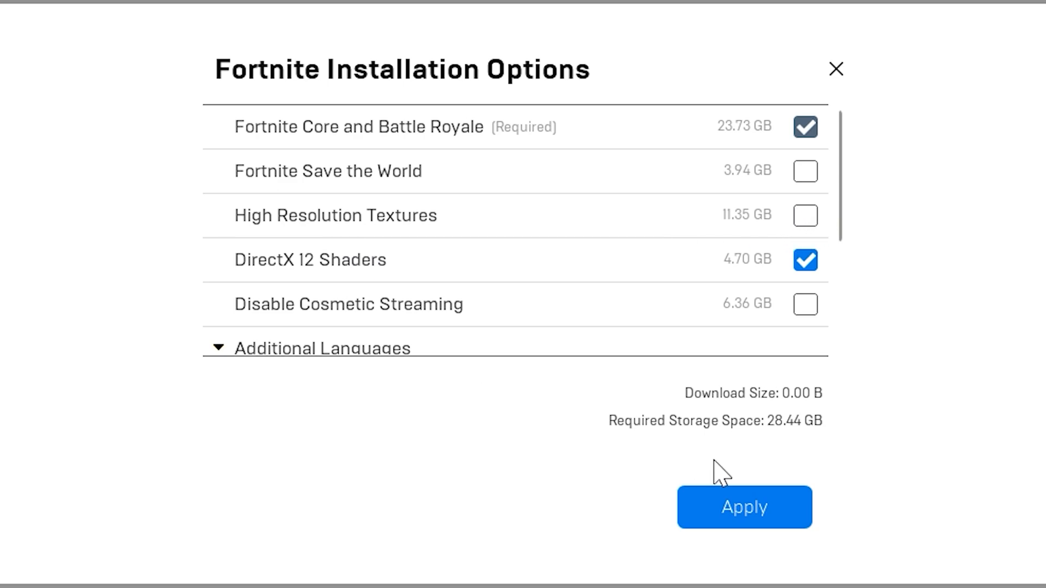
{"action": "left_click", "coordinate": [743, 506]}
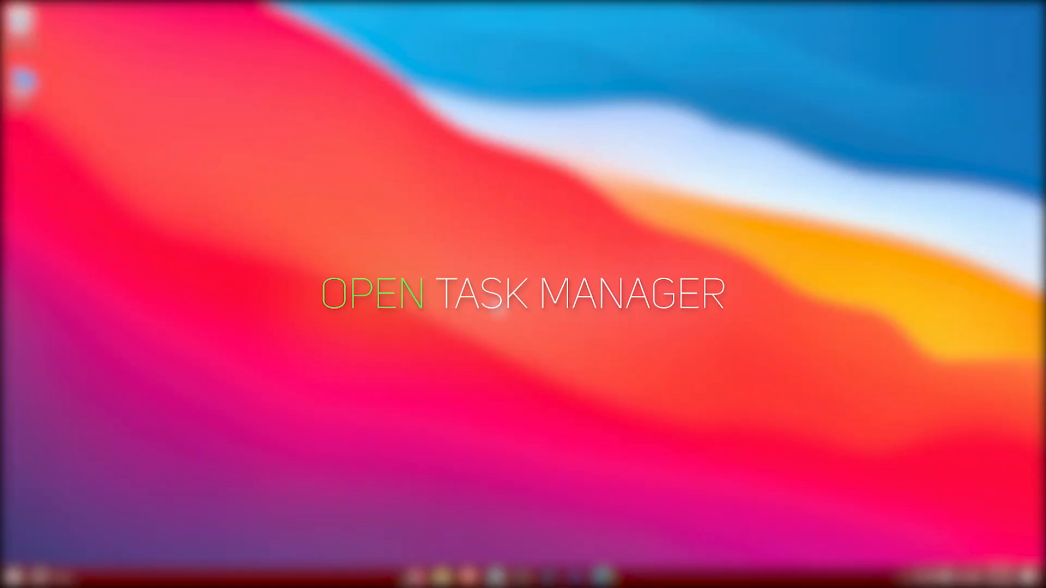
Launch Task Manager from the taskbar, show the Startup tab sorted by enabled status.
{"action": "right_click", "coordinate": [440, 577]}
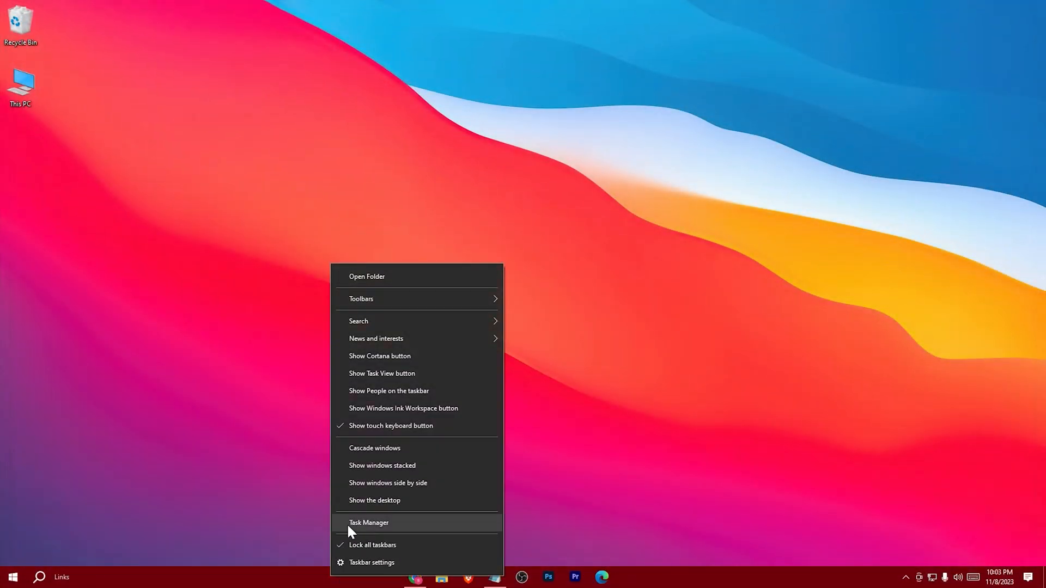
{"action": "left_click", "coordinate": [369, 522]}
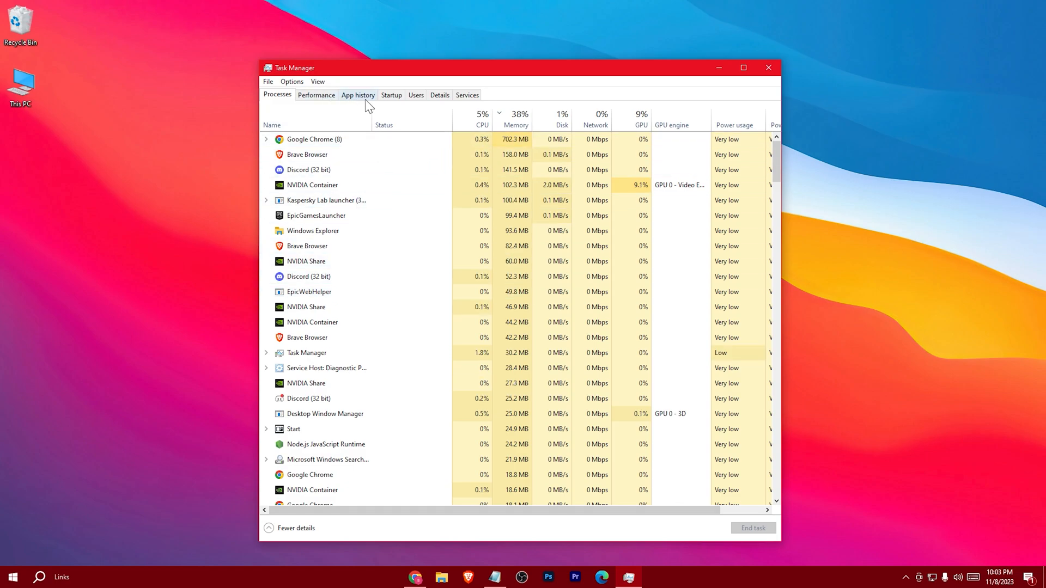
{"action": "left_click", "coordinate": [391, 95]}
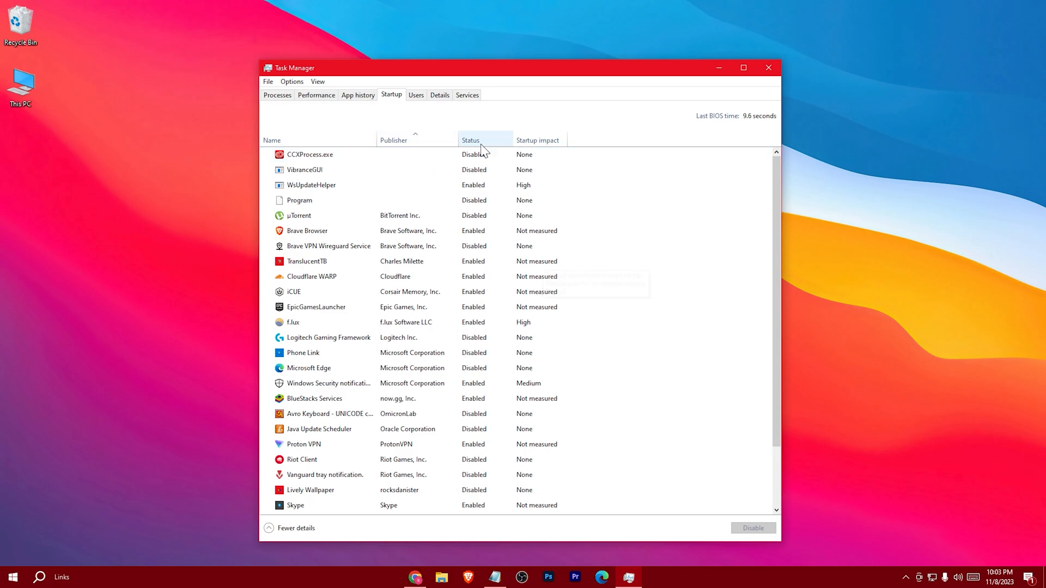
{"action": "left_click", "coordinate": [471, 140]}
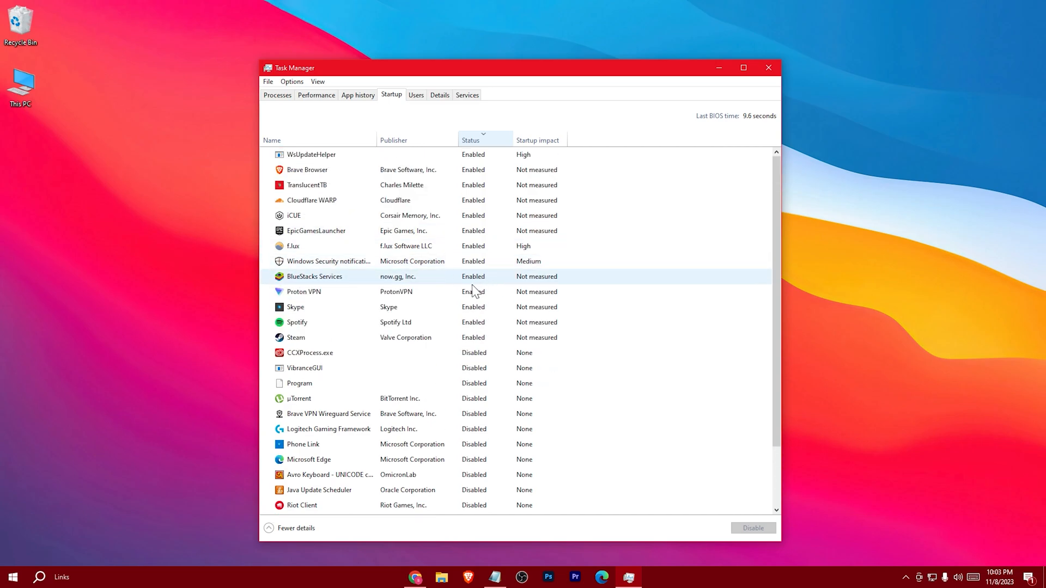
Disable Spotify, Skype, Proton VPN, TranslucentTB, Brave, Steam and EpicGamesLauncher at startup.
{"action": "left_click", "coordinate": [296, 337]}
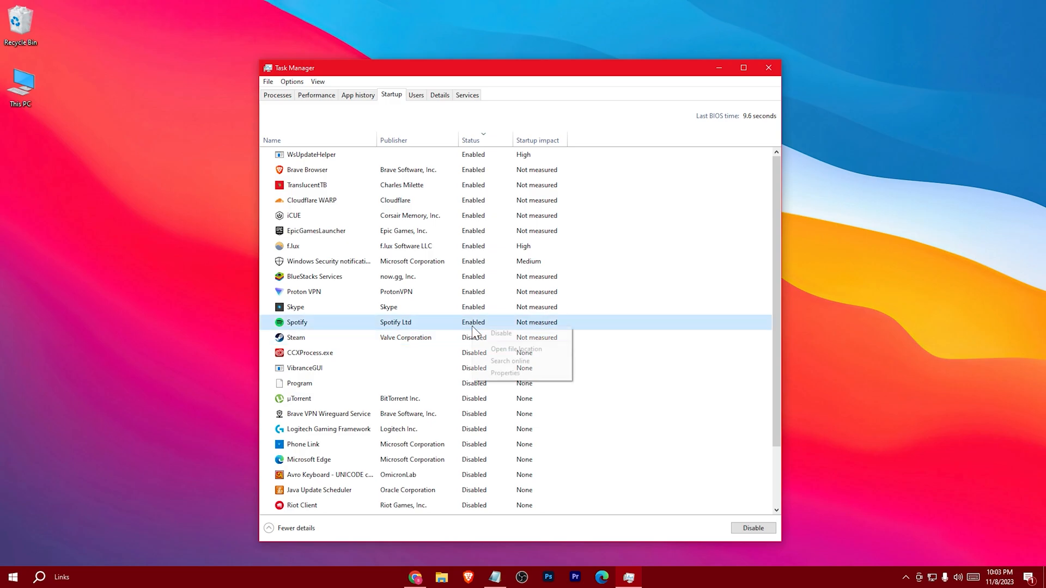
{"action": "right_click", "coordinate": [296, 307]}
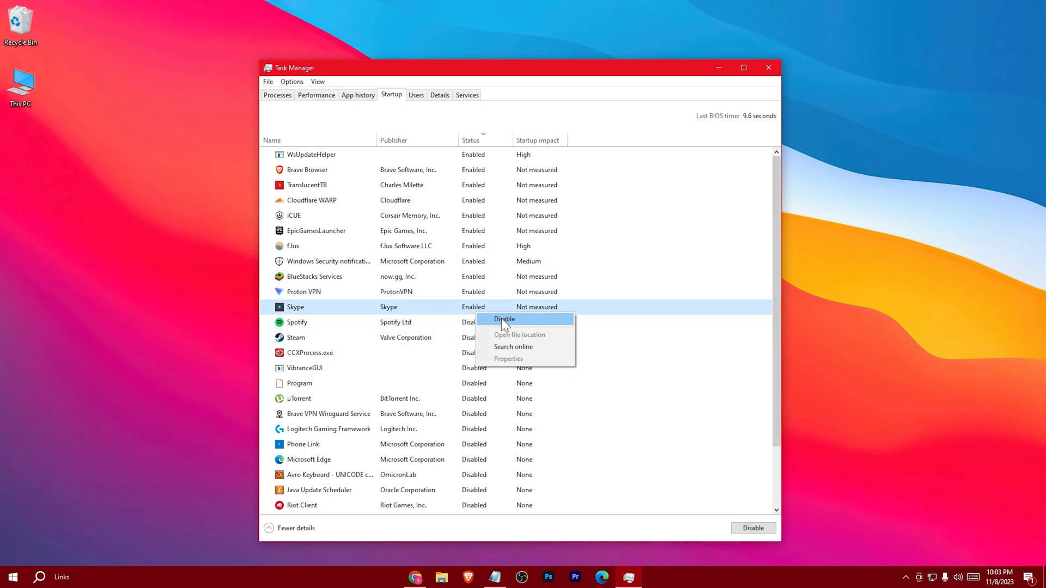
{"action": "right_click", "coordinate": [303, 292]}
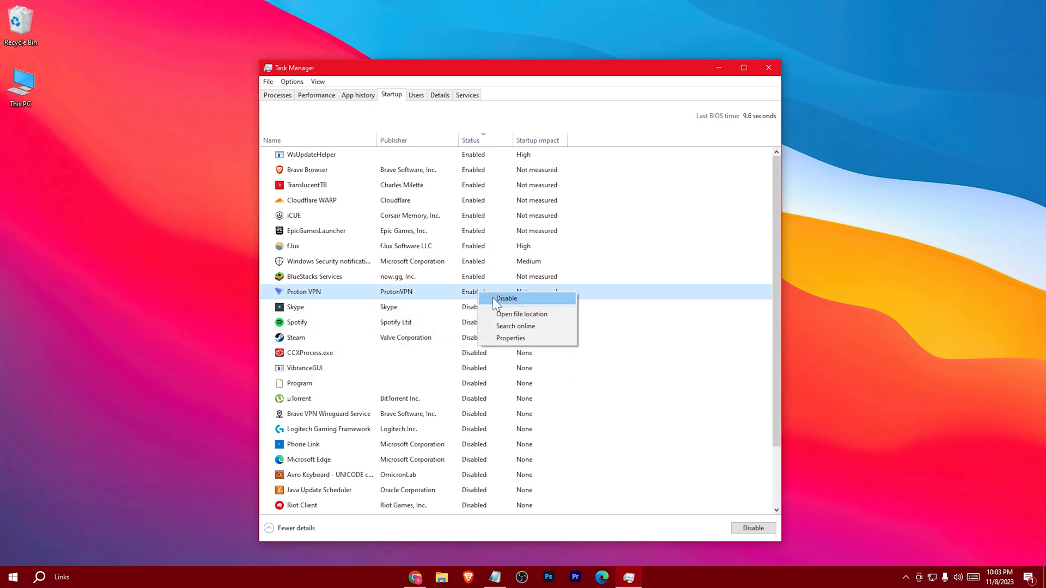
{"action": "left_click", "coordinate": [507, 298]}
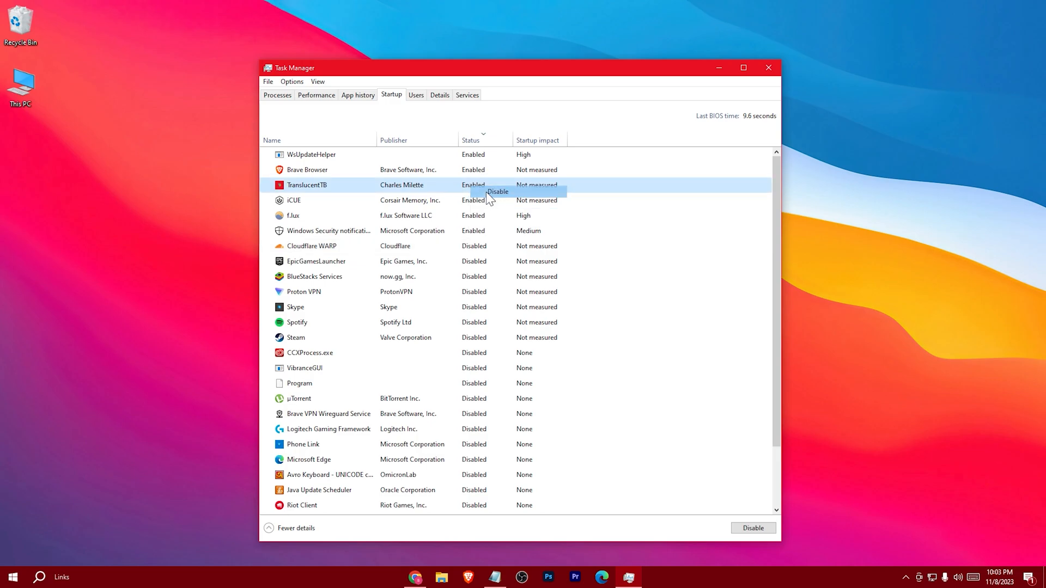
{"action": "left_click", "coordinate": [753, 528]}
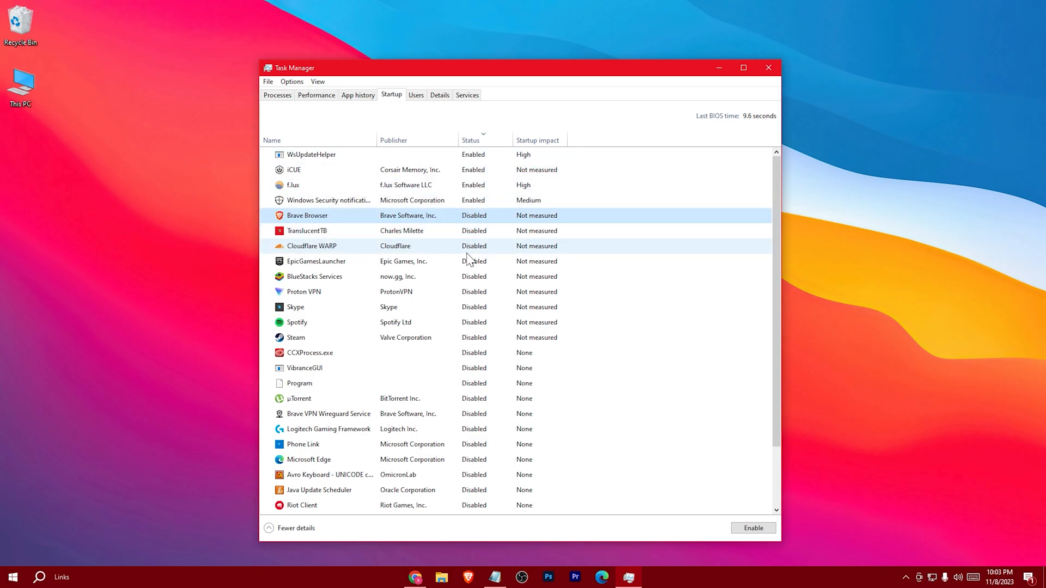
{"action": "left_click", "coordinate": [316, 260]}
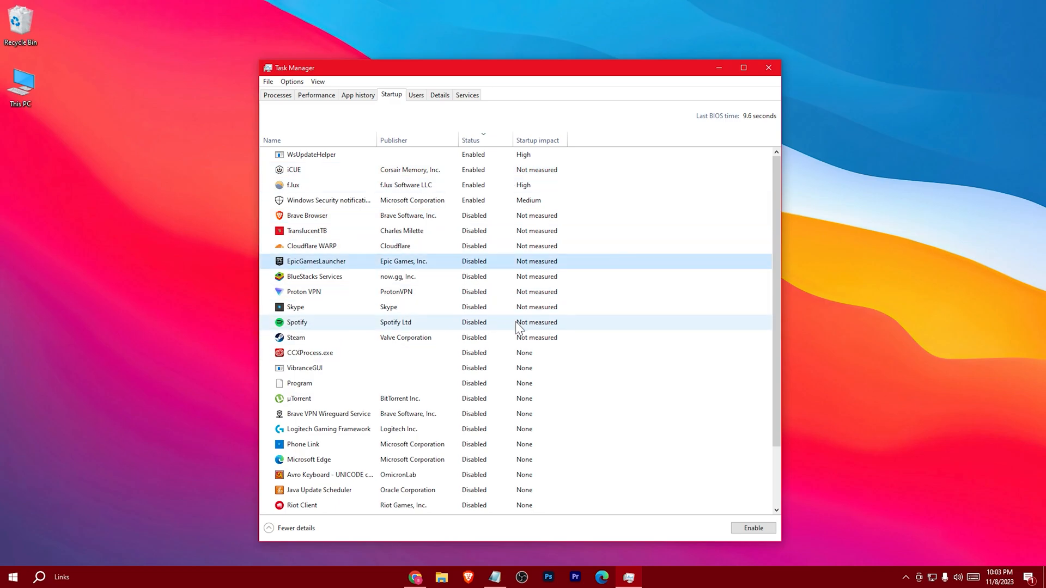
{"action": "left_click", "coordinate": [768, 68]}
{"action": "type", "text": "msconfig"}
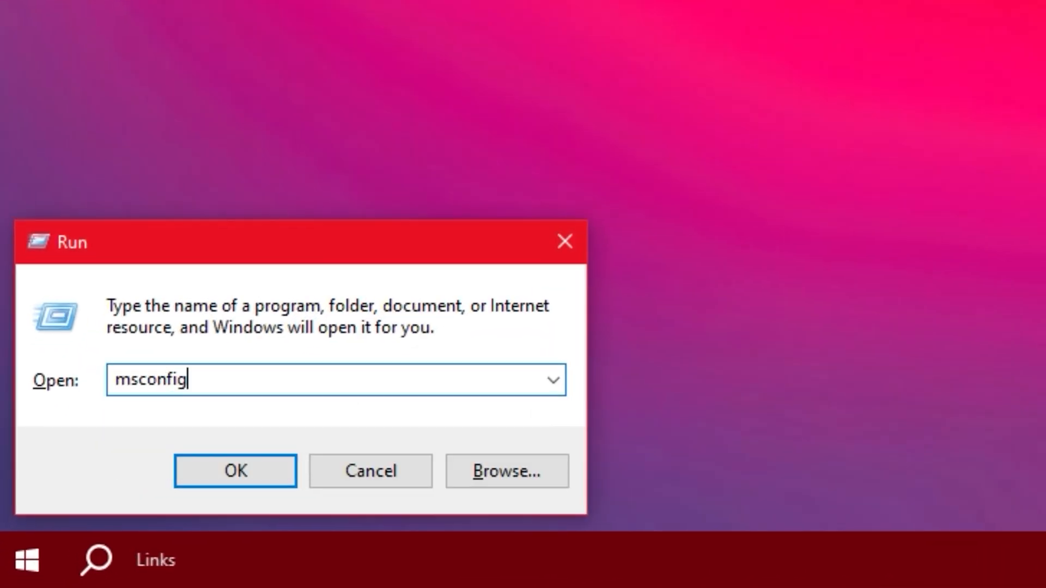
In msconfig Boot advanced options set Number of processors to 16 and exit without restart.
{"action": "left_click", "coordinate": [235, 471]}
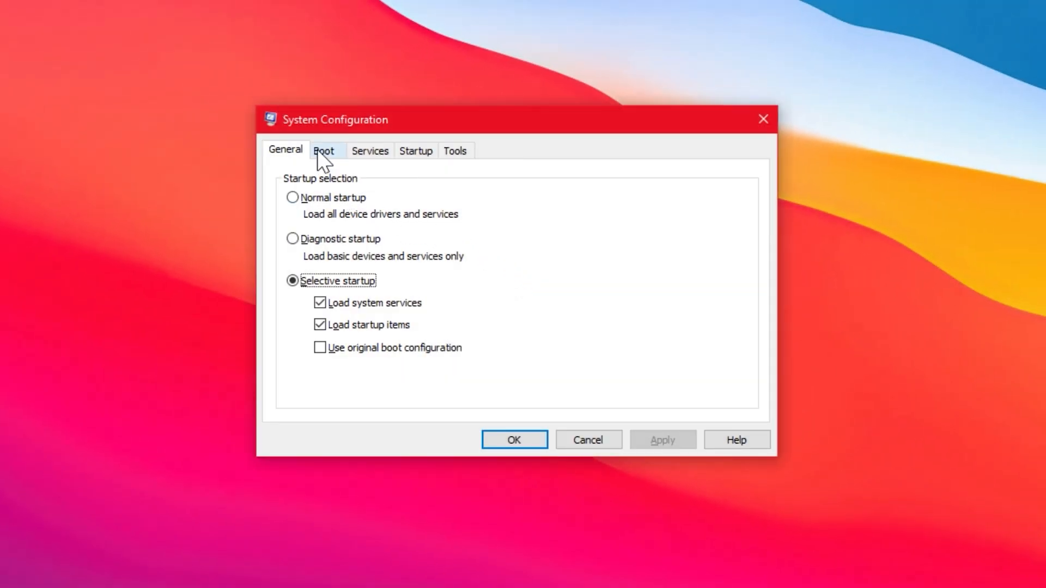
{"action": "left_click", "coordinate": [324, 150]}
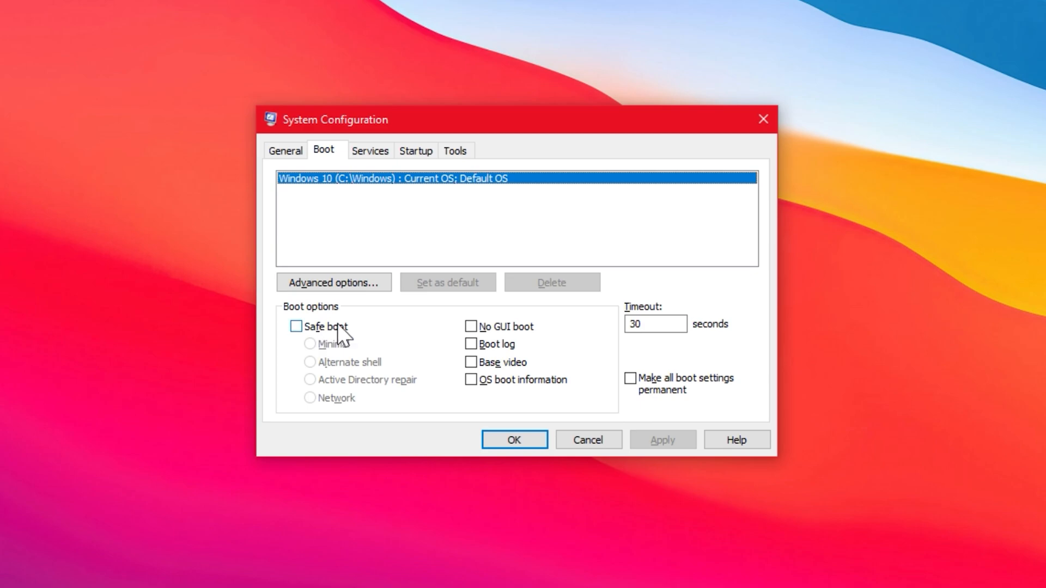
{"action": "left_click", "coordinate": [333, 282]}
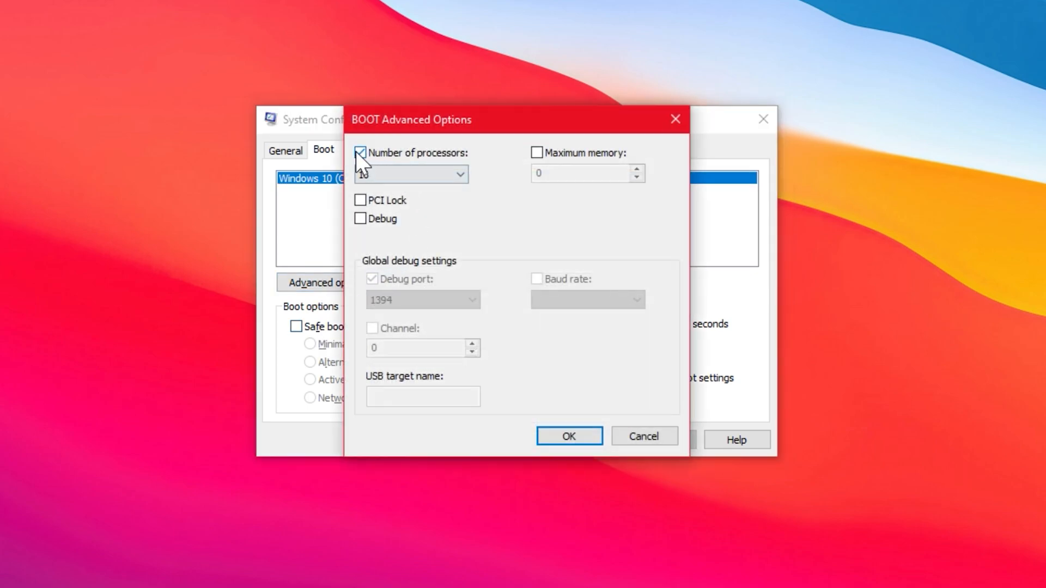
{"action": "left_click", "coordinate": [459, 175]}
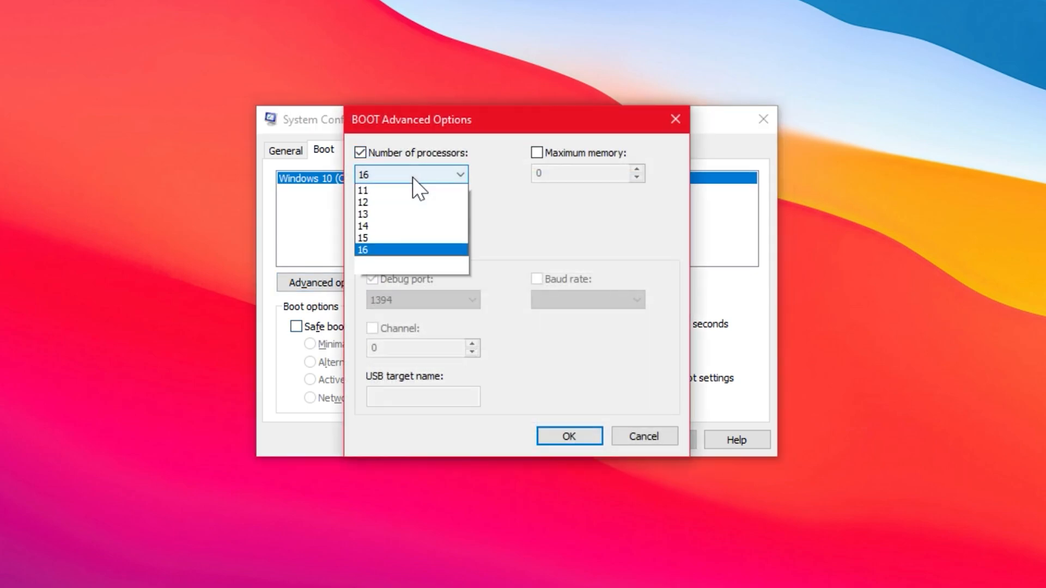
{"action": "left_click", "coordinate": [363, 249]}
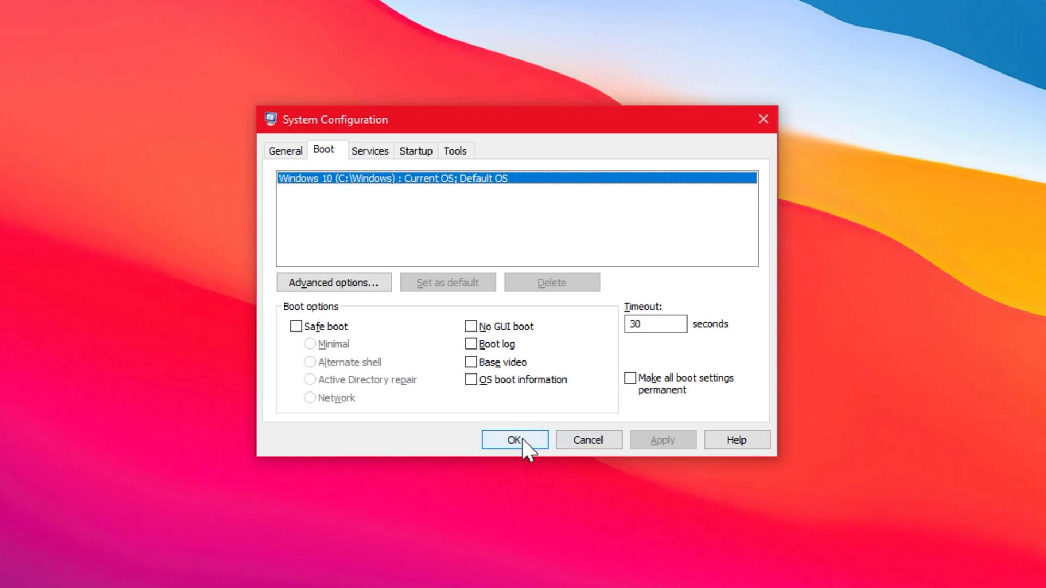
{"action": "left_click", "coordinate": [513, 439]}
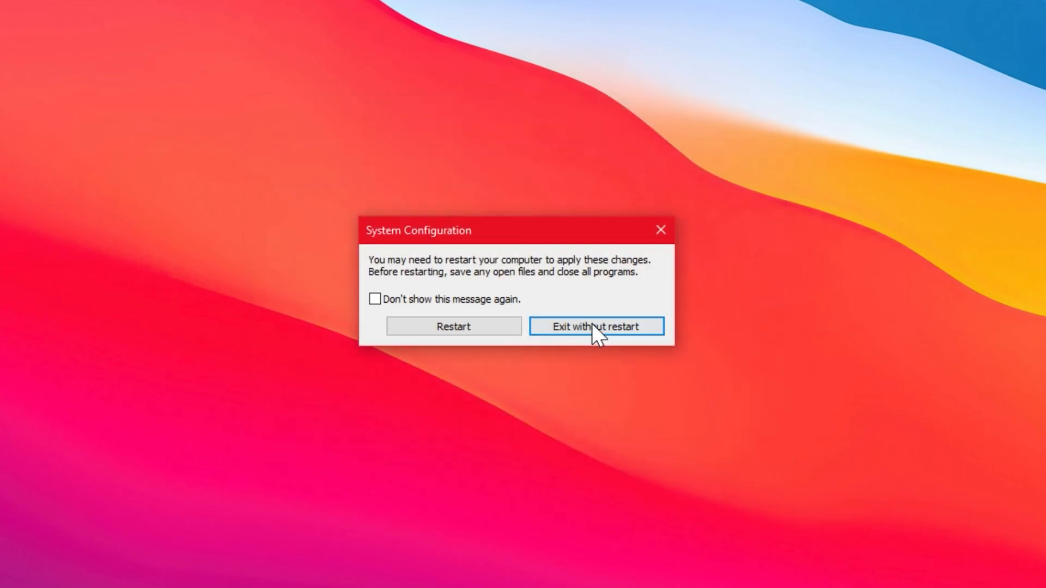
{"action": "left_click", "coordinate": [597, 326]}
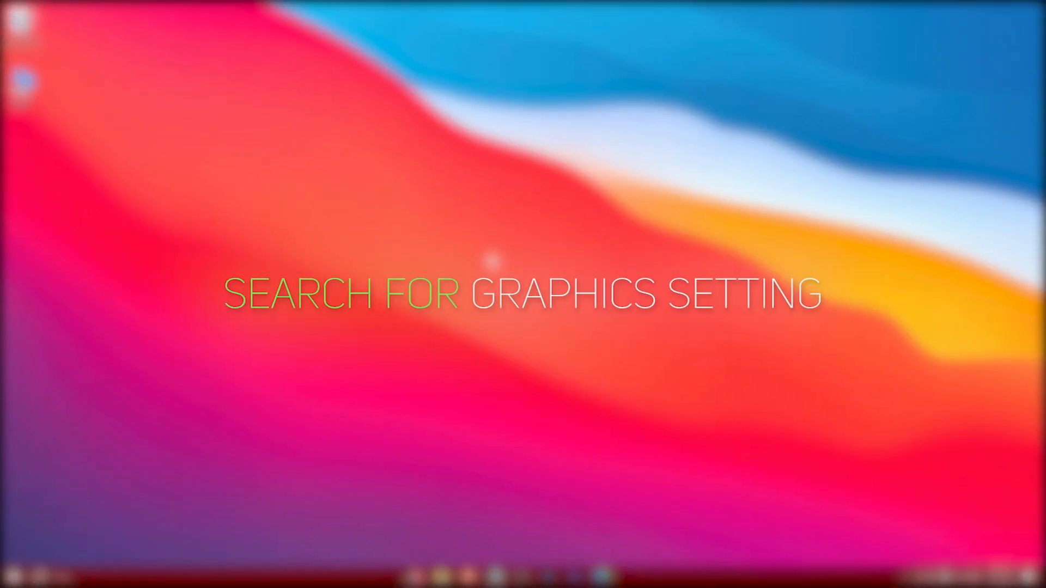
Search 'graphics settings', open the page and browse for an app to set a preference.
{"action": "type", "text": "graphics settings"}
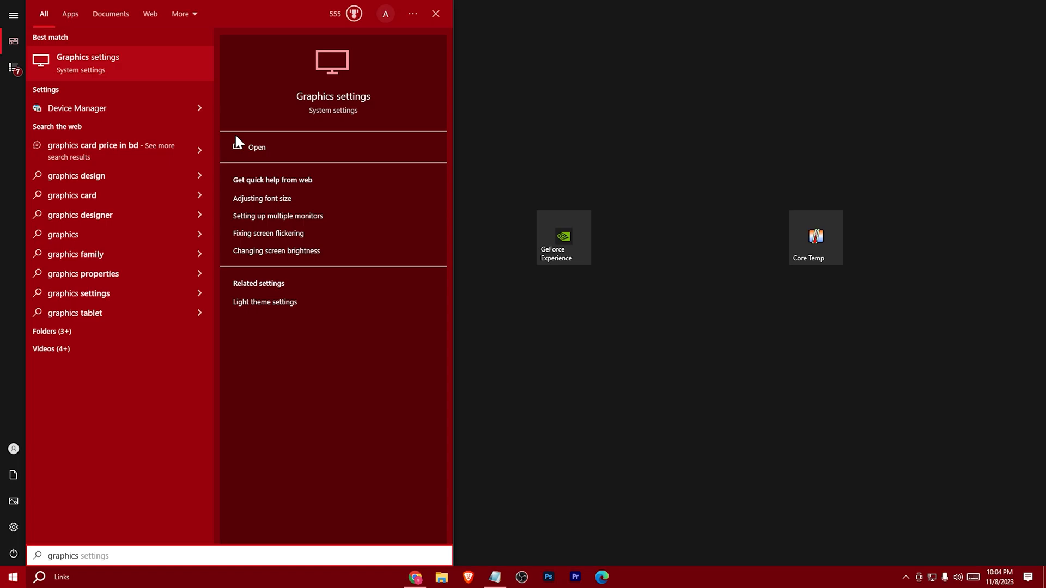
{"action": "left_click", "coordinate": [256, 147]}
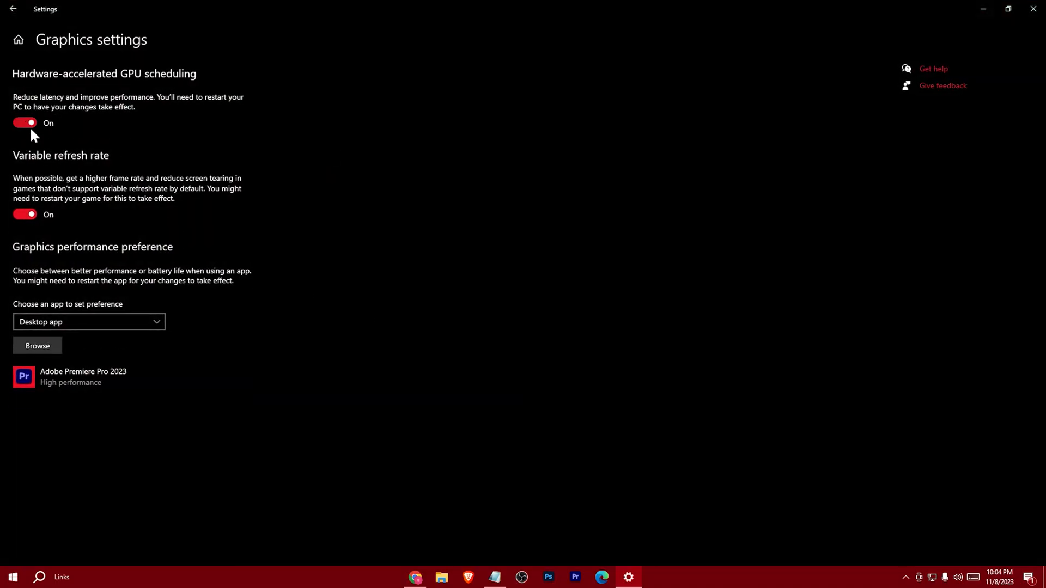
{"action": "mouse_move", "coordinate": [37, 347]}
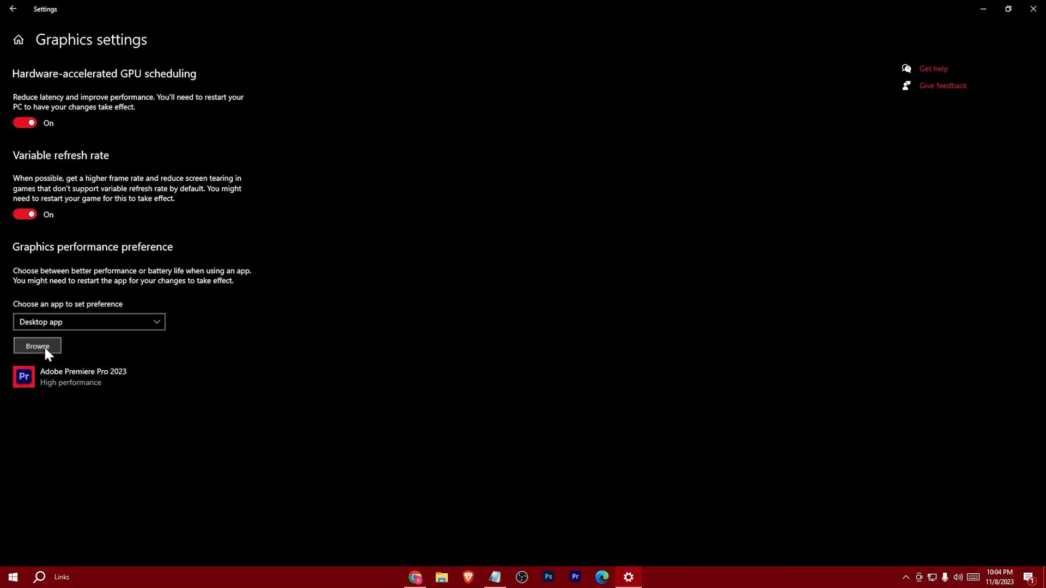
{"action": "left_click", "coordinate": [37, 348]}
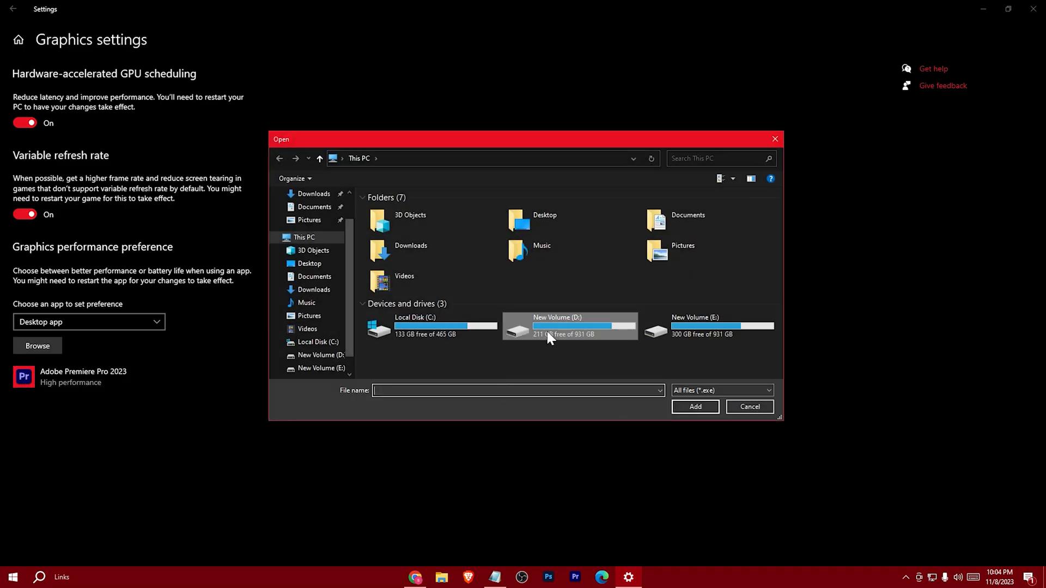
Navigate D:\Epic Games\Fortnite\FortniteGame\Binaries\Win64 and select FortniteClient-Win64-Shipping.exe.
{"action": "double_click", "coordinate": [569, 327]}
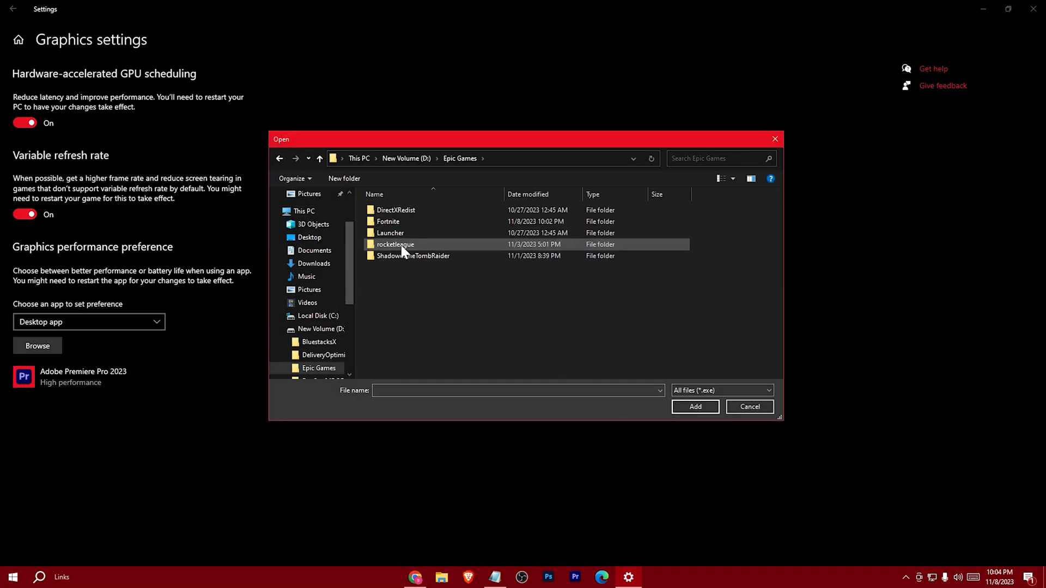
{"action": "double_click", "coordinate": [388, 221]}
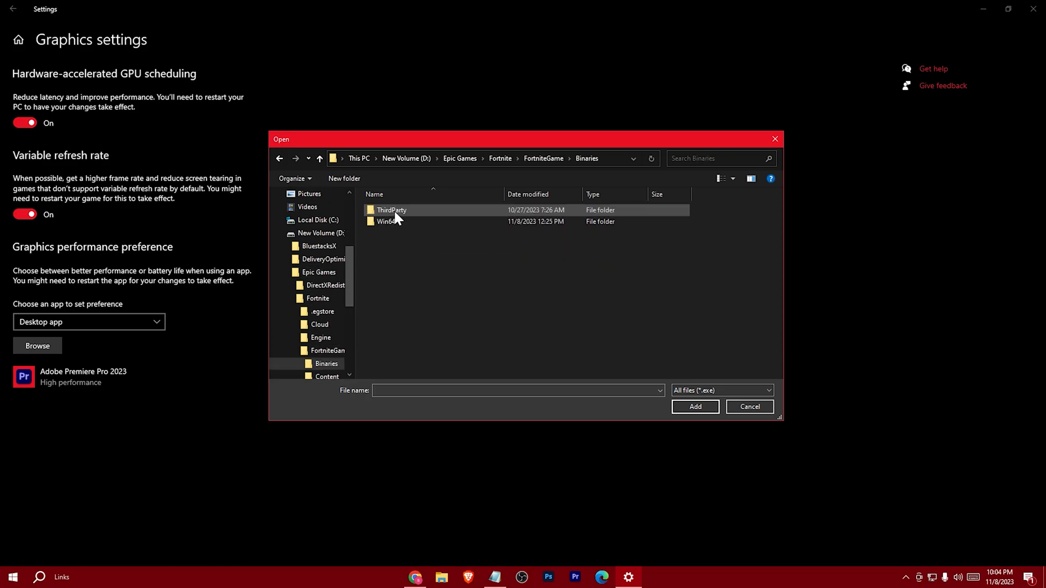
{"action": "double_click", "coordinate": [385, 221]}
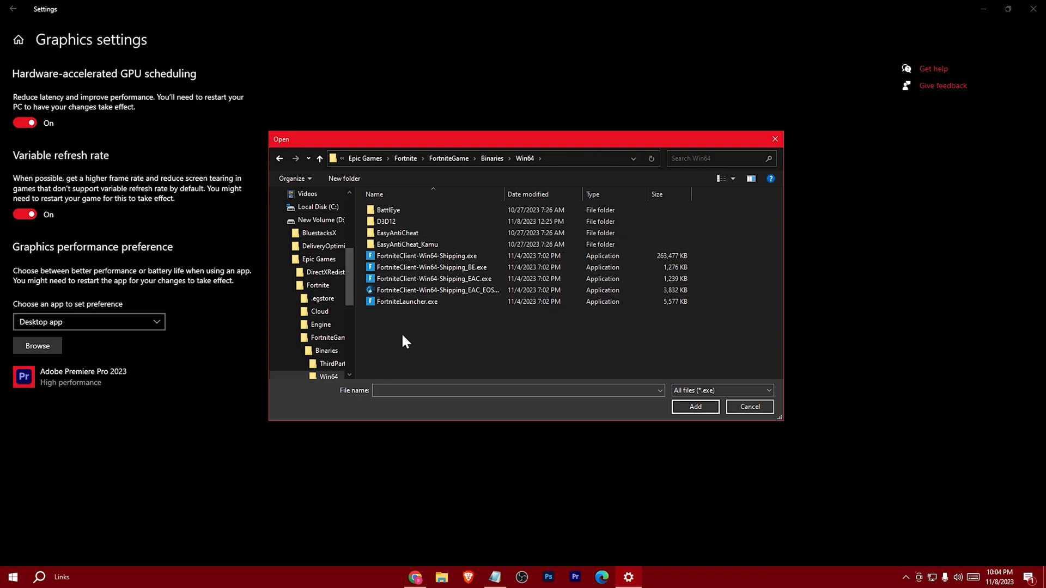
{"action": "left_click", "coordinate": [427, 255]}
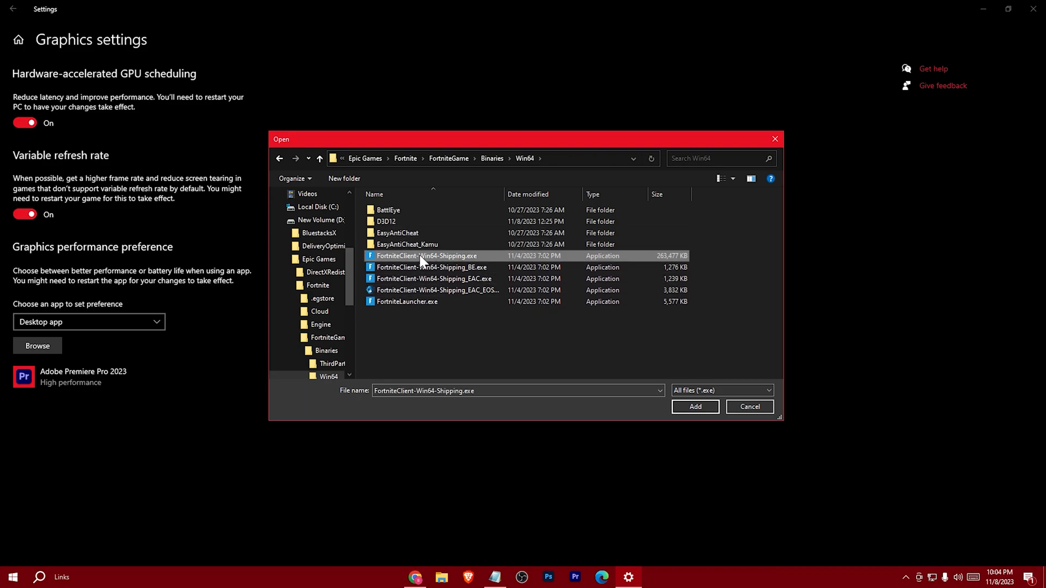
{"action": "mouse_move", "coordinate": [682, 260]}
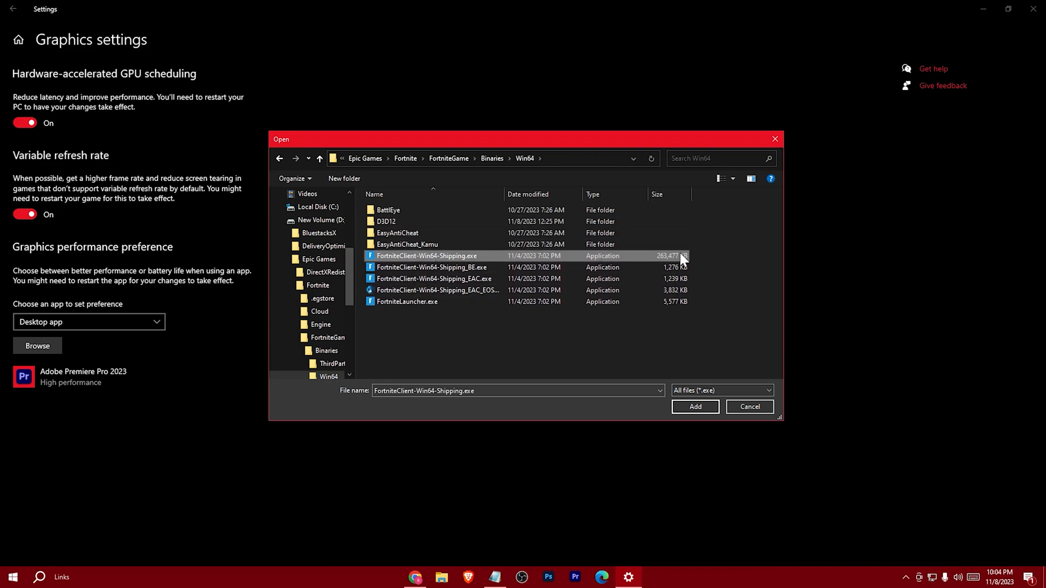
{"action": "right_click", "coordinate": [426, 255]}
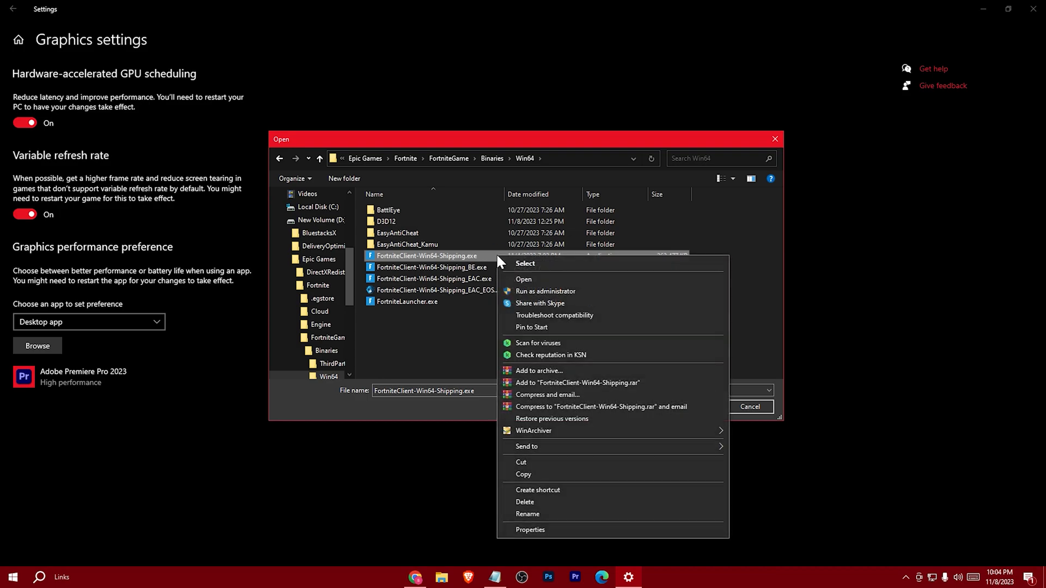
{"action": "left_click", "coordinate": [530, 530]}
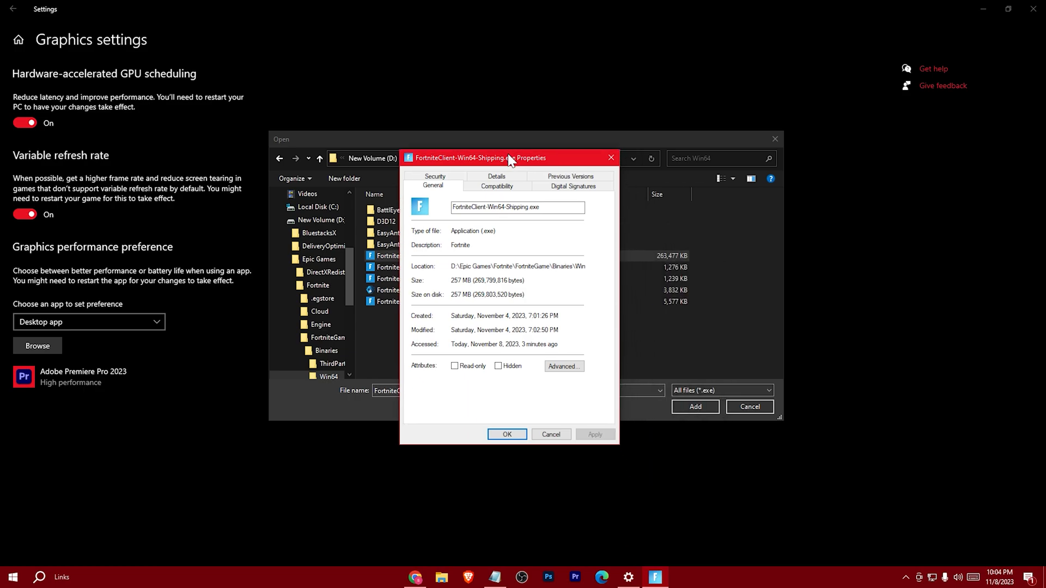
{"action": "left_click", "coordinate": [496, 185]}
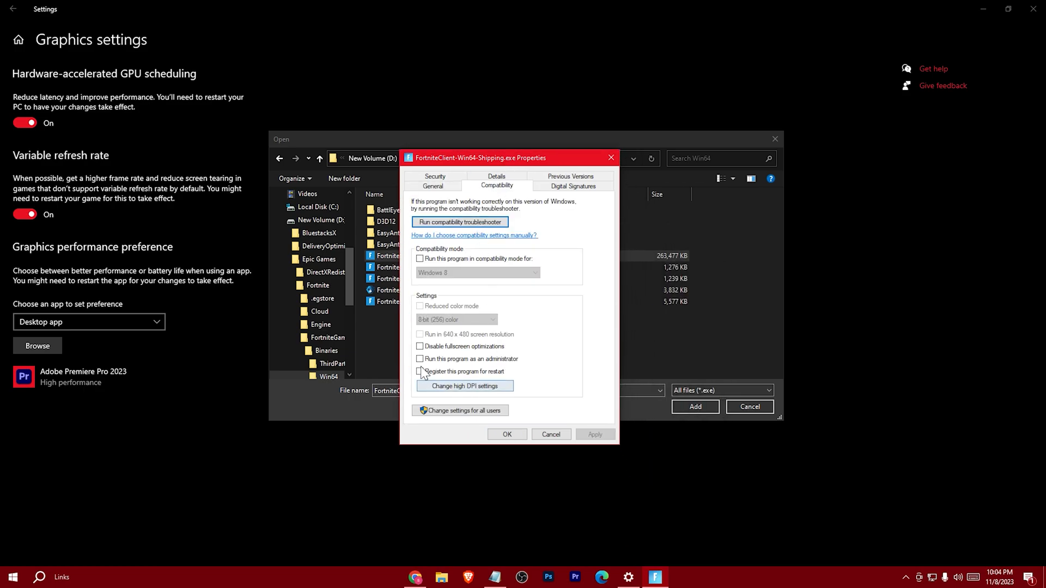
{"action": "left_click", "coordinate": [420, 346]}
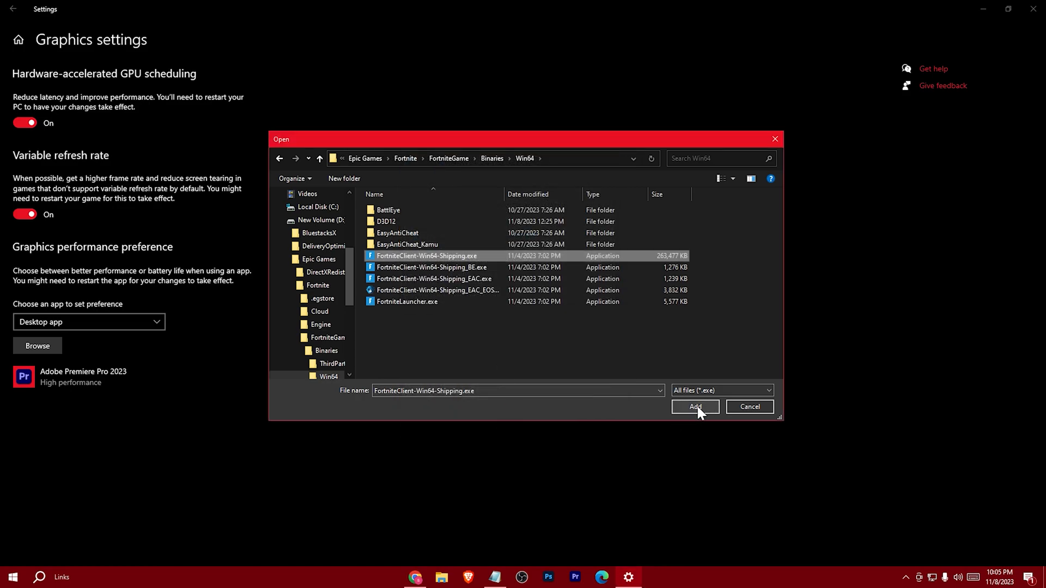
Add the Fortnite client with High performance graphics preference, save it and close Settings.
{"action": "left_click", "coordinate": [694, 407]}
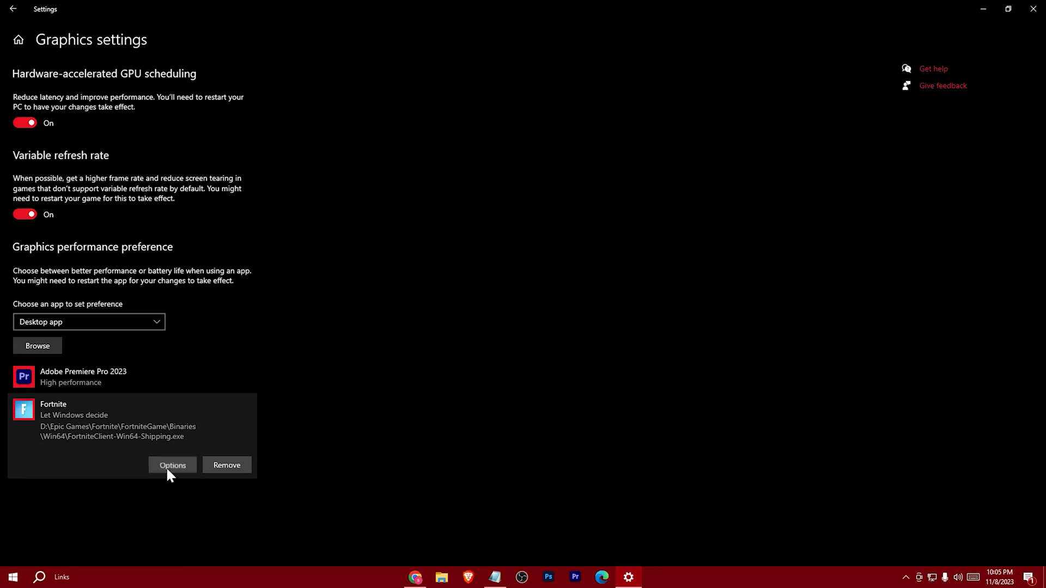
{"action": "left_click", "coordinate": [172, 465]}
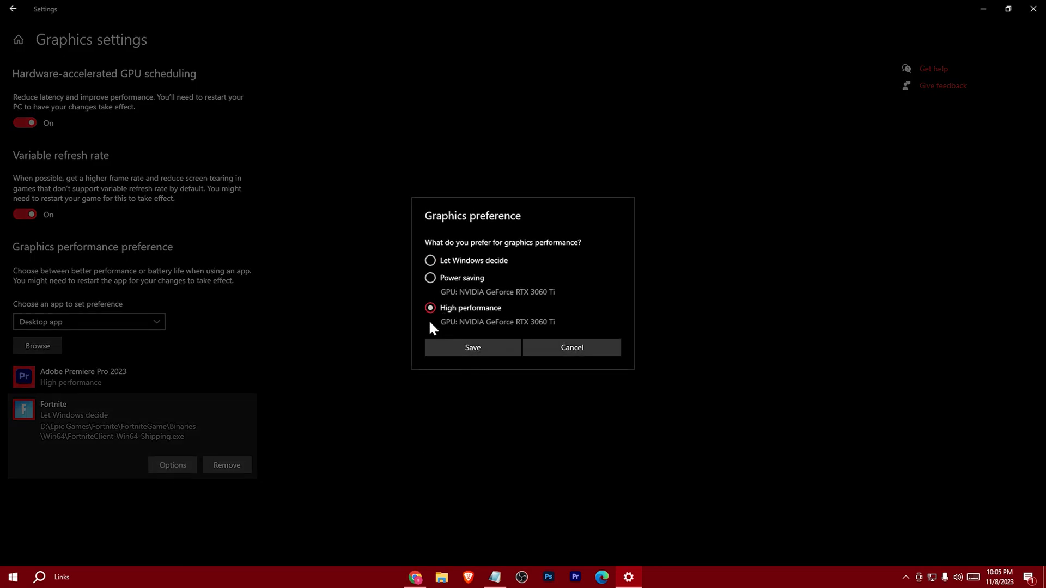
{"action": "left_click", "coordinate": [471, 347]}
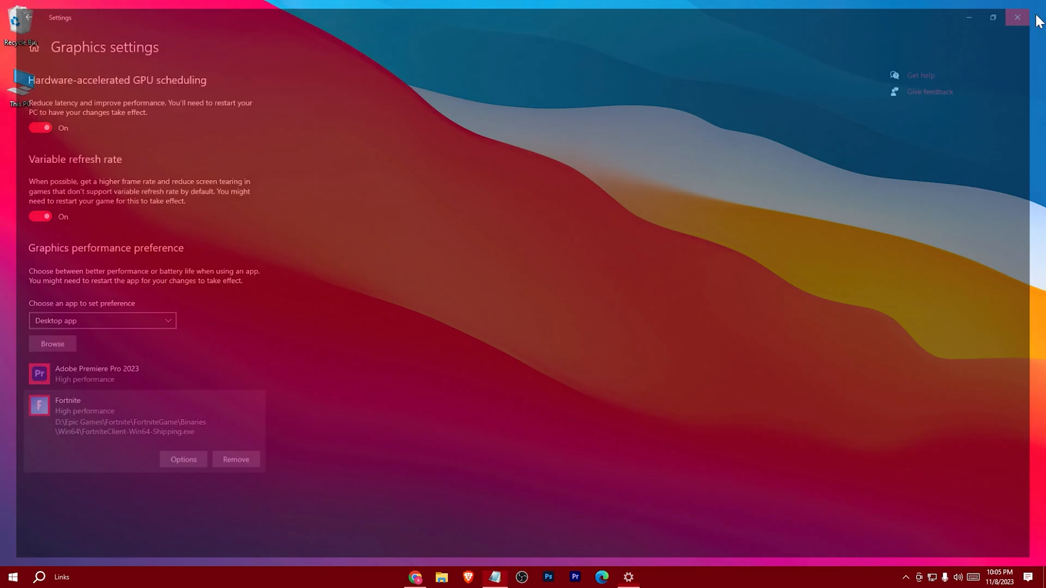
{"action": "left_click", "coordinate": [1017, 17]}
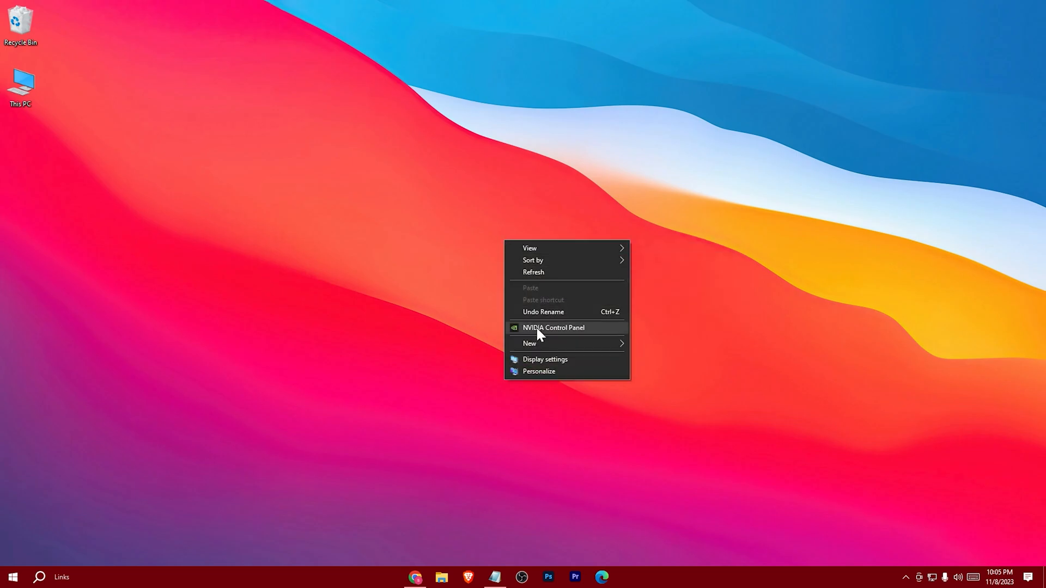
In Adjust image settings with preview, choose my preference emphasizing Performance and apply it.
{"action": "left_click", "coordinate": [553, 328]}
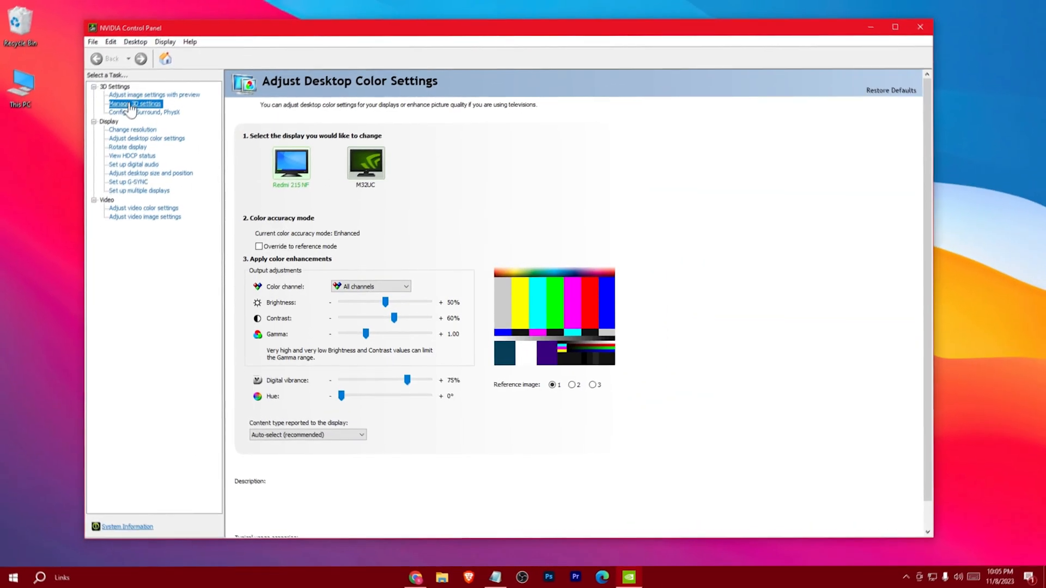
{"action": "left_click", "coordinate": [135, 104]}
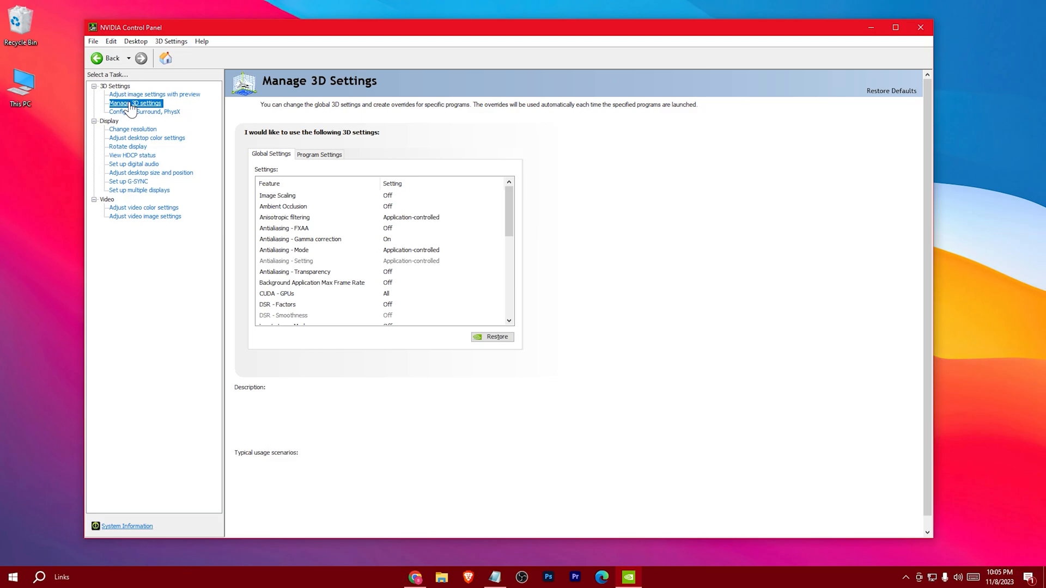
{"action": "left_click", "coordinate": [154, 94]}
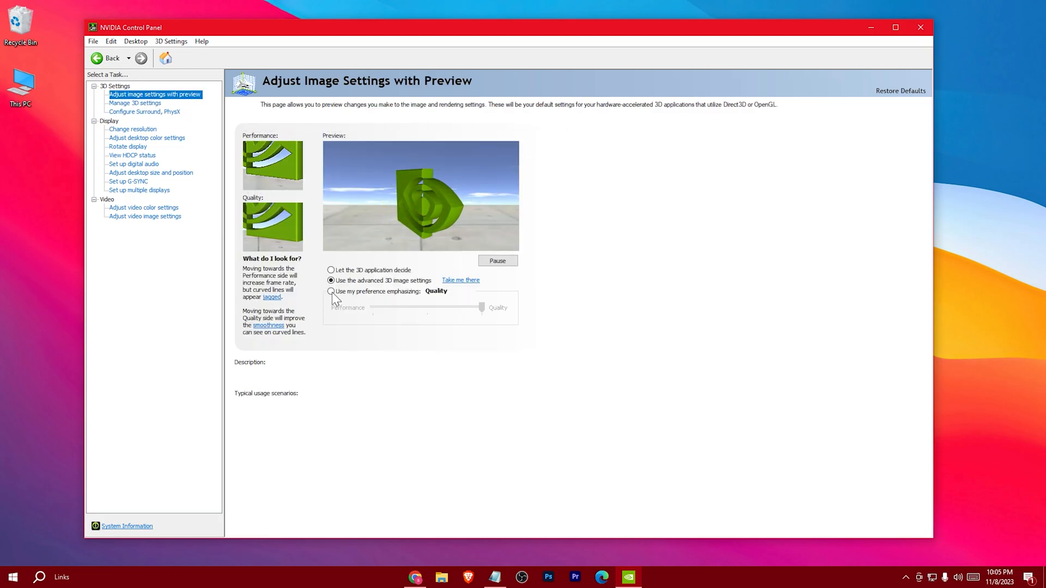
{"action": "left_click", "coordinate": [331, 292]}
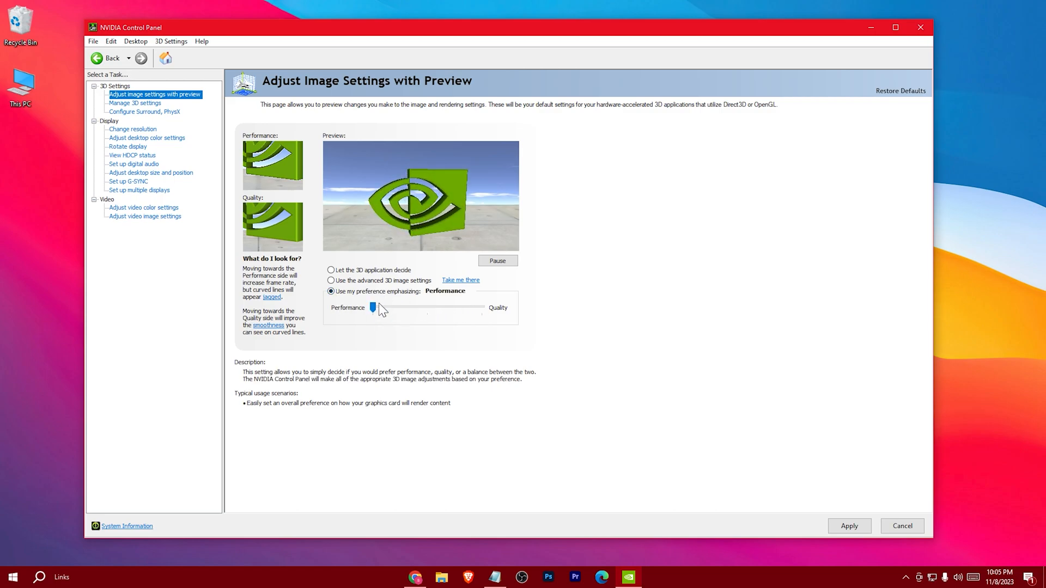
{"action": "mouse_move", "coordinate": [846, 500]}
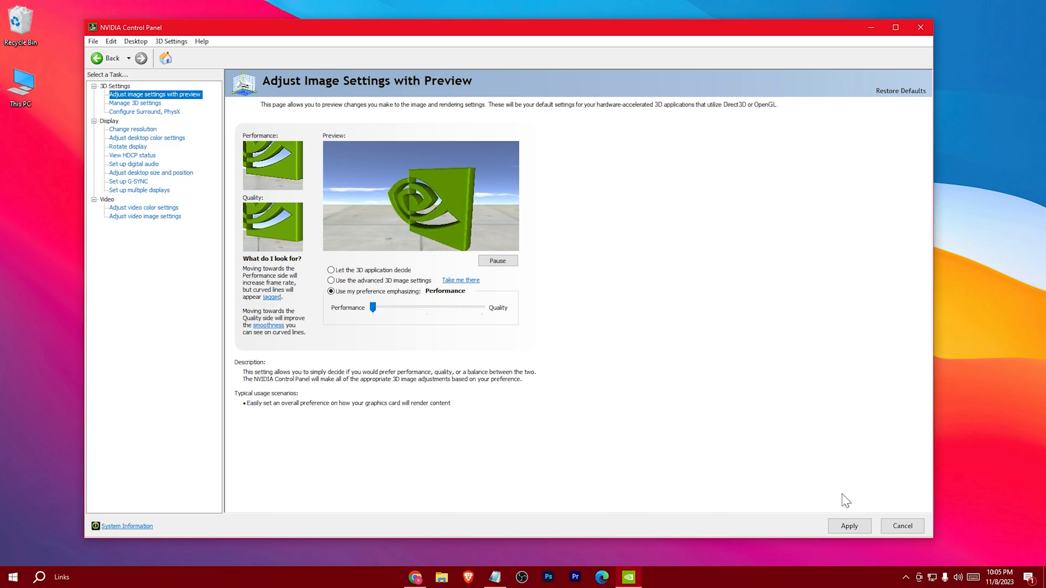
{"action": "left_click", "coordinate": [849, 526]}
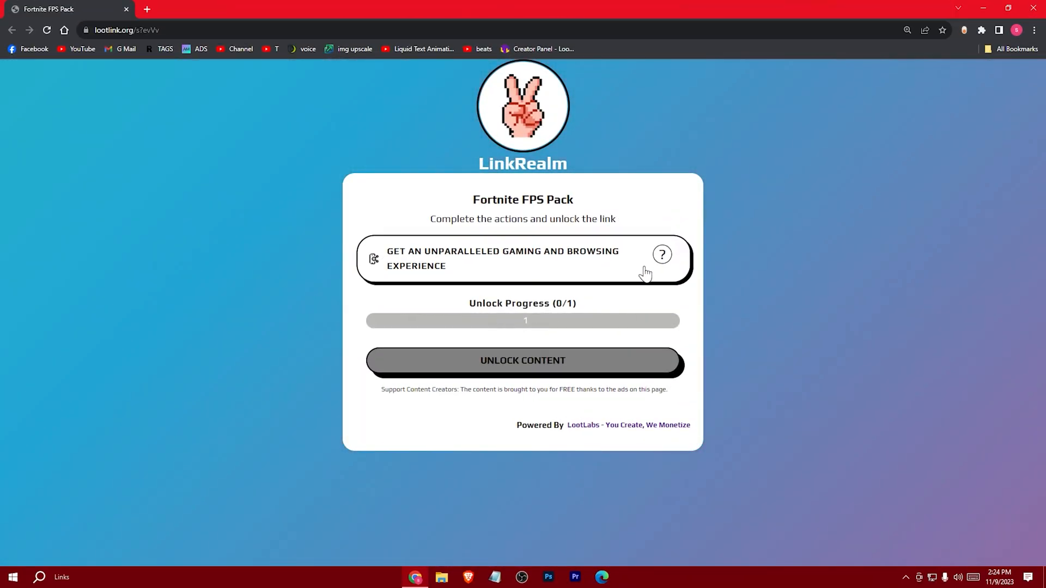
Complete the required task, cancel the Opera download popup, and unlock the Fortnite FPS Pack content.
{"action": "left_click", "coordinate": [522, 258]}
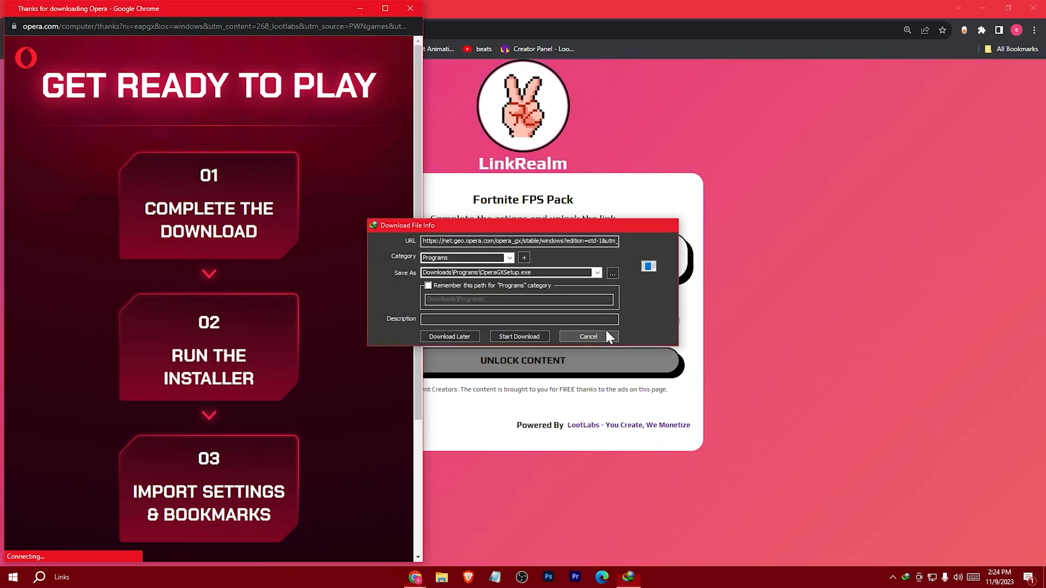
{"action": "left_click", "coordinate": [587, 337]}
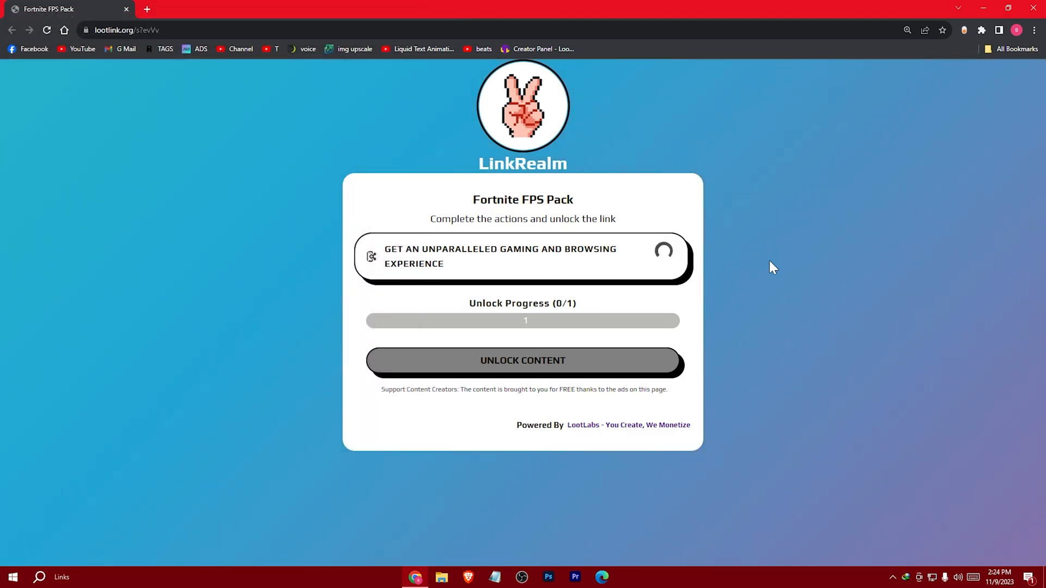
{"action": "left_click", "coordinate": [522, 256]}
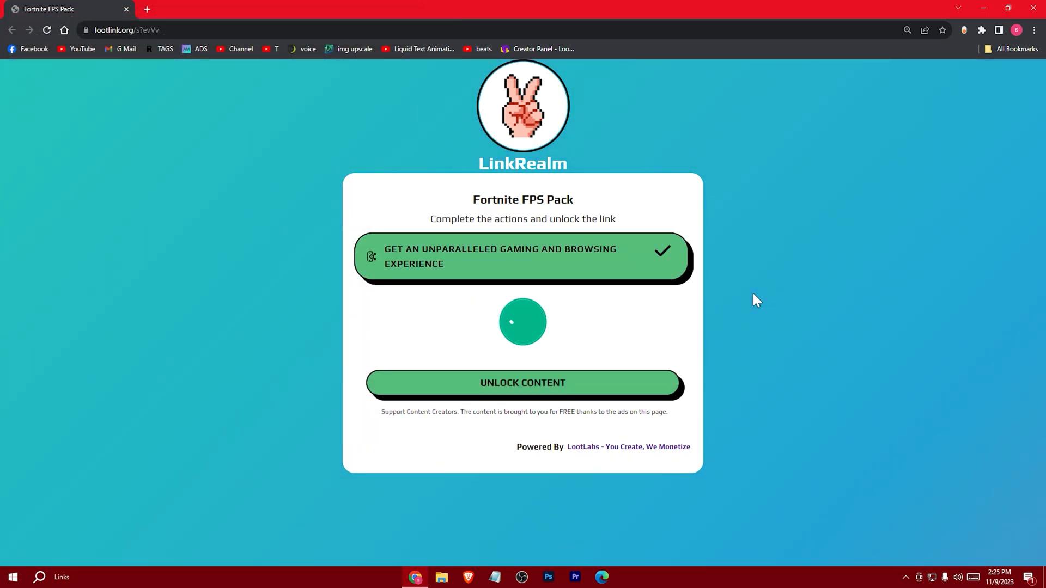
{"action": "left_click", "coordinate": [522, 383]}
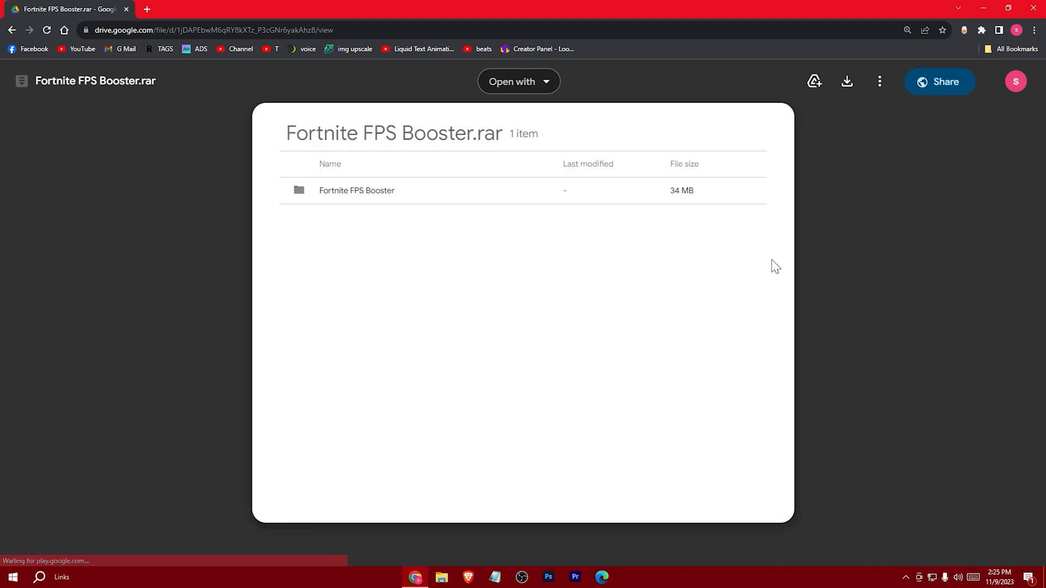
{"action": "mouse_move", "coordinate": [537, 272]}
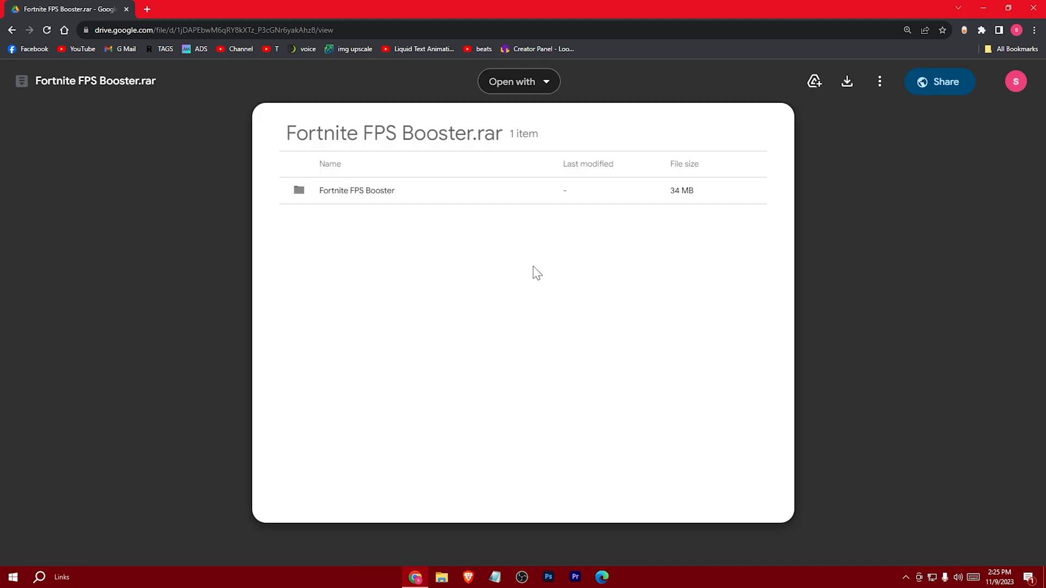
Download Fortnite FPS Booster.rar from Drive, confirming Download anyway on the virus-scan warning.
{"action": "left_click", "coordinate": [846, 82]}
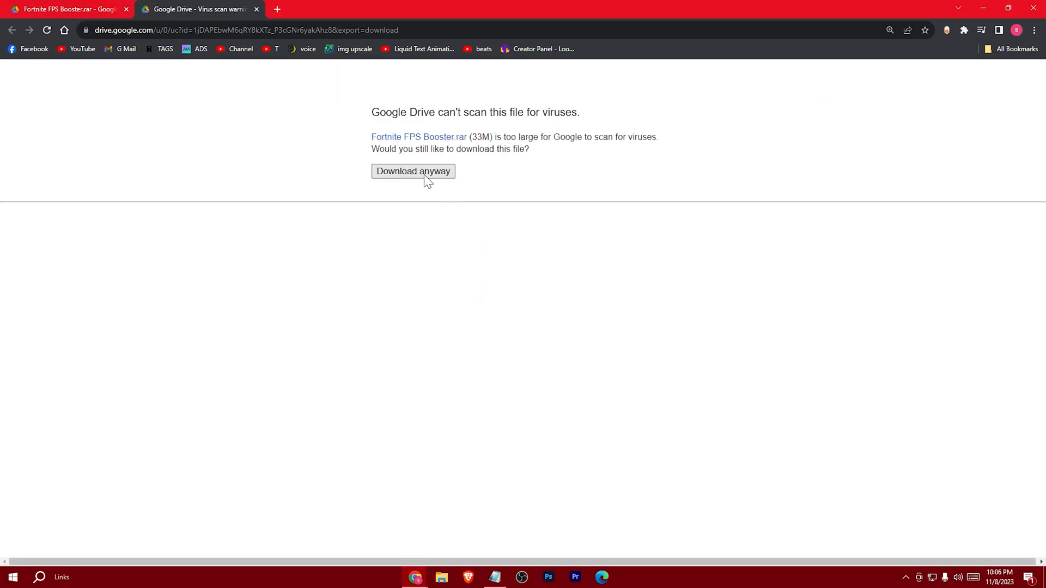
{"action": "left_click", "coordinate": [413, 171]}
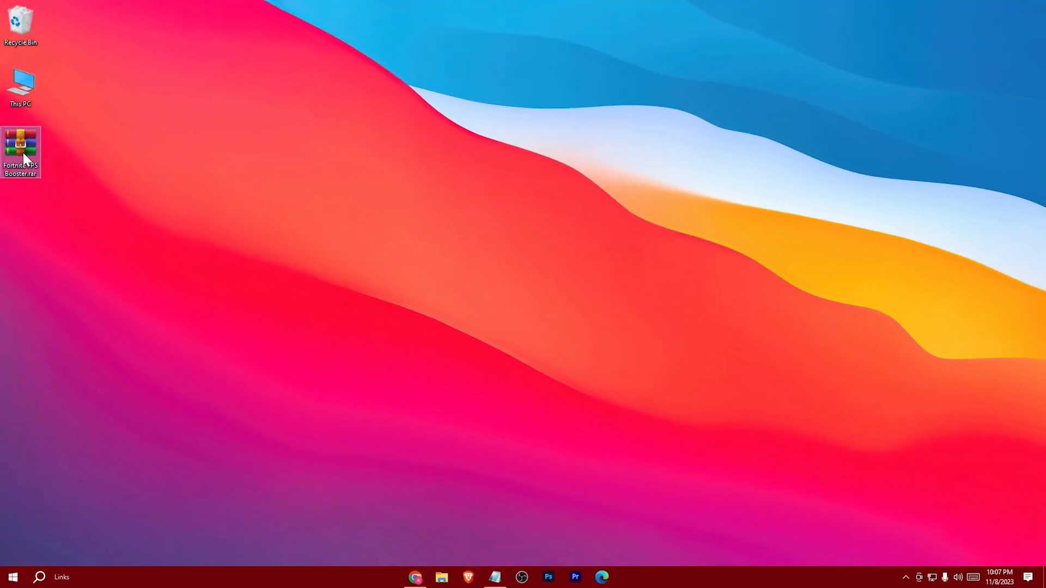
Extract Fortnite FPS Booster.rar here on the desktop, entering the archive password.
{"action": "right_click", "coordinate": [19, 143]}
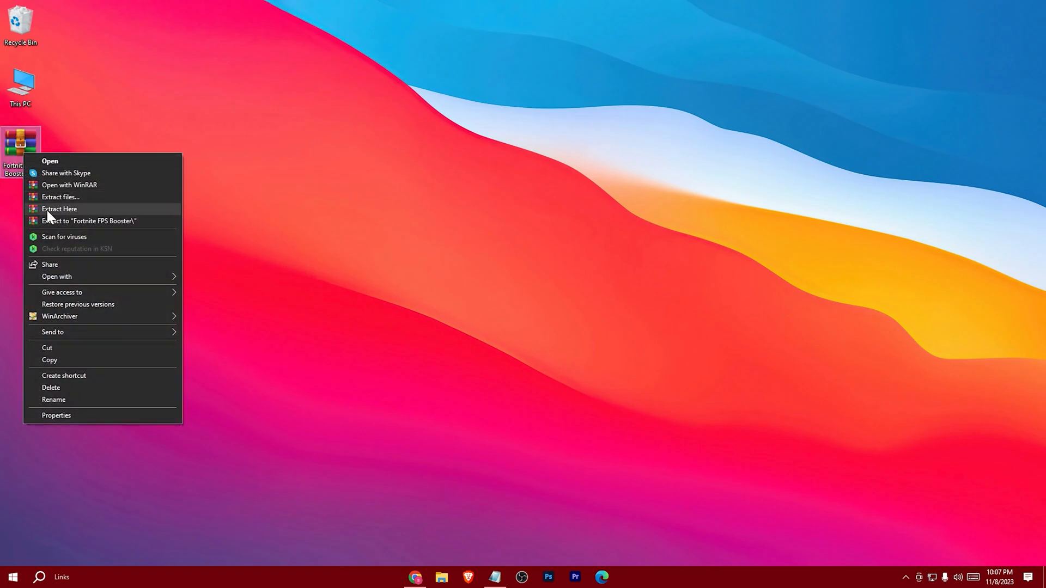
{"action": "left_click", "coordinate": [59, 209]}
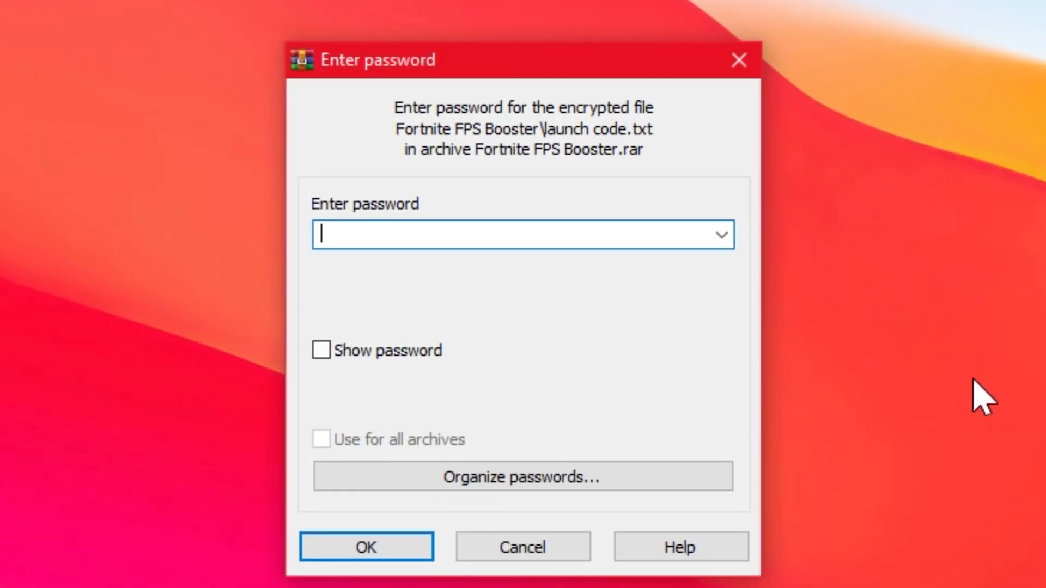
{"action": "type", "text": "••••"}
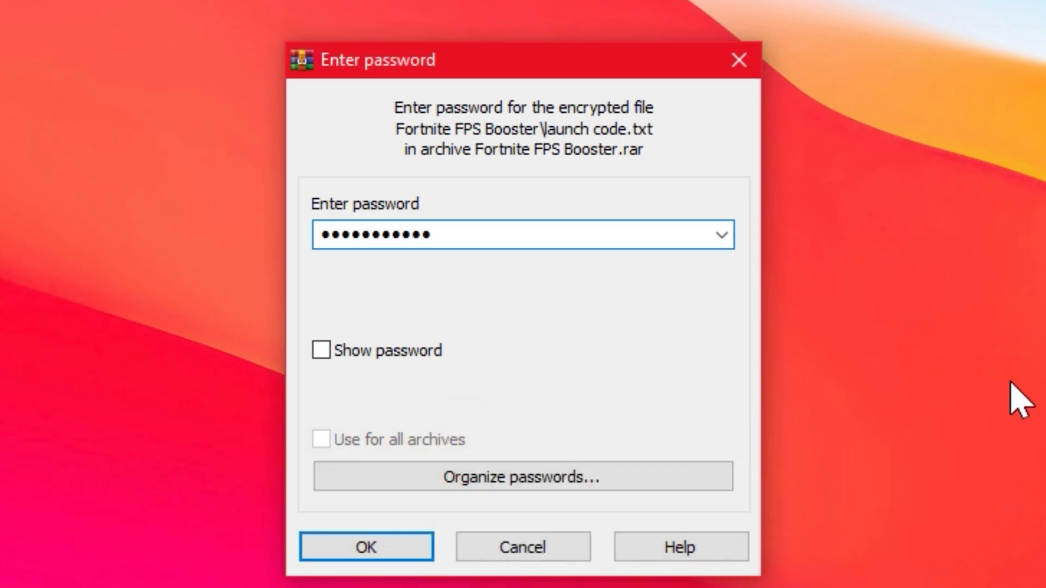
{"action": "mouse_move", "coordinate": [366, 548]}
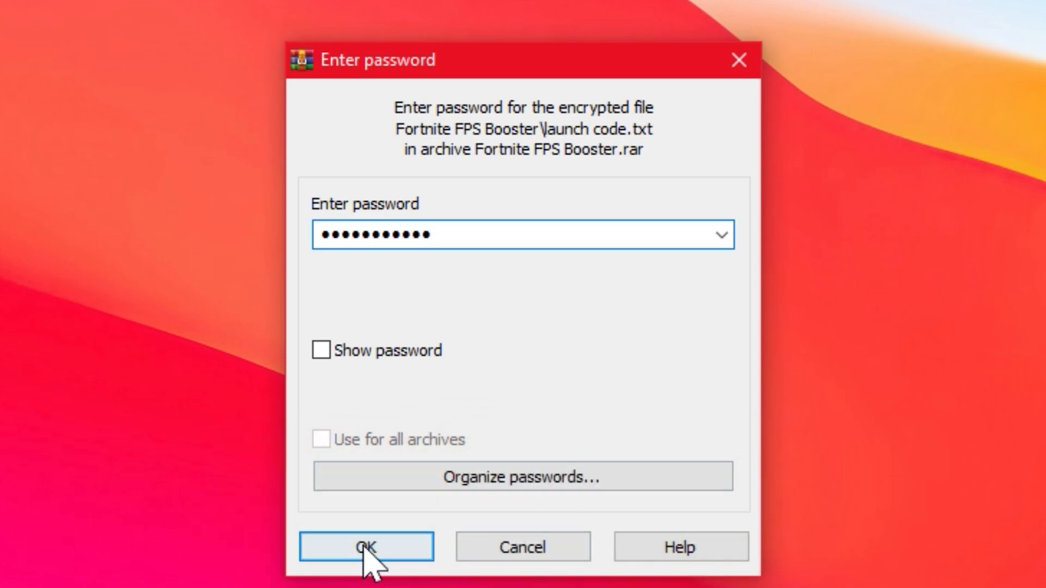
{"action": "left_click", "coordinate": [320, 350]}
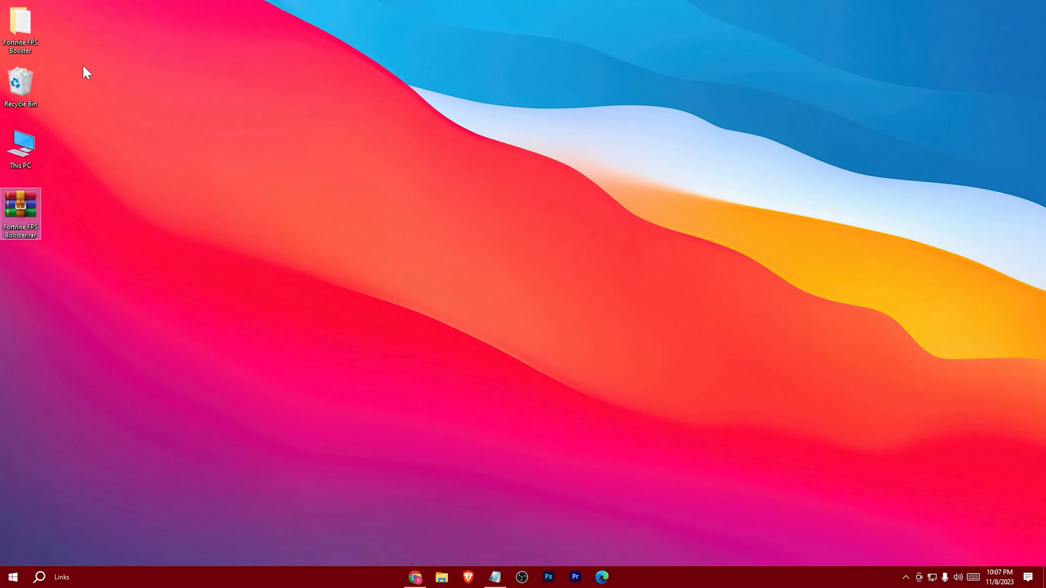
Open the extracted Fortnite FPS Booster folder and maximize its window.
{"action": "double_click", "coordinate": [20, 30]}
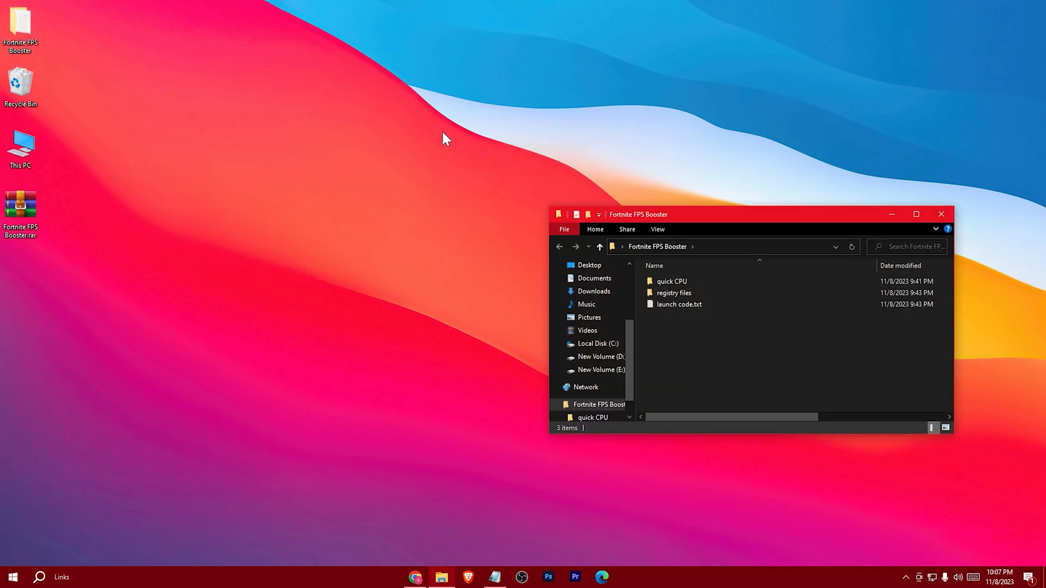
{"action": "left_click", "coordinate": [916, 215]}
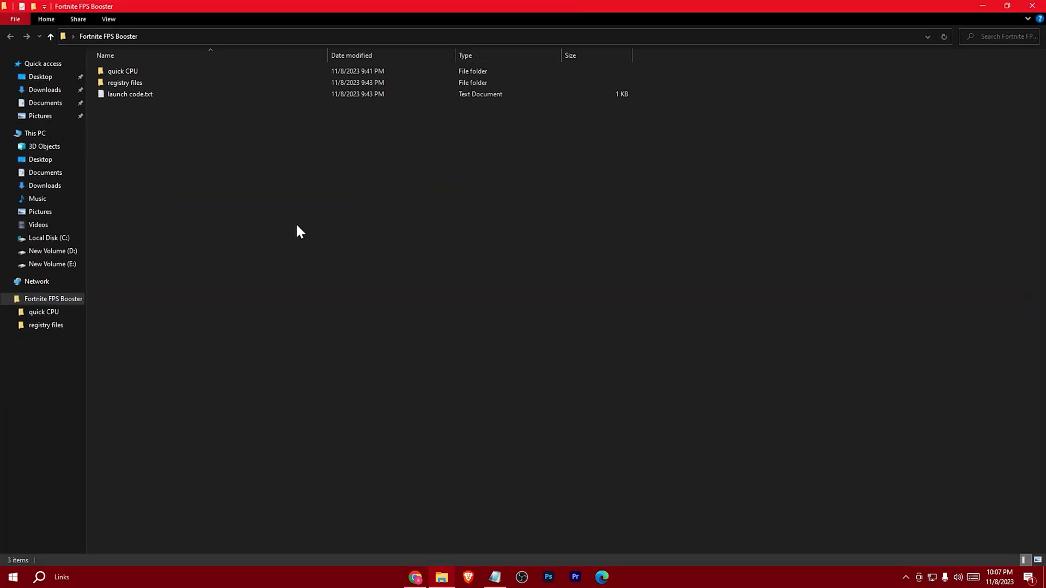
Run the QuickCPU .msi installer from the quick CPU folder.
{"action": "left_click", "coordinate": [122, 72]}
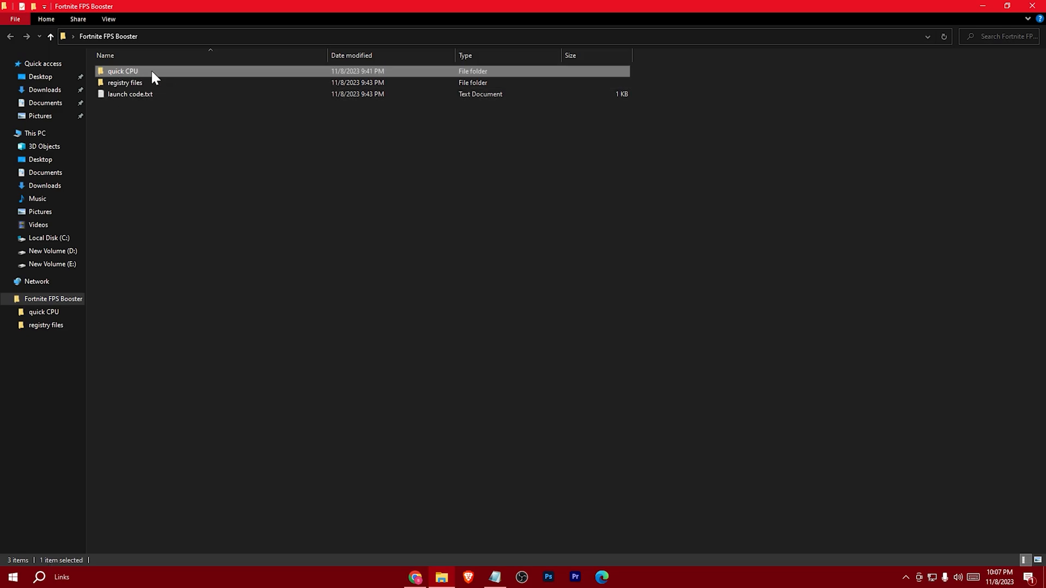
{"action": "double_click", "coordinate": [122, 71]}
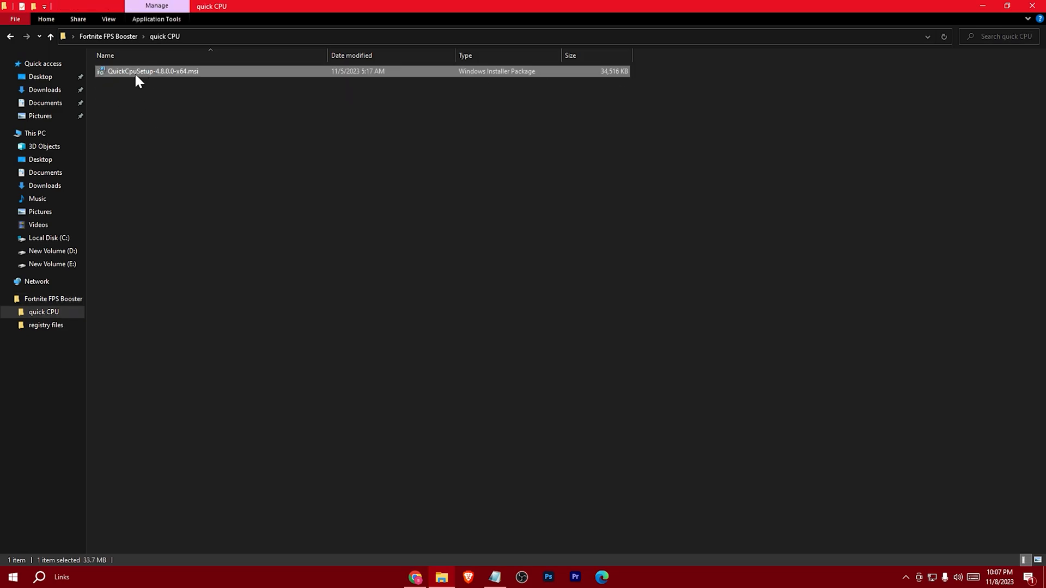
{"action": "double_click", "coordinate": [152, 71]}
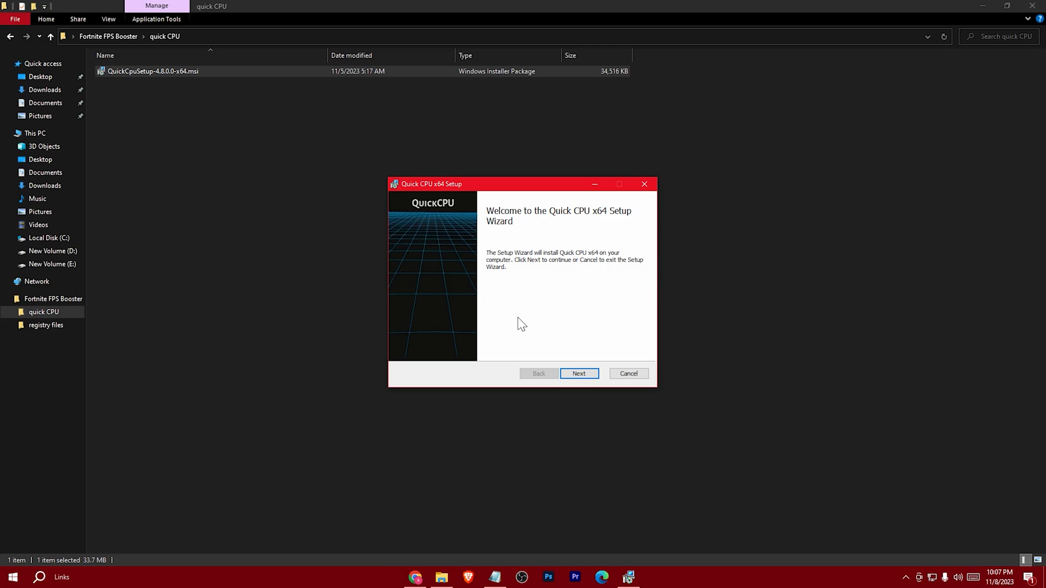
Complete setup accepting the EULA, finish with Launch checked and allow the UAC prompt.
{"action": "left_click", "coordinate": [579, 373]}
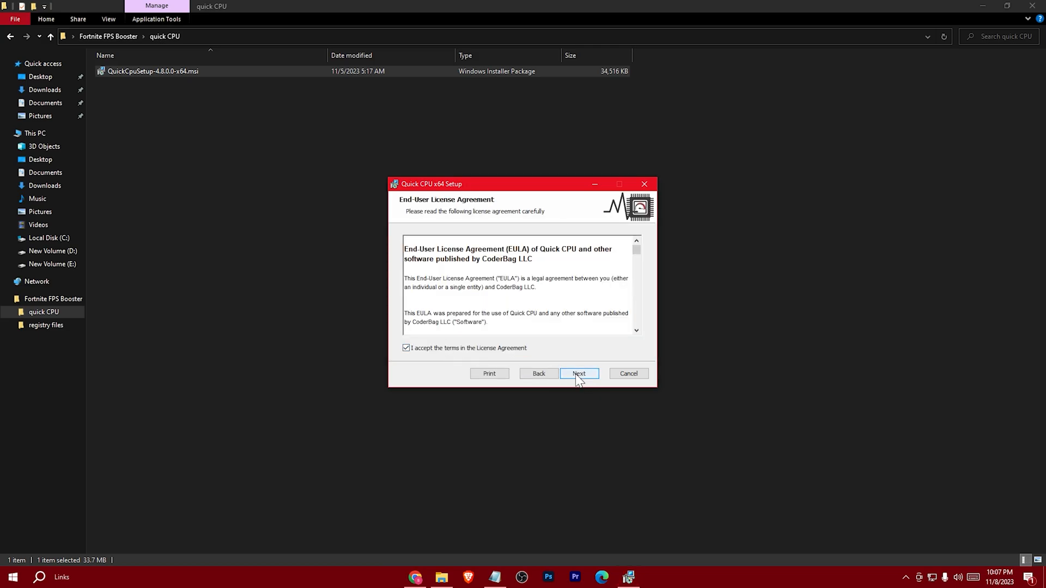
{"action": "left_click", "coordinate": [577, 373]}
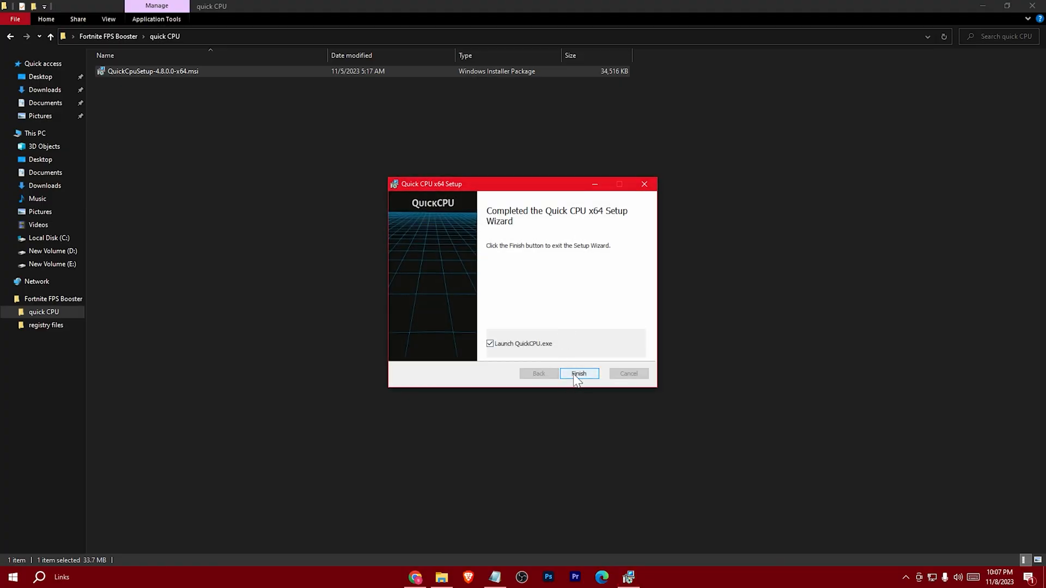
{"action": "left_click", "coordinate": [578, 374]}
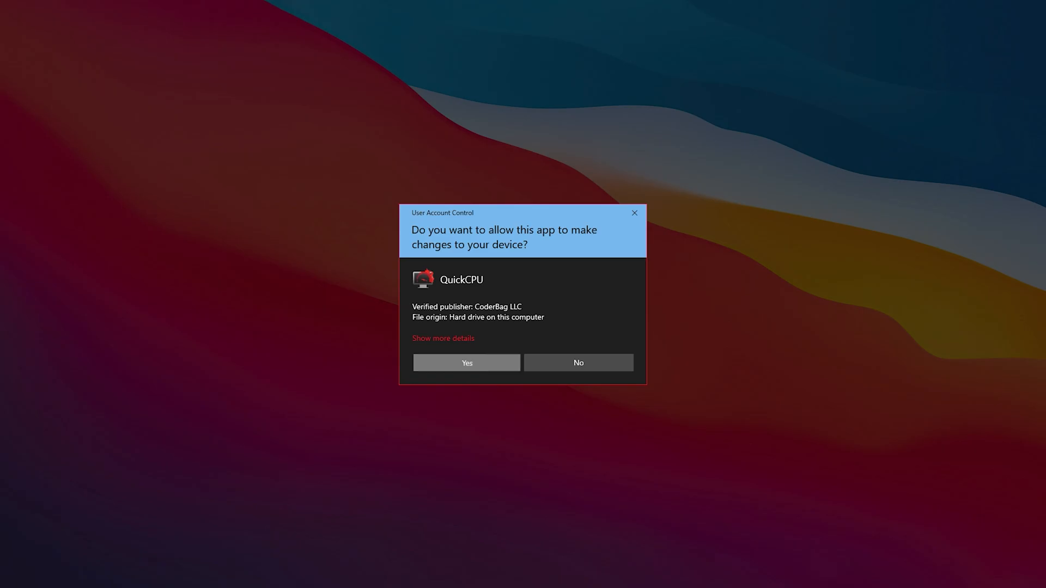
{"action": "left_click", "coordinate": [466, 363]}
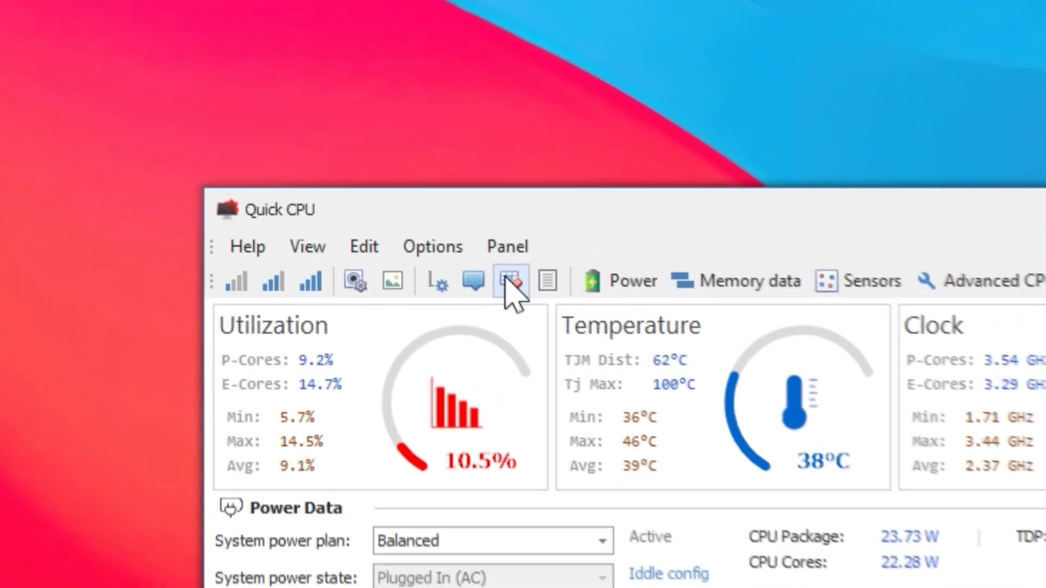
Enable Clean Memory when usage is above the threshold percentage and apply it.
{"action": "left_click", "coordinate": [511, 282]}
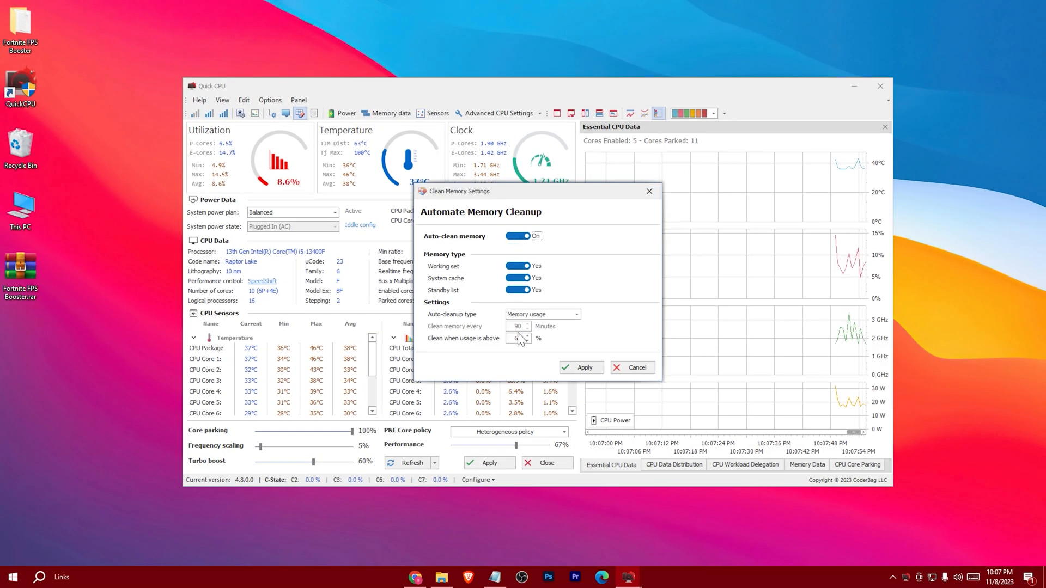
{"action": "triple_click", "coordinate": [516, 338]}
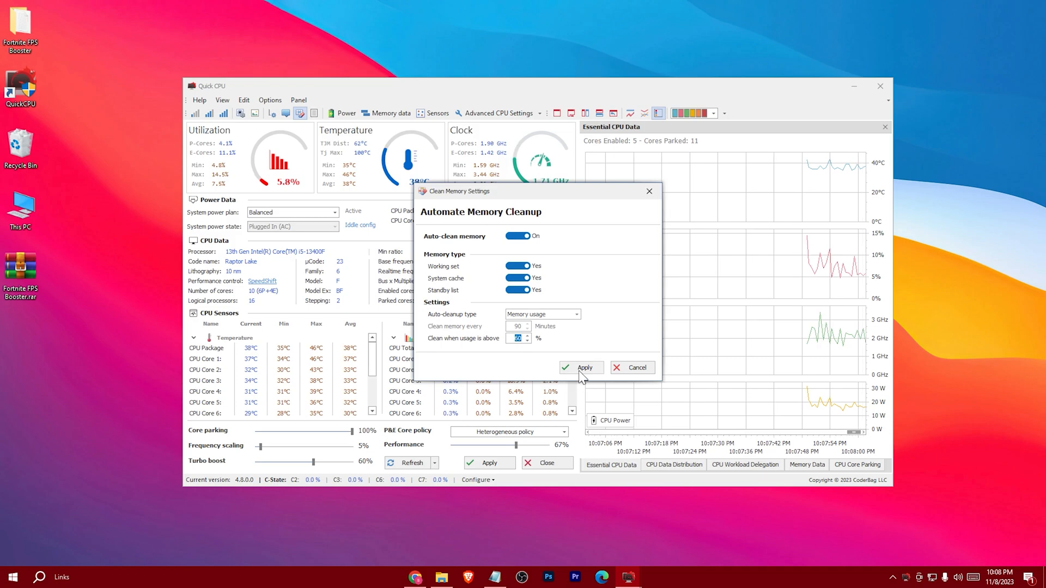
{"action": "left_click", "coordinate": [580, 367]}
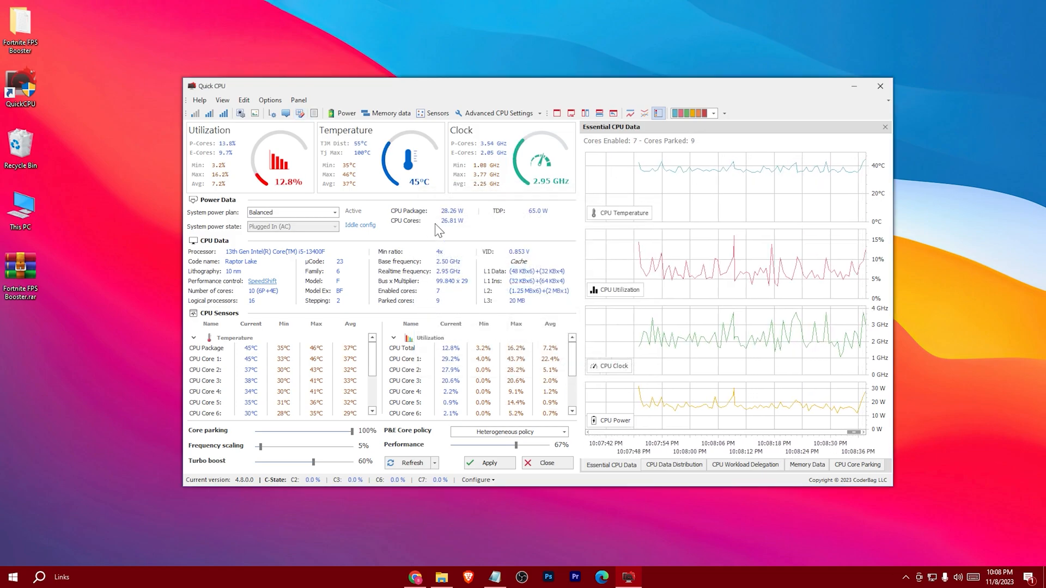
Select the High performance power plan with performance sliders at 100%, apply, and close Quick CPU.
{"action": "left_click", "coordinate": [334, 212]}
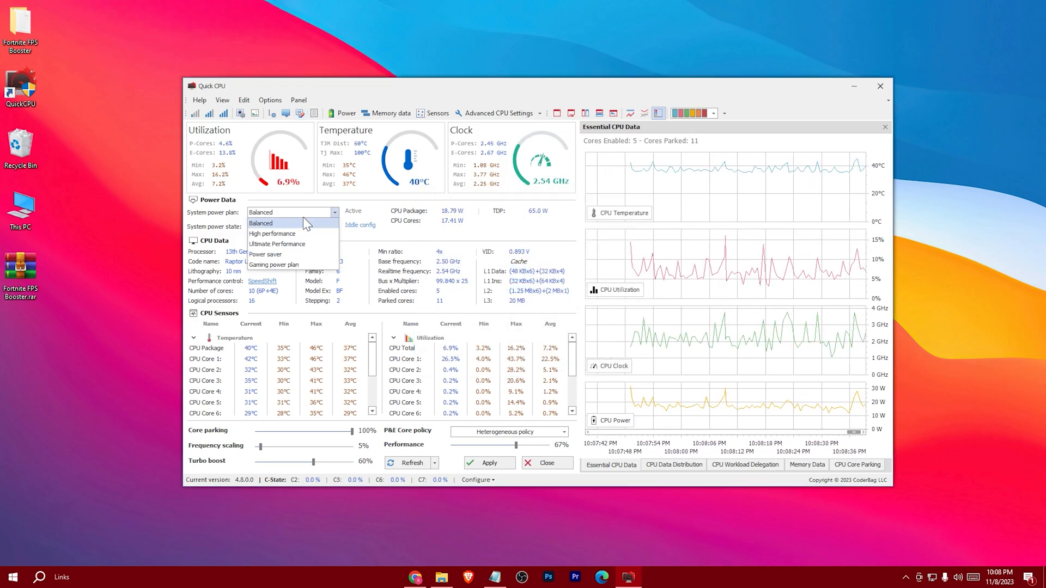
{"action": "left_click", "coordinate": [271, 233]}
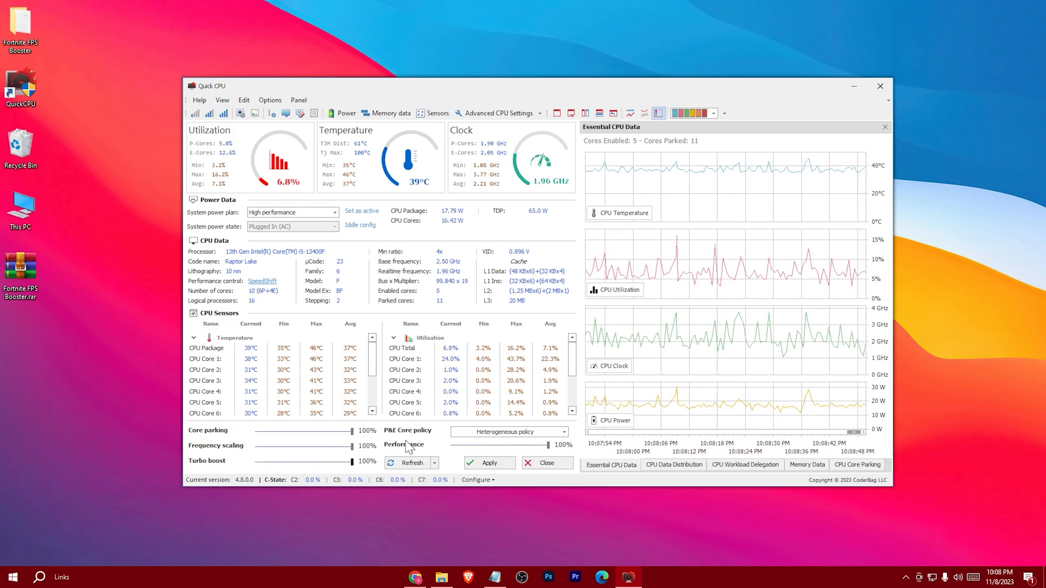
{"action": "left_click", "coordinate": [488, 462]}
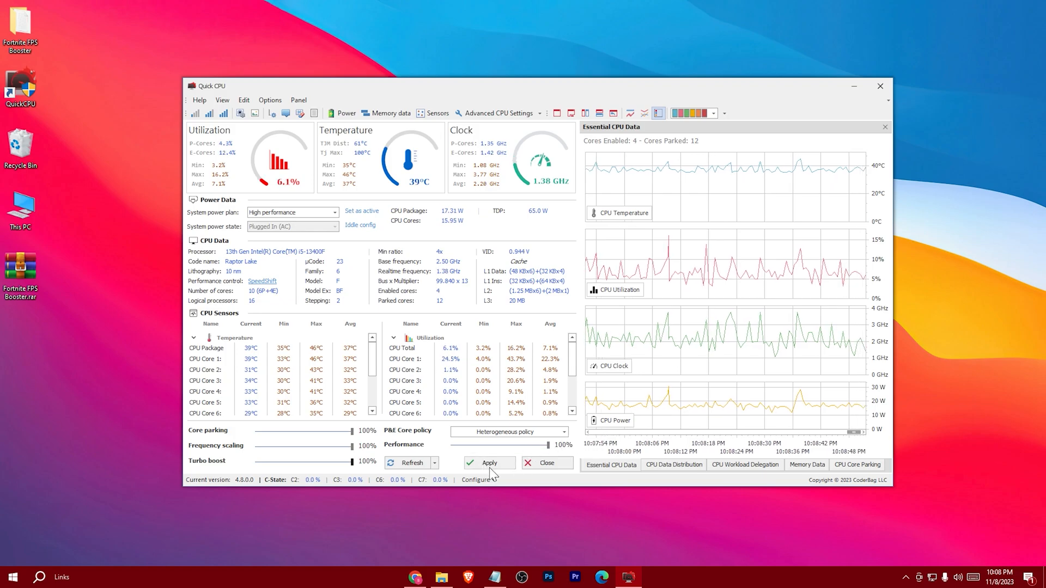
{"action": "left_click", "coordinate": [489, 462]}
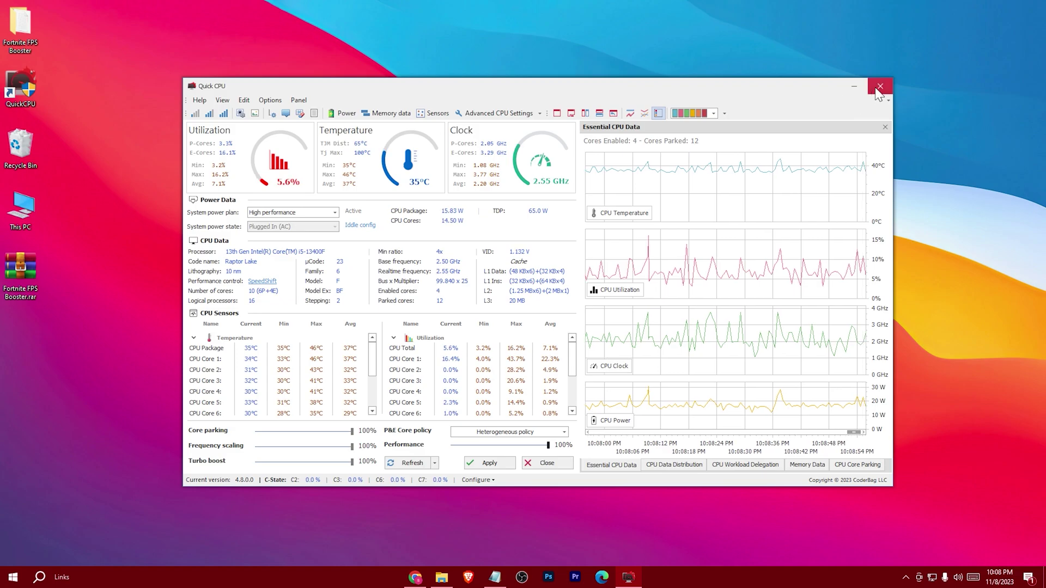
{"action": "left_click", "coordinate": [879, 86]}
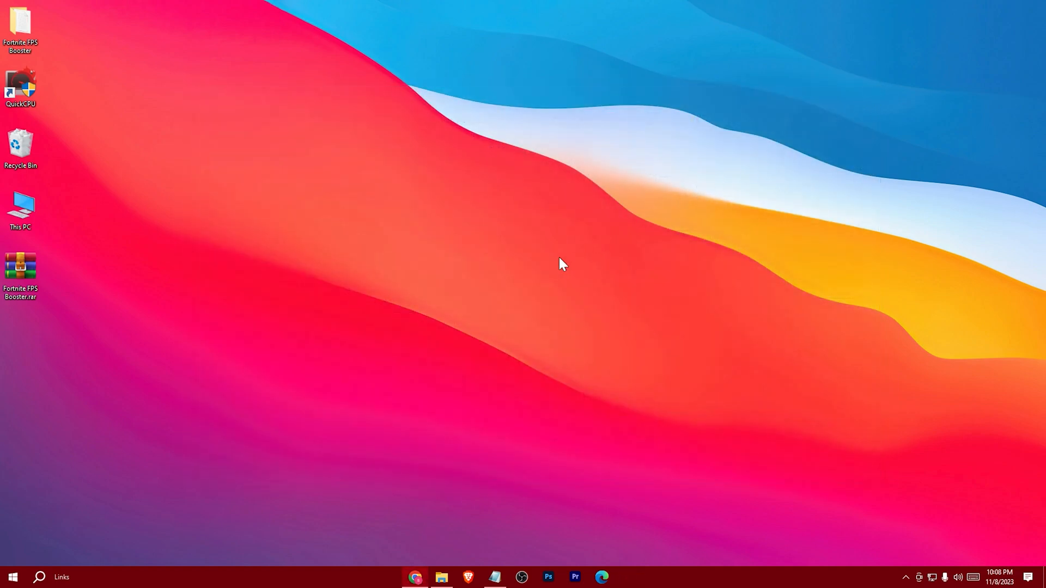
Return to the Fortnite FPS Booster folder and enter the registry files folder.
{"action": "left_click", "coordinate": [442, 578]}
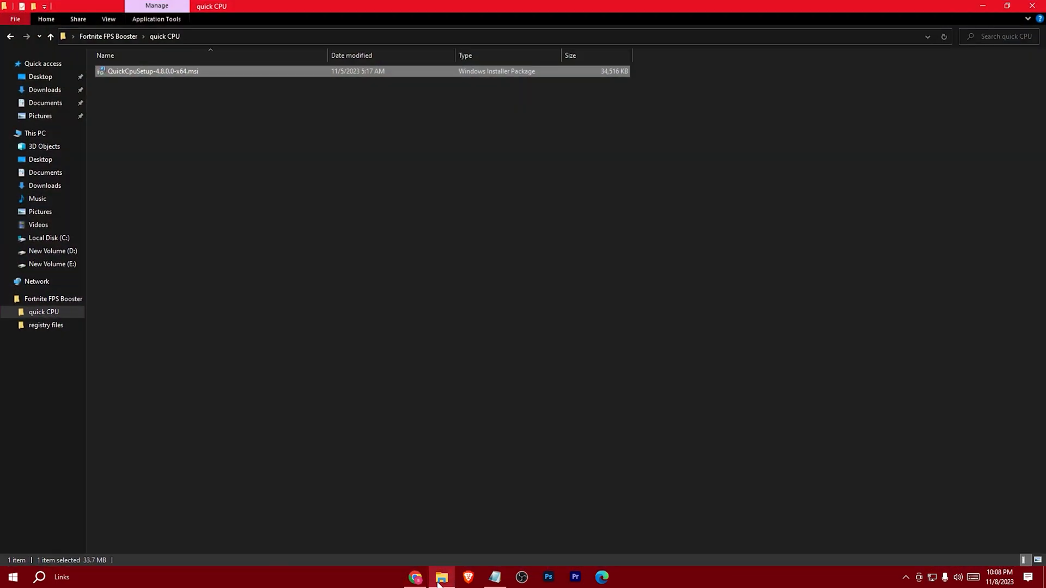
{"action": "left_click", "coordinate": [49, 36]}
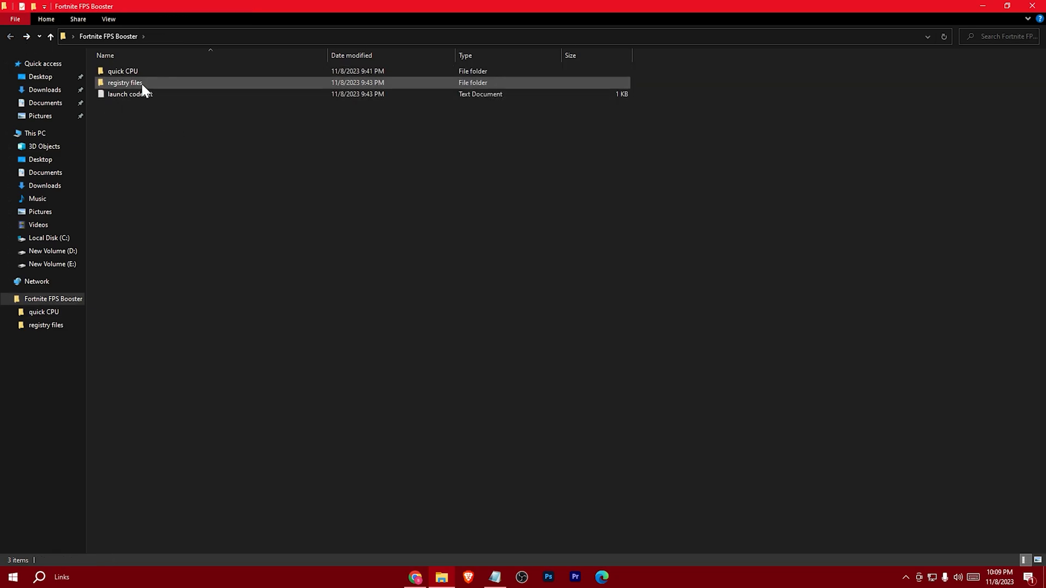
{"action": "double_click", "coordinate": [125, 82]}
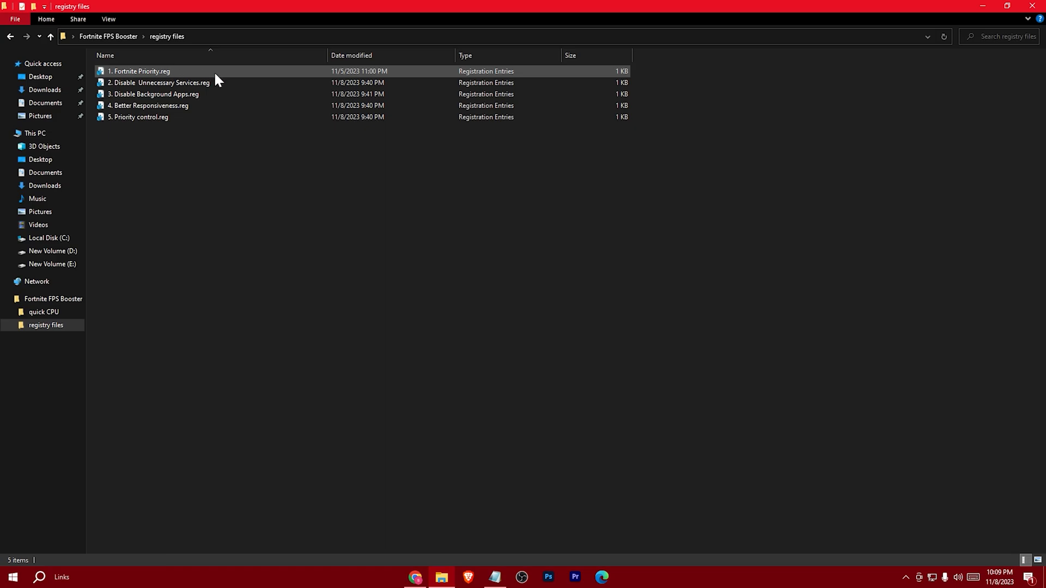
Merge the Fortnite Priority, Disable Services, Background Apps, Responsiveness and Priority control .reg files, confirming each, then go back up.
{"action": "double_click", "coordinate": [141, 72]}
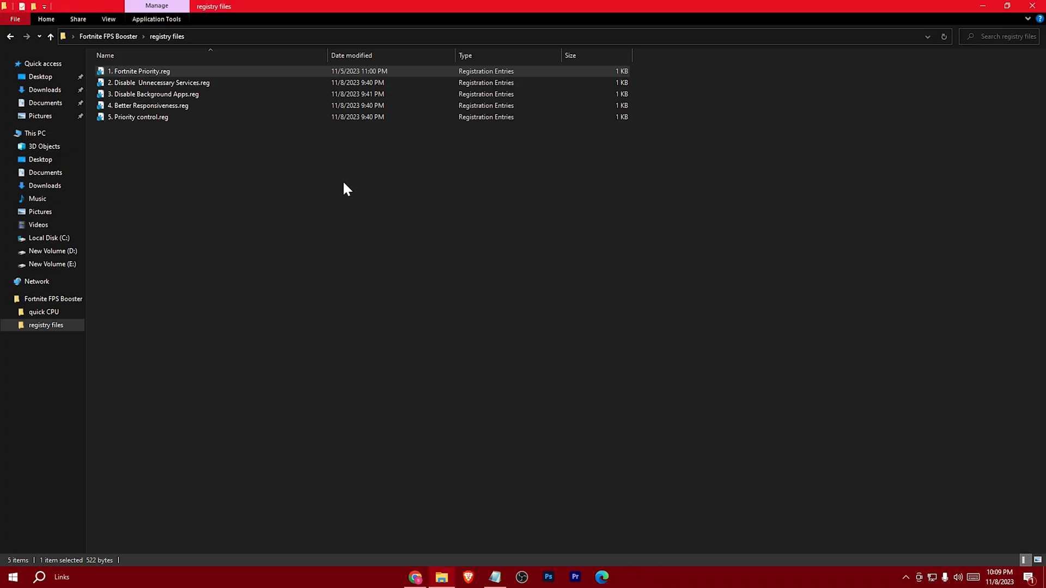
{"action": "double_click", "coordinate": [138, 72]}
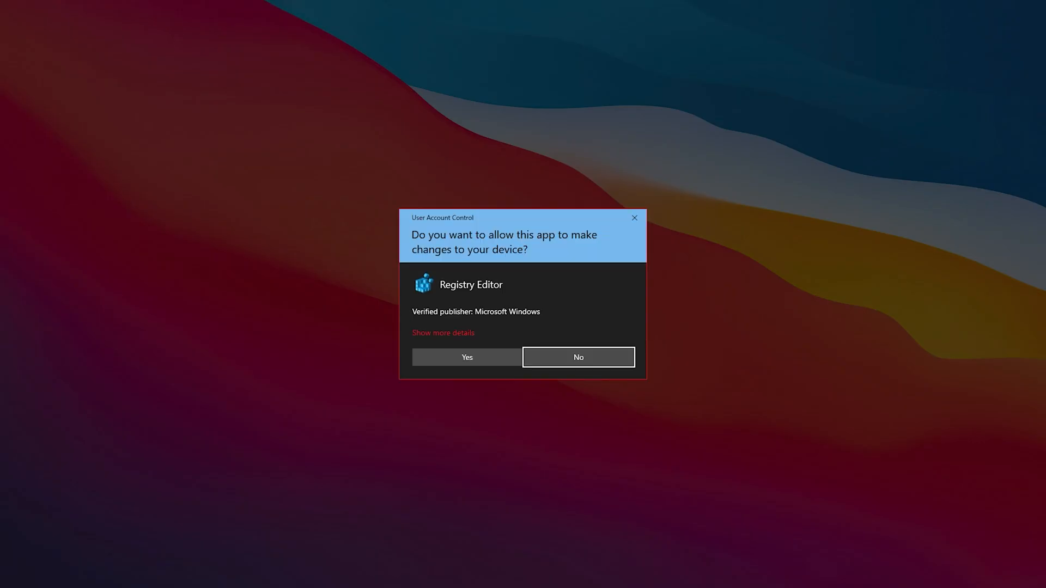
{"action": "left_click", "coordinate": [466, 357]}
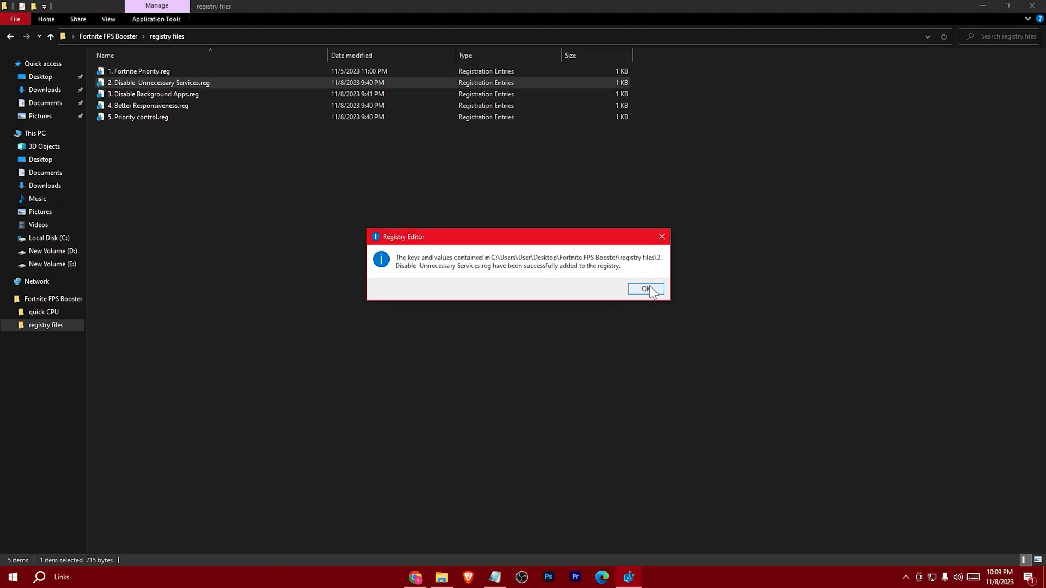
{"action": "left_click", "coordinate": [645, 289]}
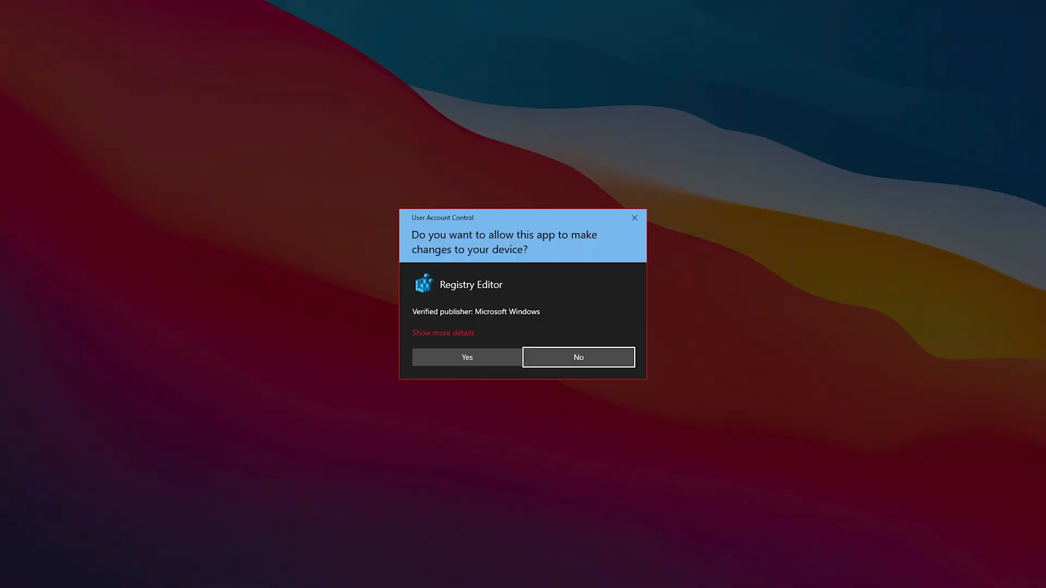
{"action": "left_click", "coordinate": [466, 357]}
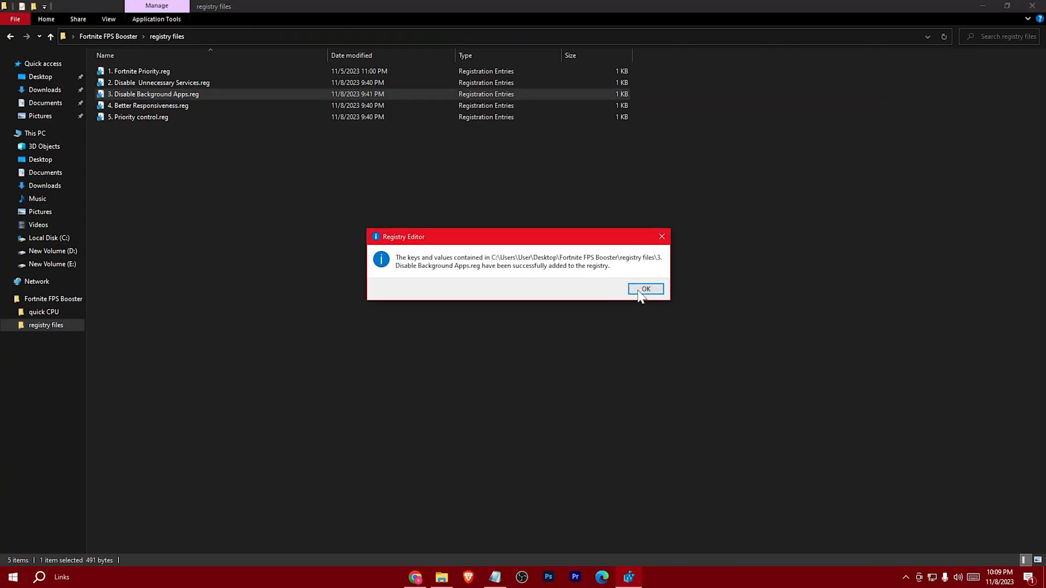
{"action": "left_click", "coordinate": [645, 289]}
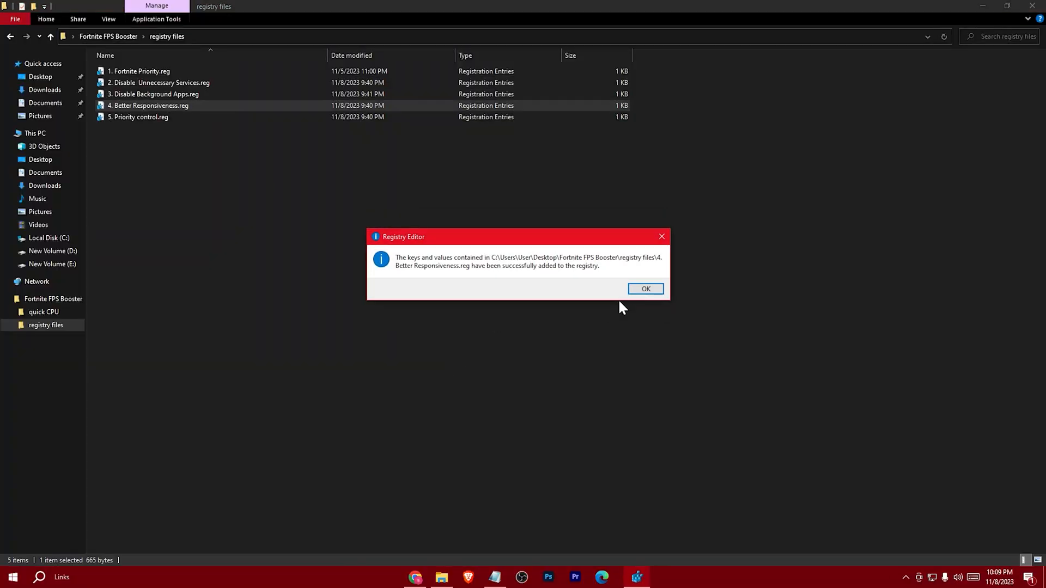
{"action": "left_click", "coordinate": [644, 288]}
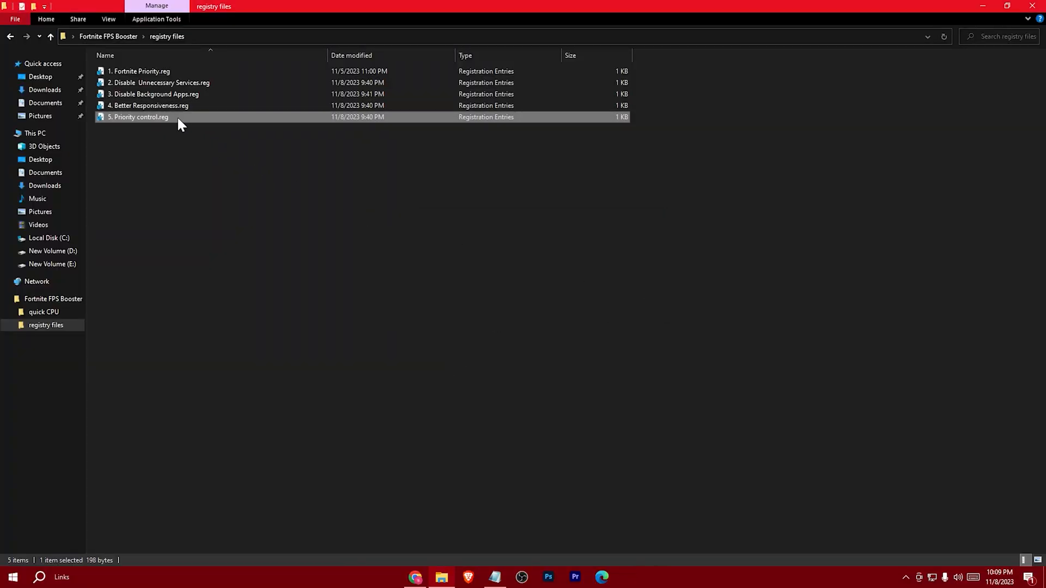
{"action": "double_click", "coordinate": [140, 116]}
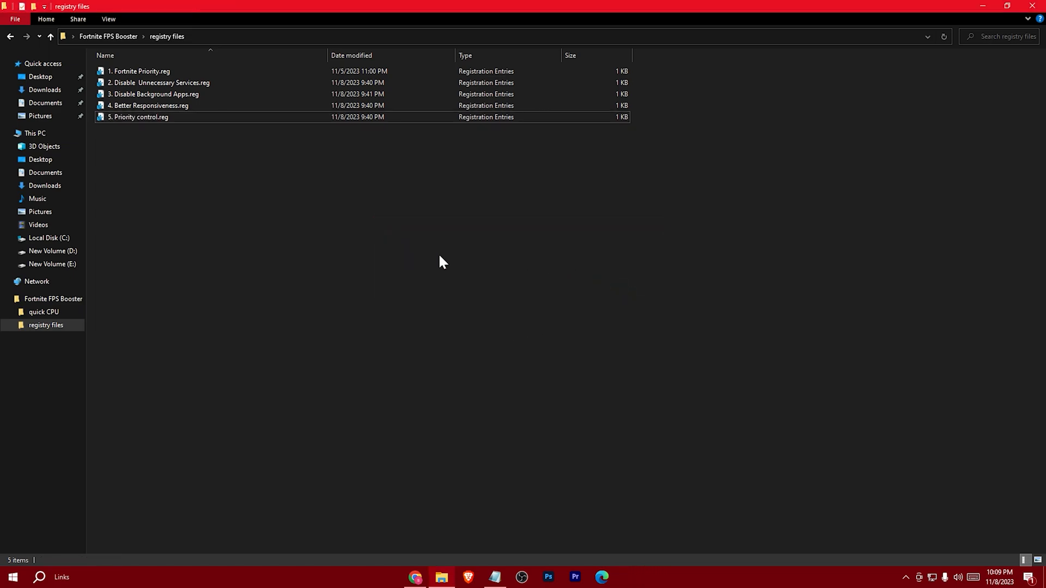
{"action": "left_click", "coordinate": [50, 37]}
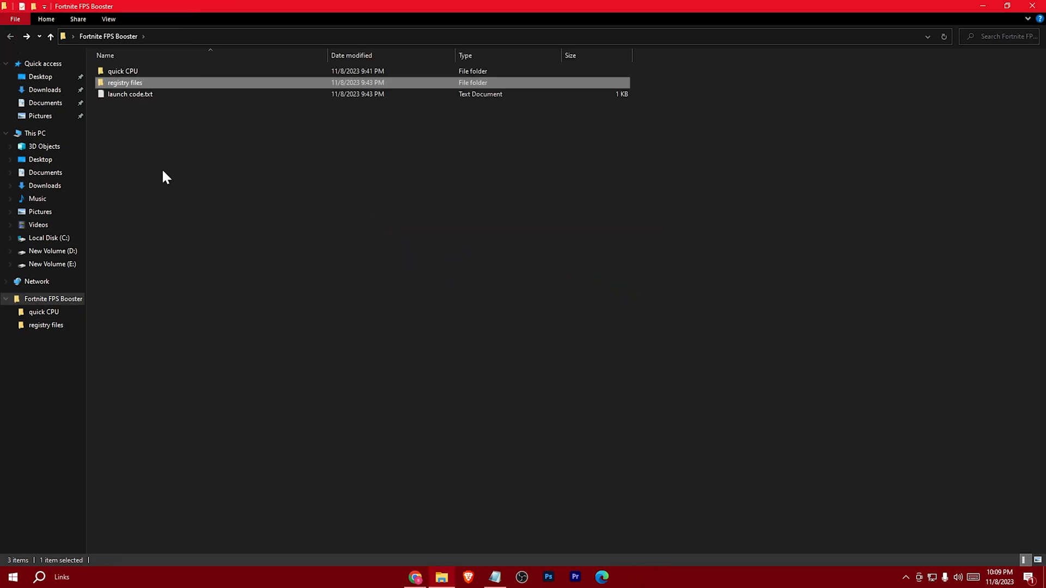
View launch code.txt's launch arguments in Notepad, copy them, and bring up the Epic Games Launcher.
{"action": "left_click", "coordinate": [130, 94]}
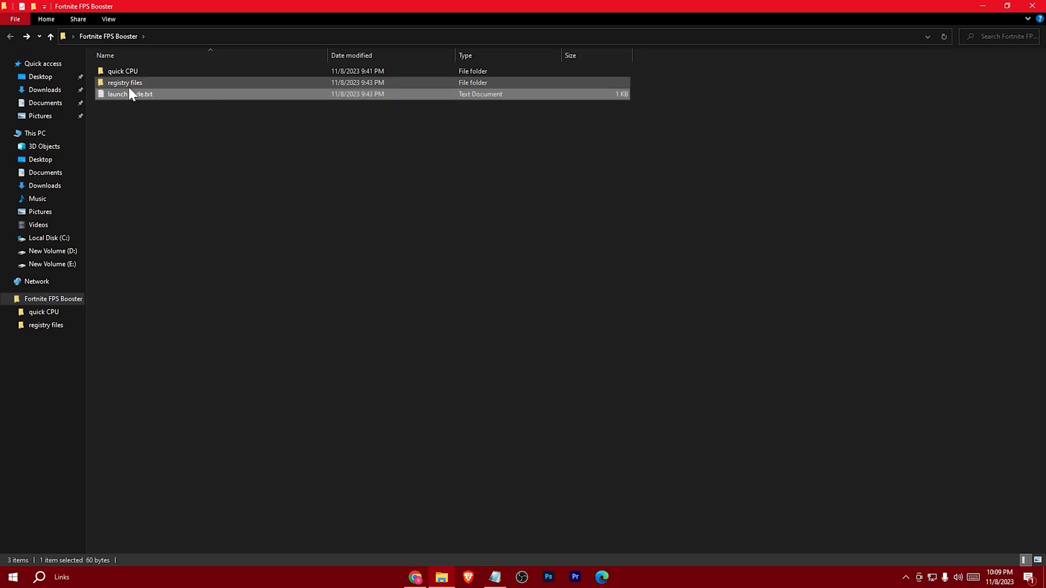
{"action": "double_click", "coordinate": [129, 94]}
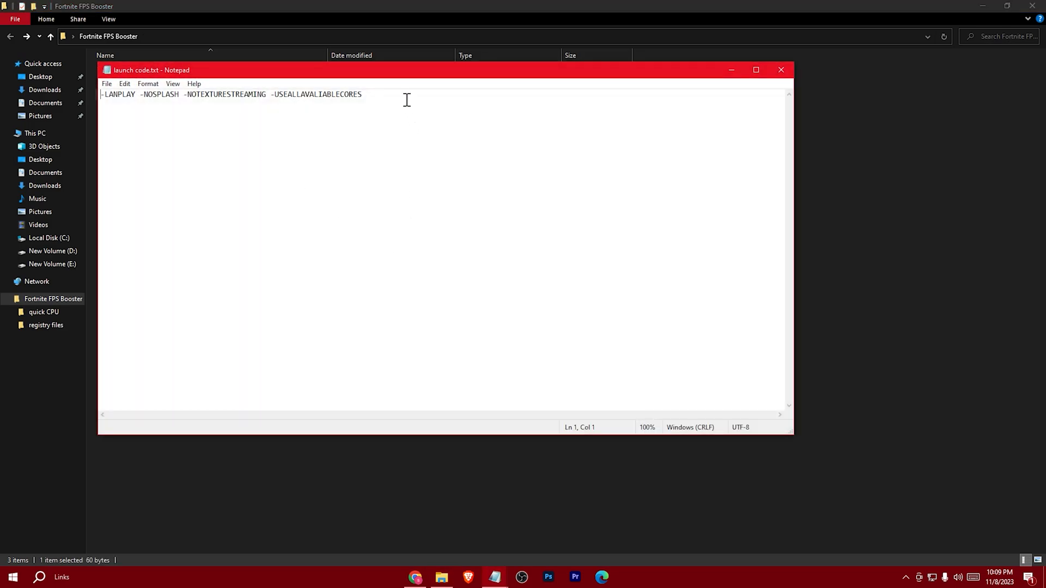
{"action": "right_click", "coordinate": [227, 93]}
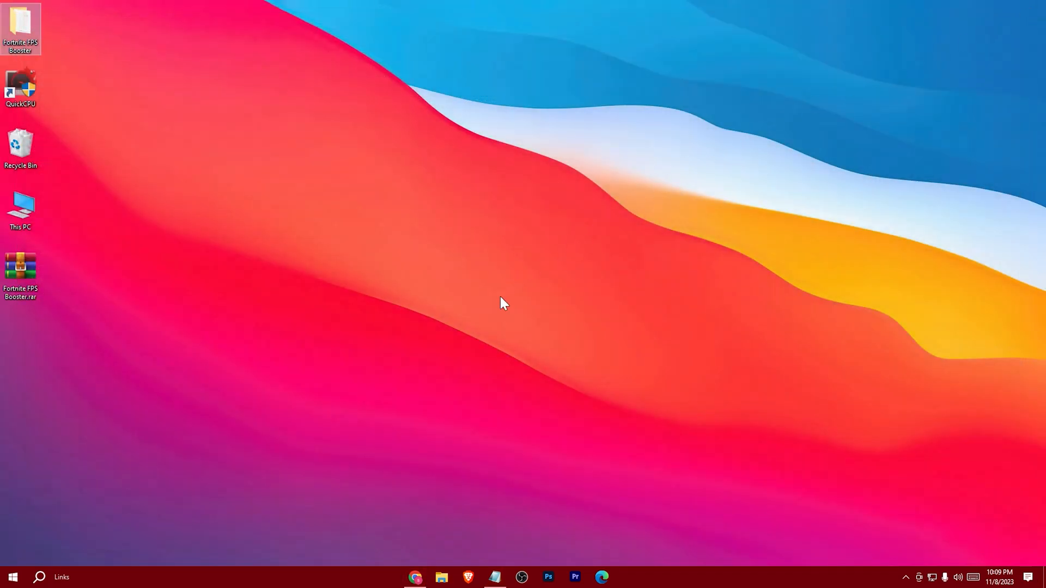
{"action": "left_click", "coordinate": [628, 577]}
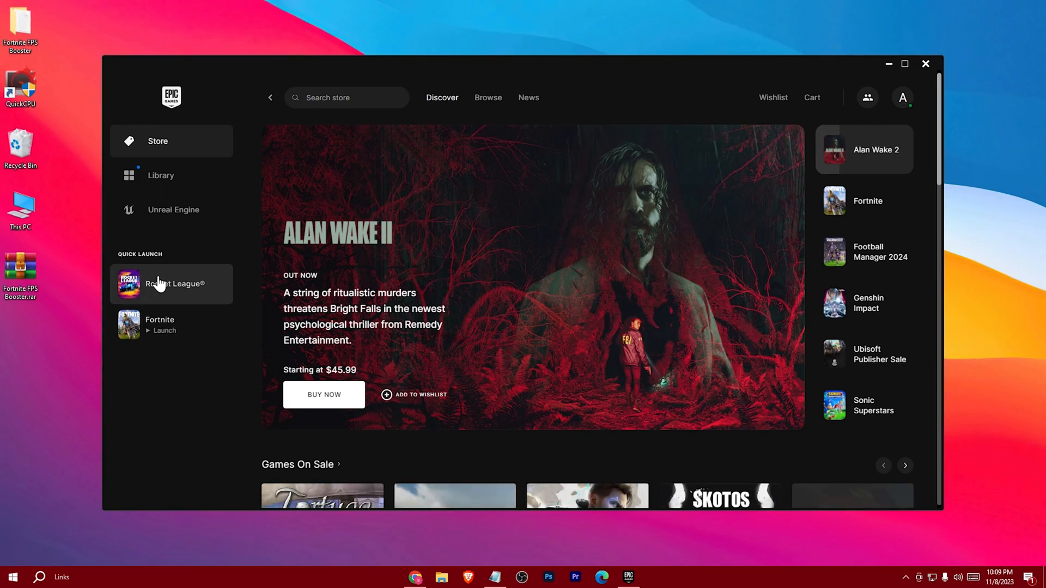
Reach Fortnite's Manage settings from the Epic Games Launcher library.
{"action": "left_click", "coordinate": [160, 175]}
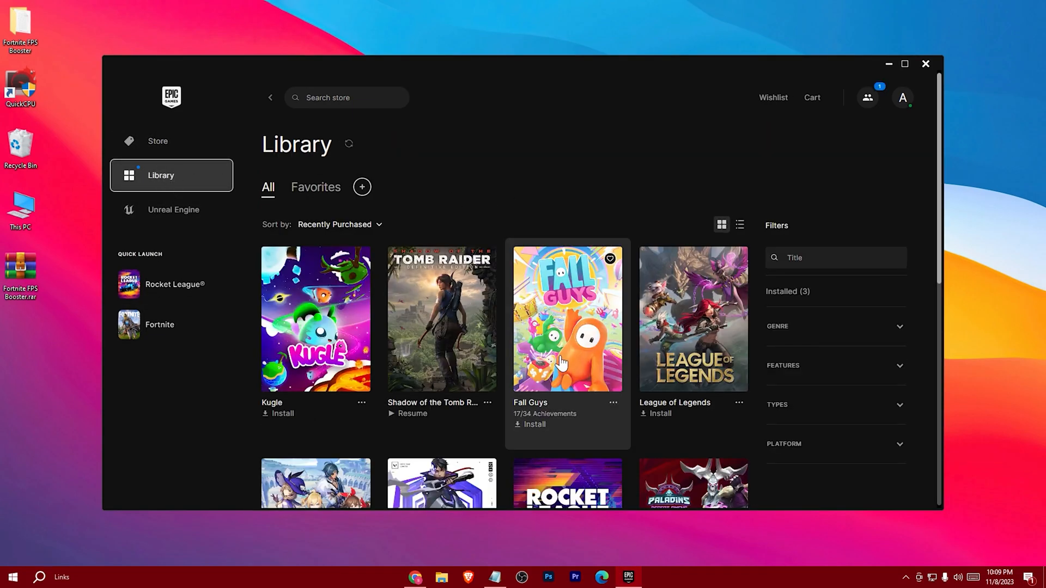
{"action": "scroll", "scroll_direction": "down", "scroll_amount": 3}
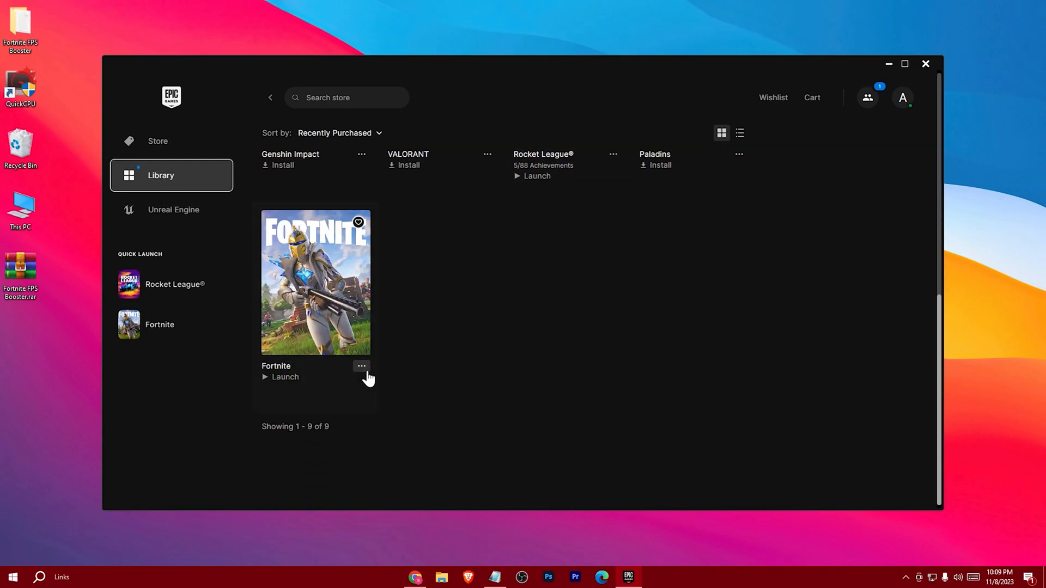
{"action": "left_click", "coordinate": [362, 367]}
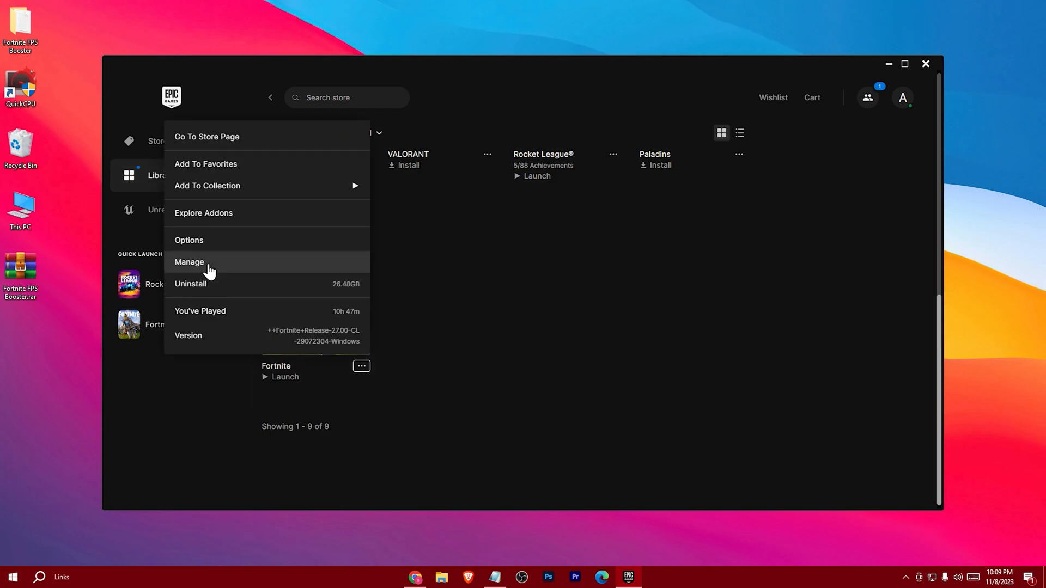
{"action": "left_click", "coordinate": [188, 261]}
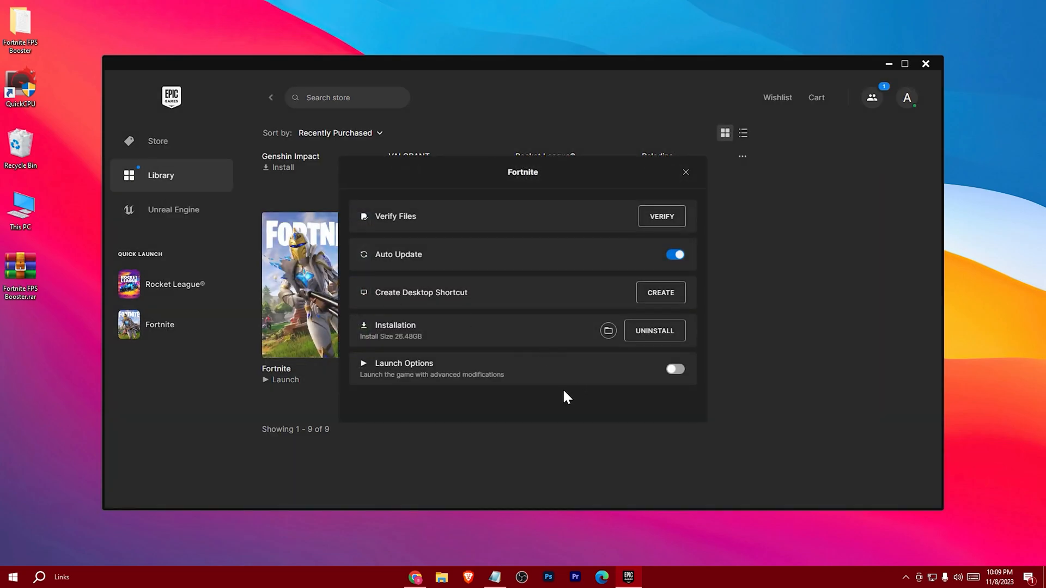
Enable launch options with -LANPLAY -NOSPLASH -NOTEXTURESTREAMING -USEALLAVALIABLECORES and close the dialog.
{"action": "left_click", "coordinate": [674, 369]}
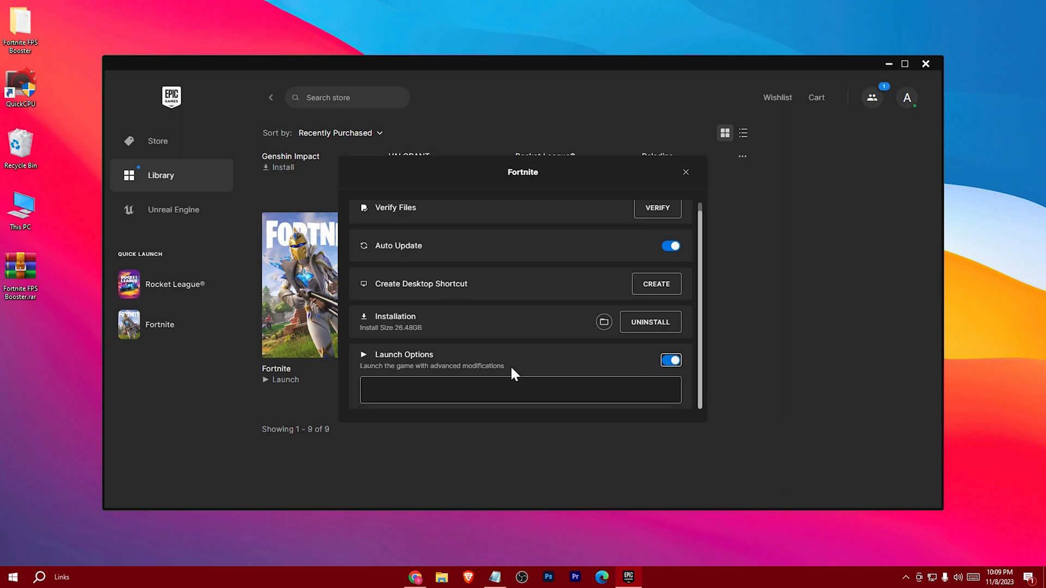
{"action": "left_click", "coordinate": [520, 391]}
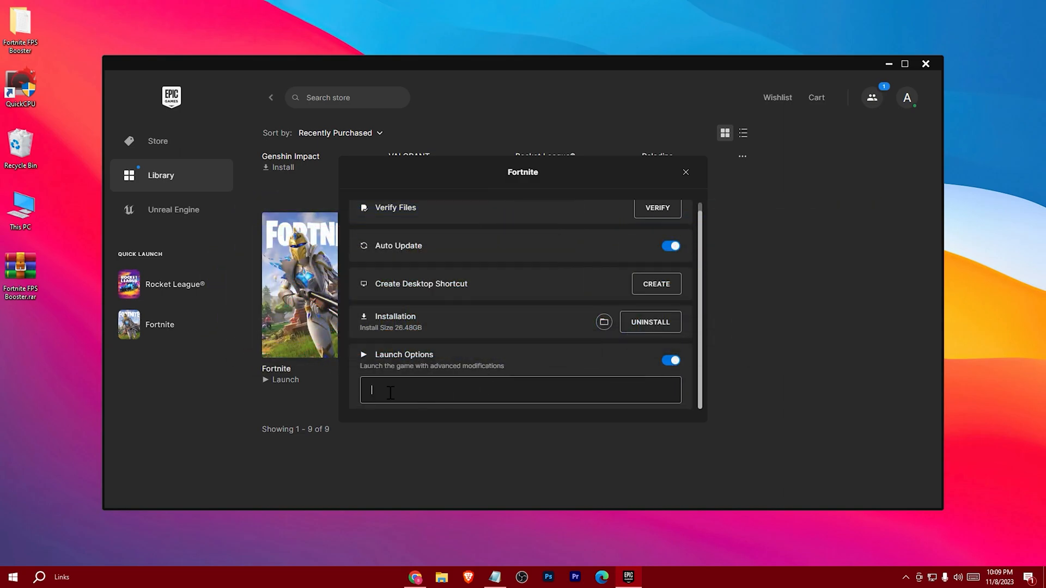
{"action": "type", "text": "-LANPLAY -NOSPLASH -NOTEXTURESTREAMING -USEALLAVALIABLECORES"}
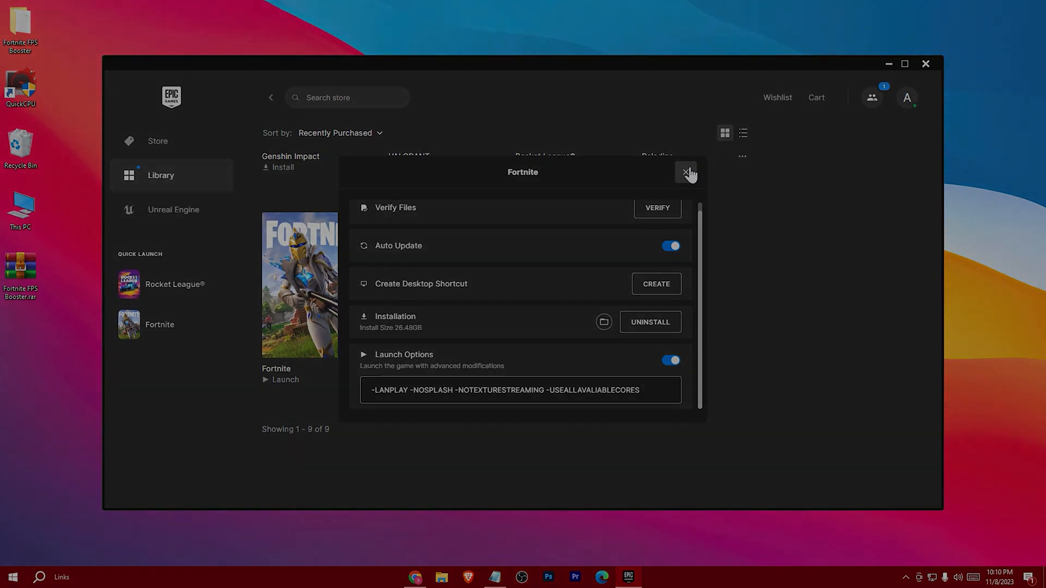
{"action": "left_click", "coordinate": [688, 172]}
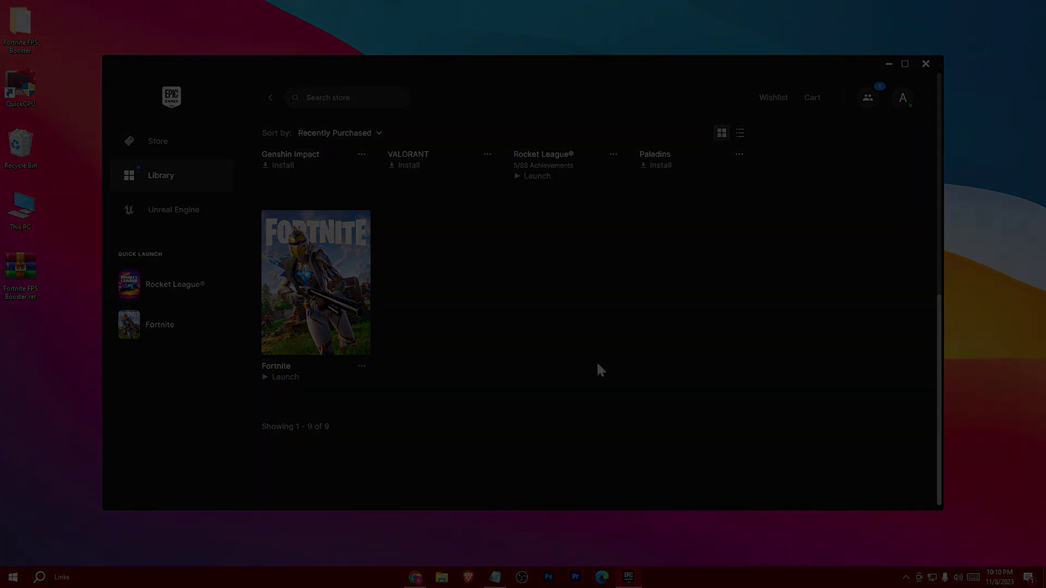
{"action": "left_click", "coordinate": [284, 377]}
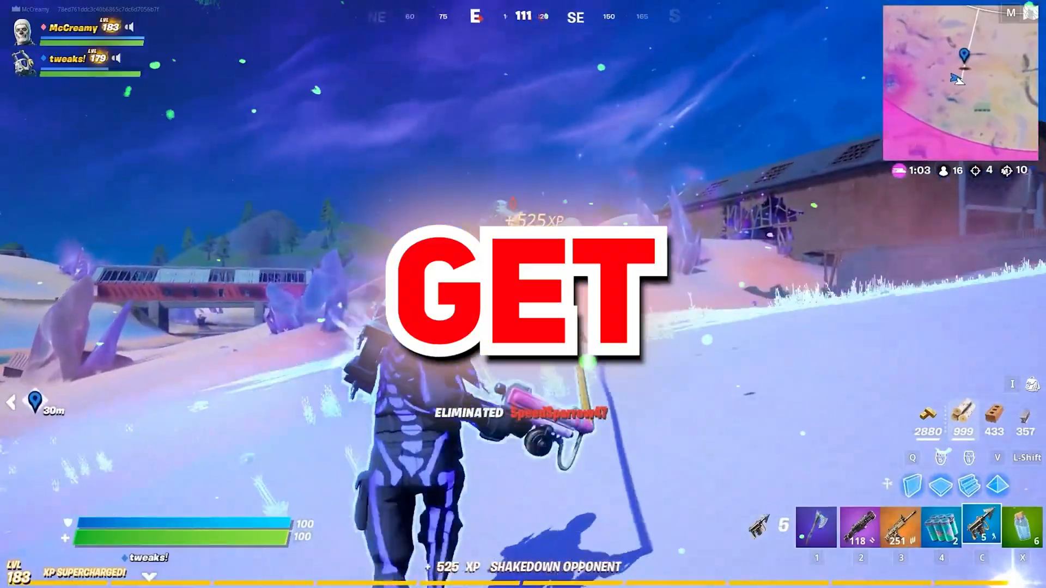